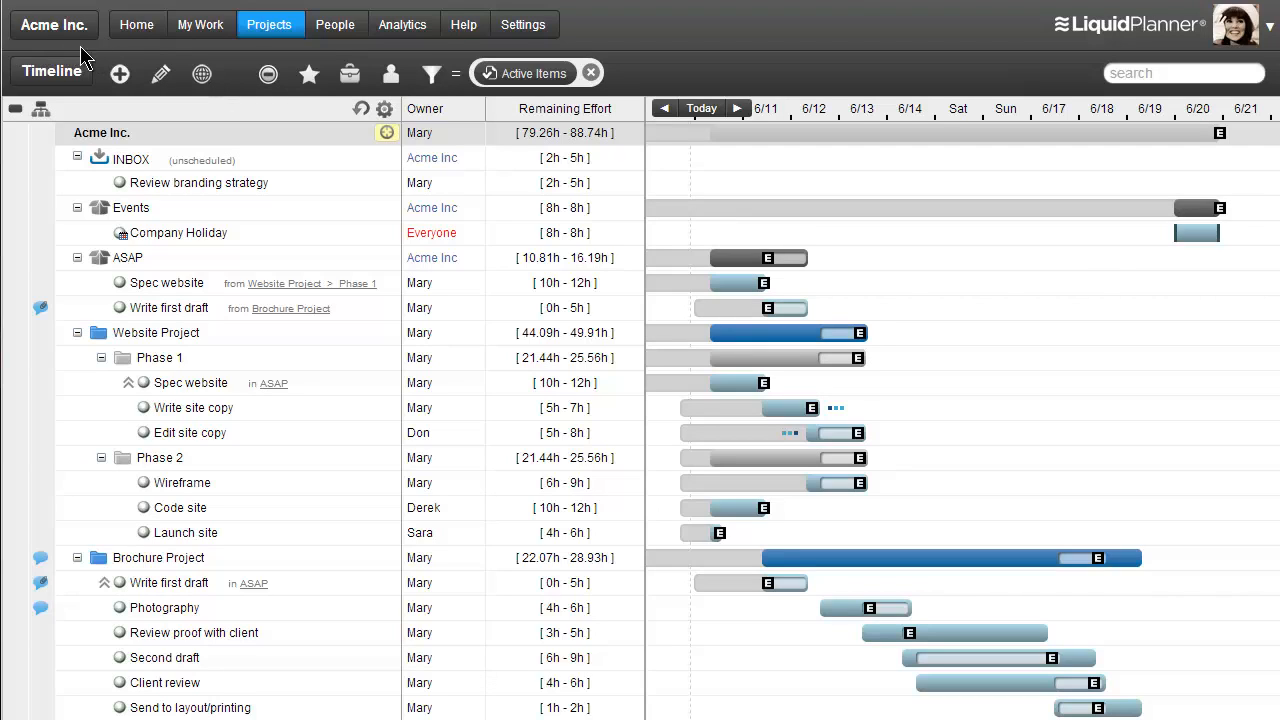
mouse_move(138, 52)
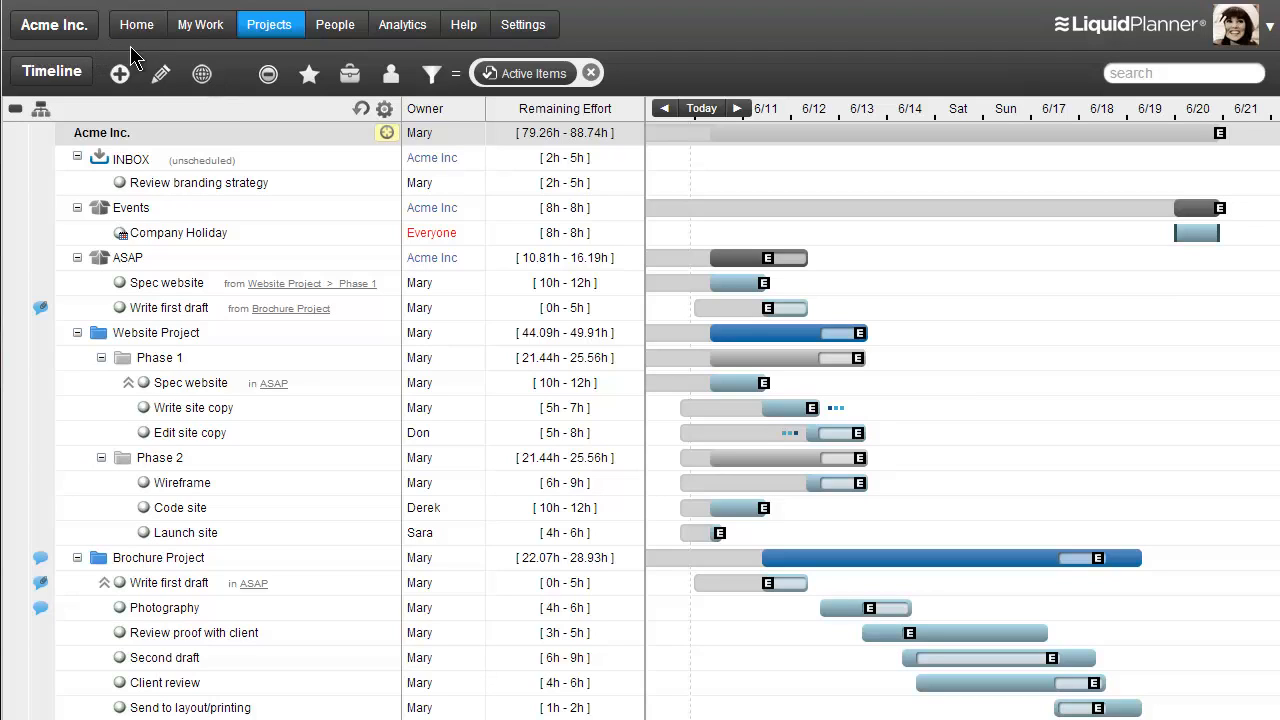
mouse_move(360, 52)
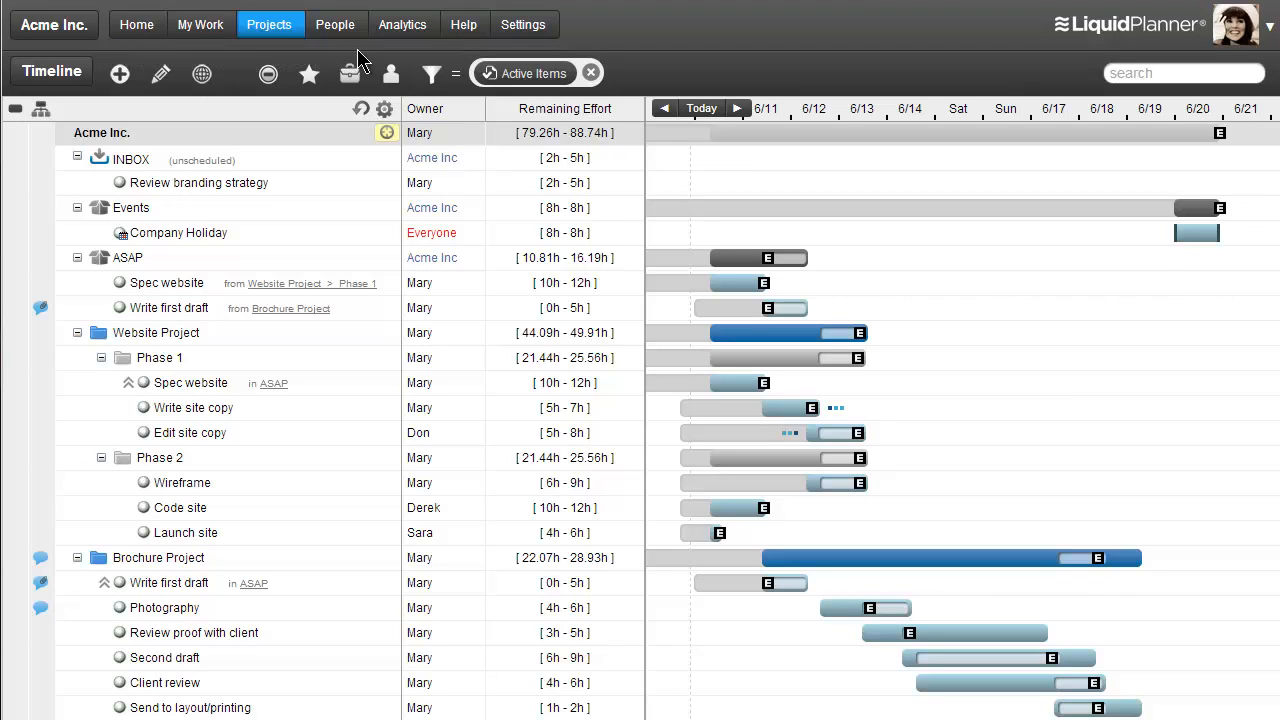
mouse_move(410, 56)
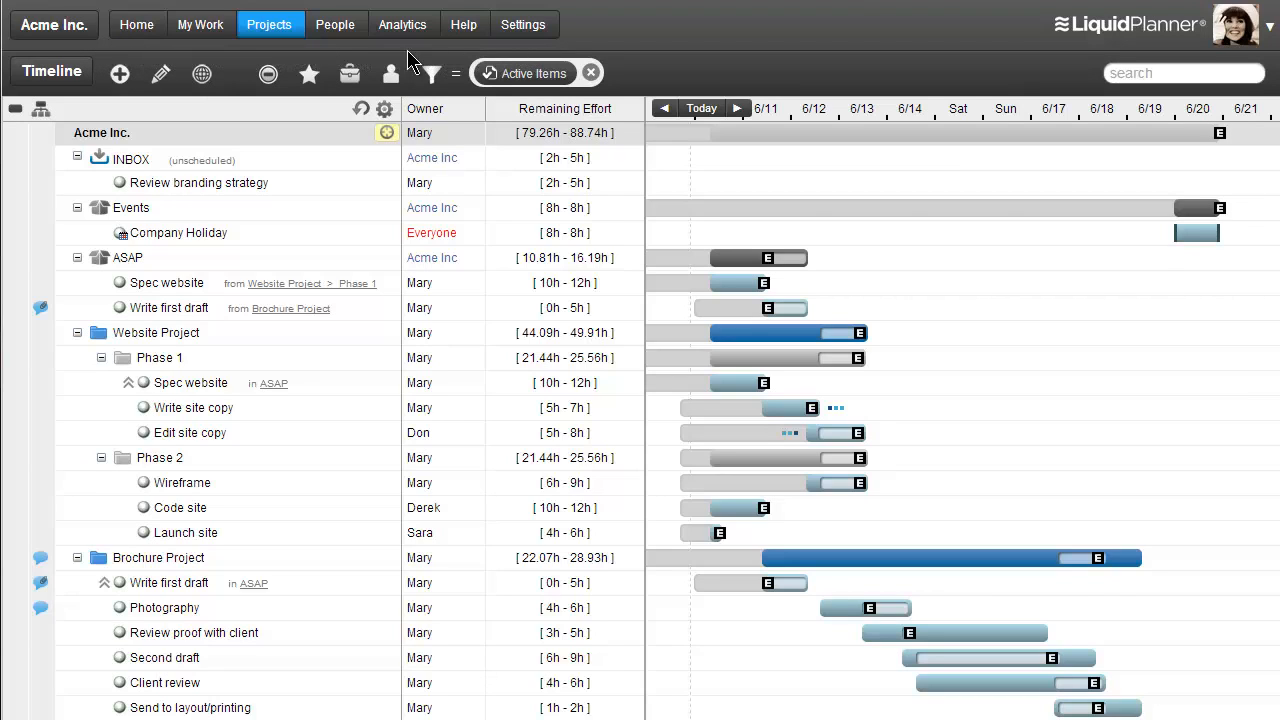
mouse_move(296, 48)
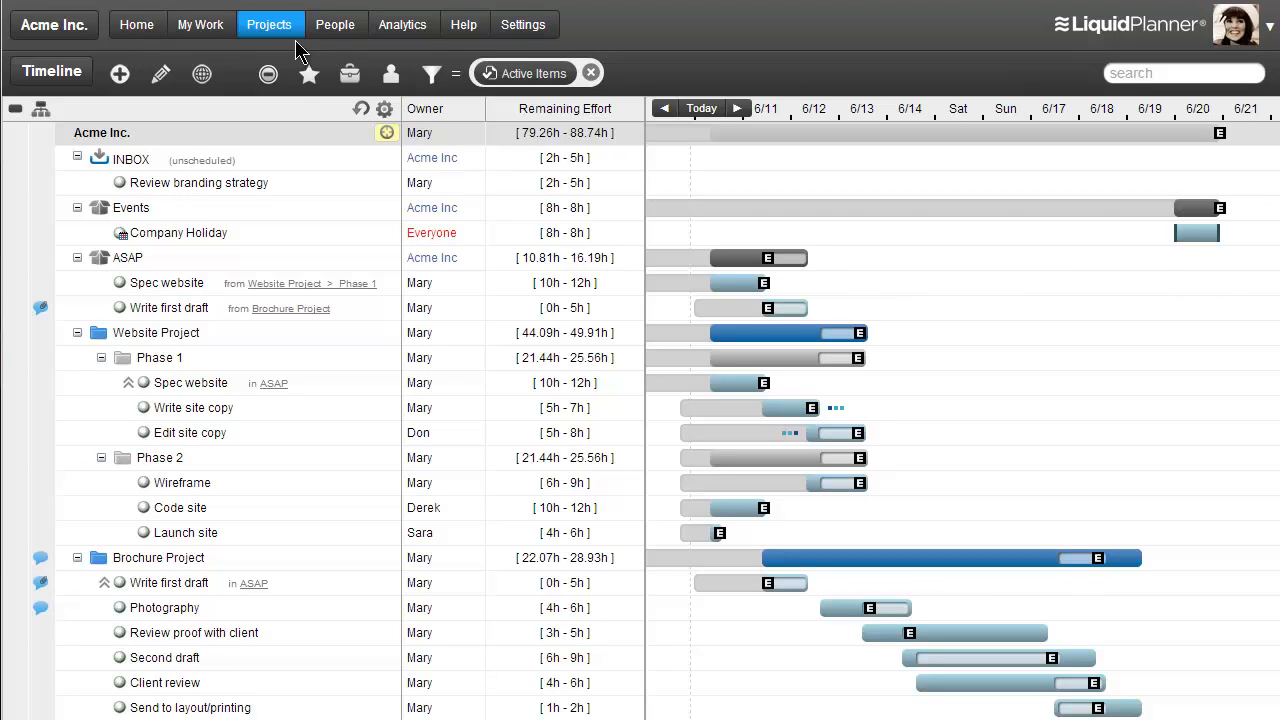
mouse_move(264, 656)
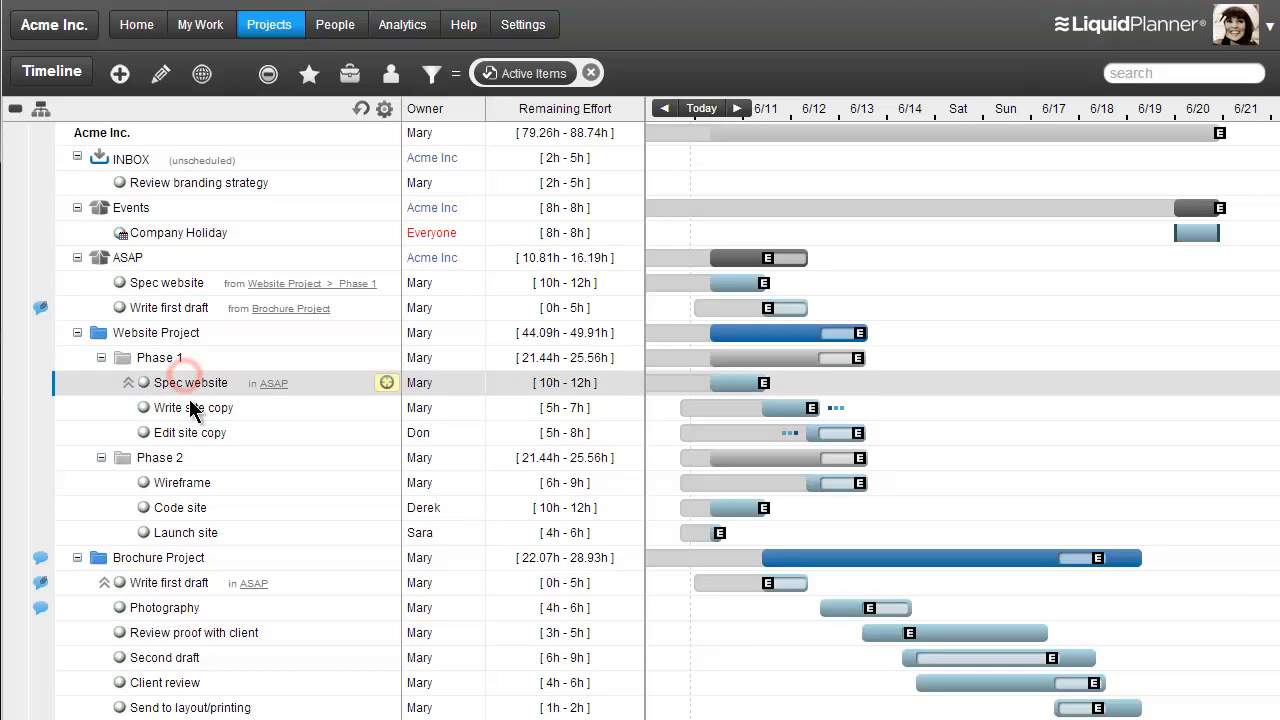
Select the Edit site copy and Review branding strategy tasks, the ASAP package, then the Brochure Project row
click(188, 432)
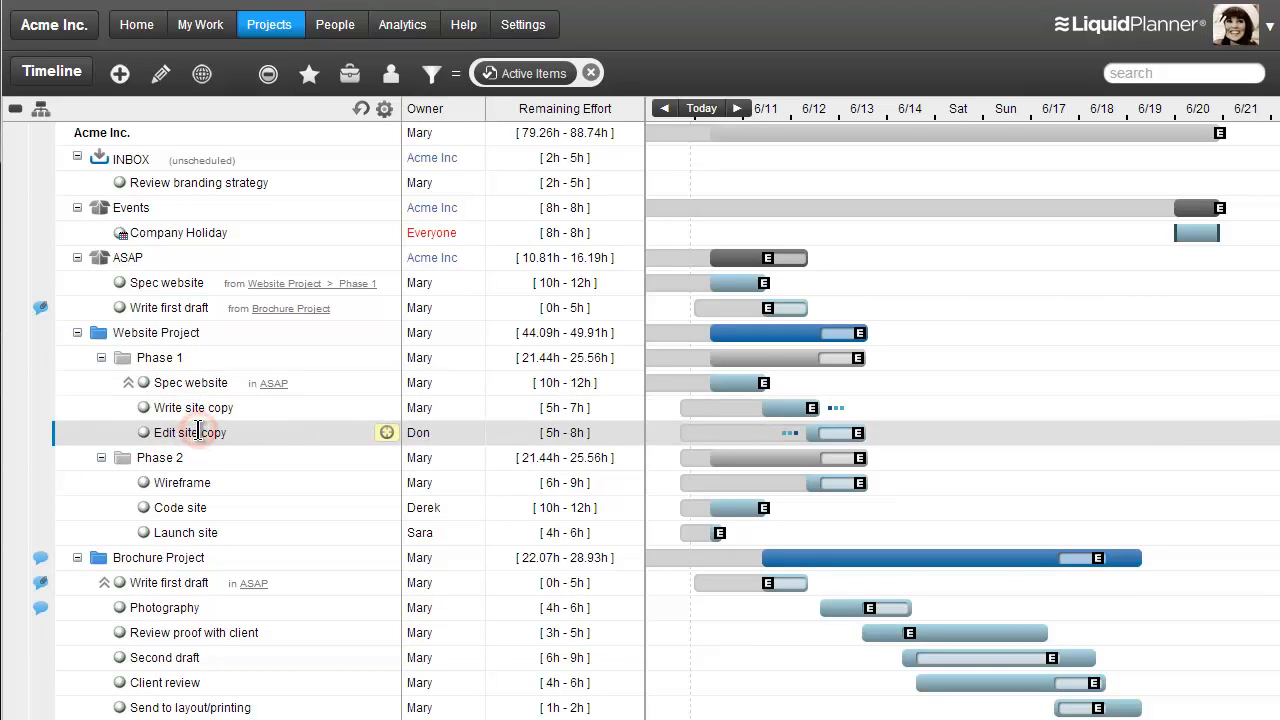
mouse_move(104, 160)
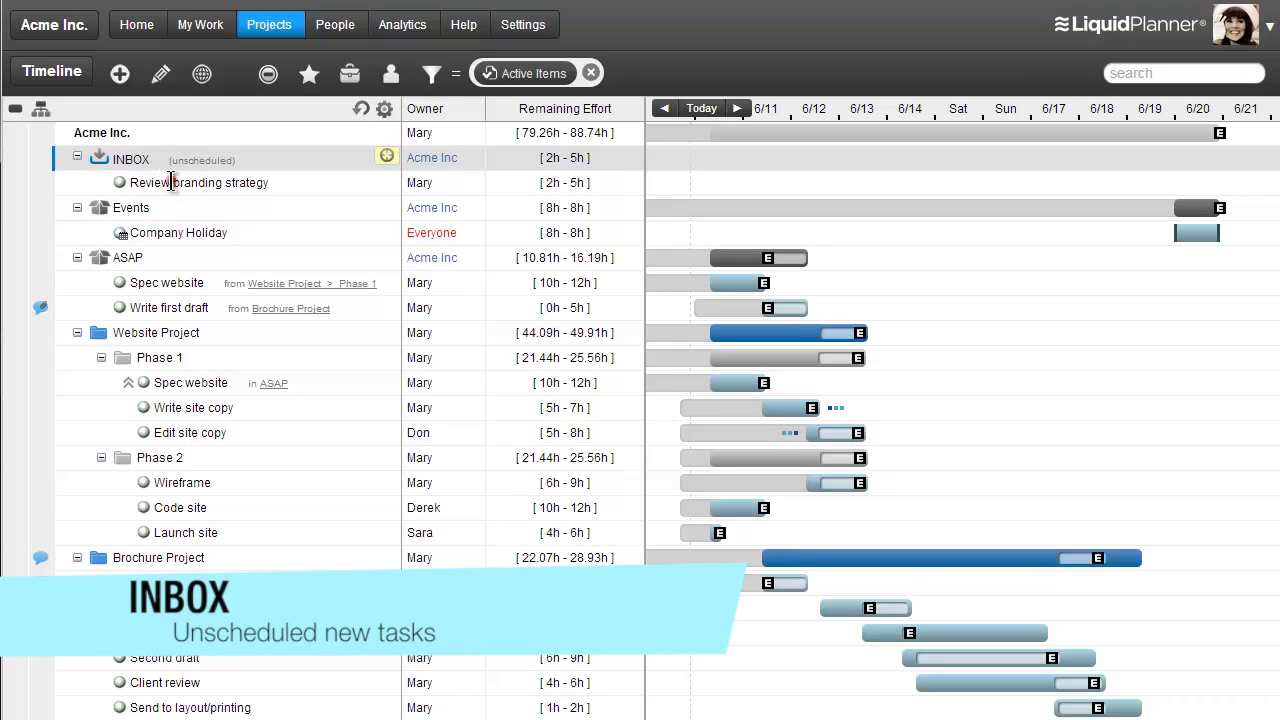
click(200, 182)
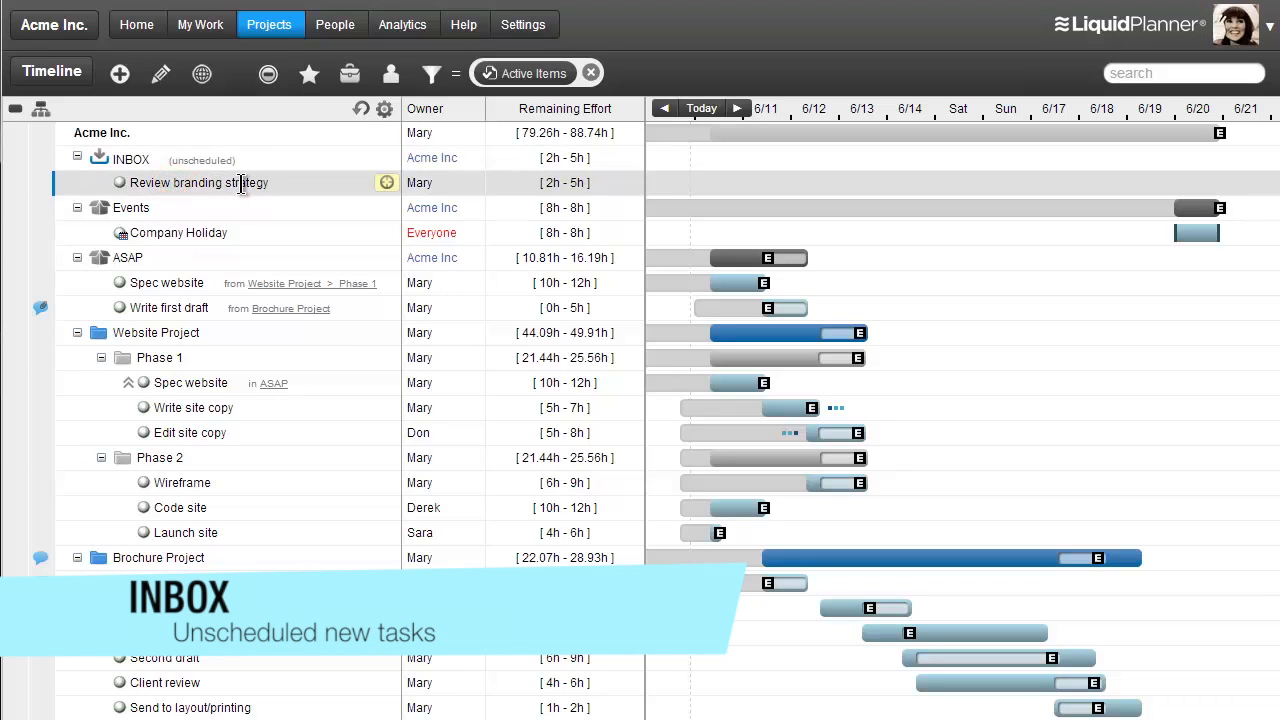
mouse_move(746, 198)
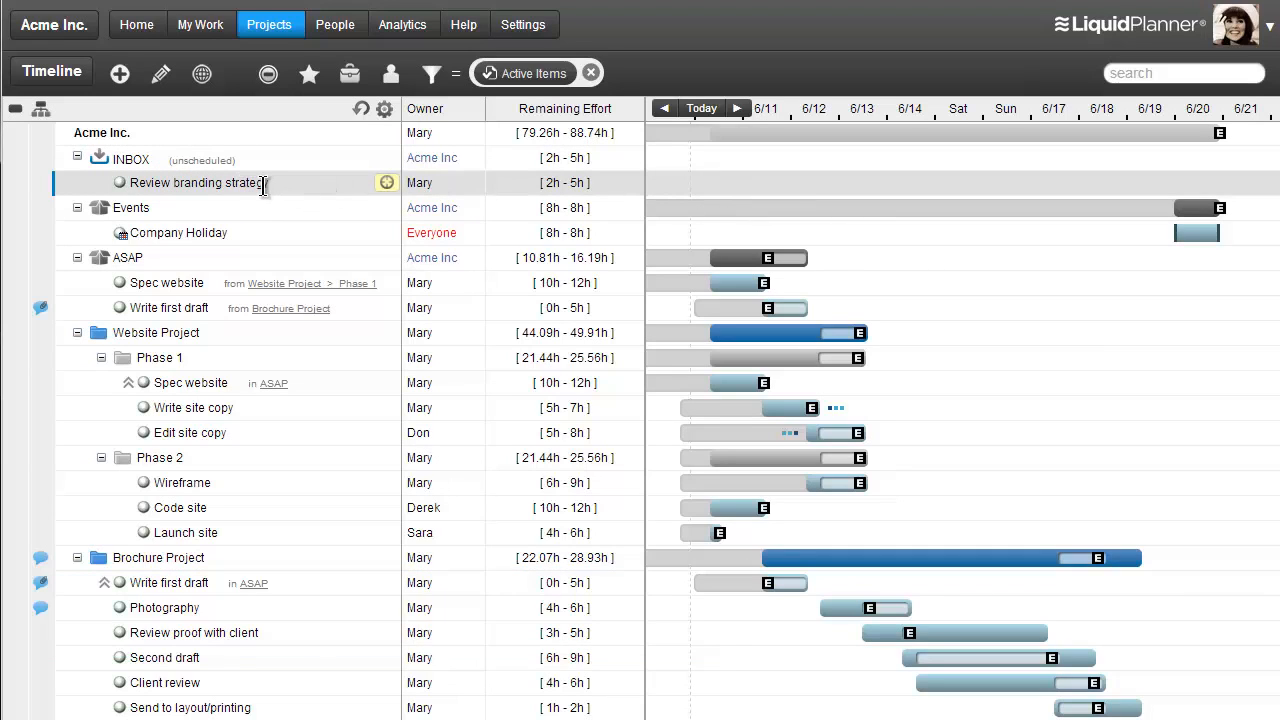
click(132, 206)
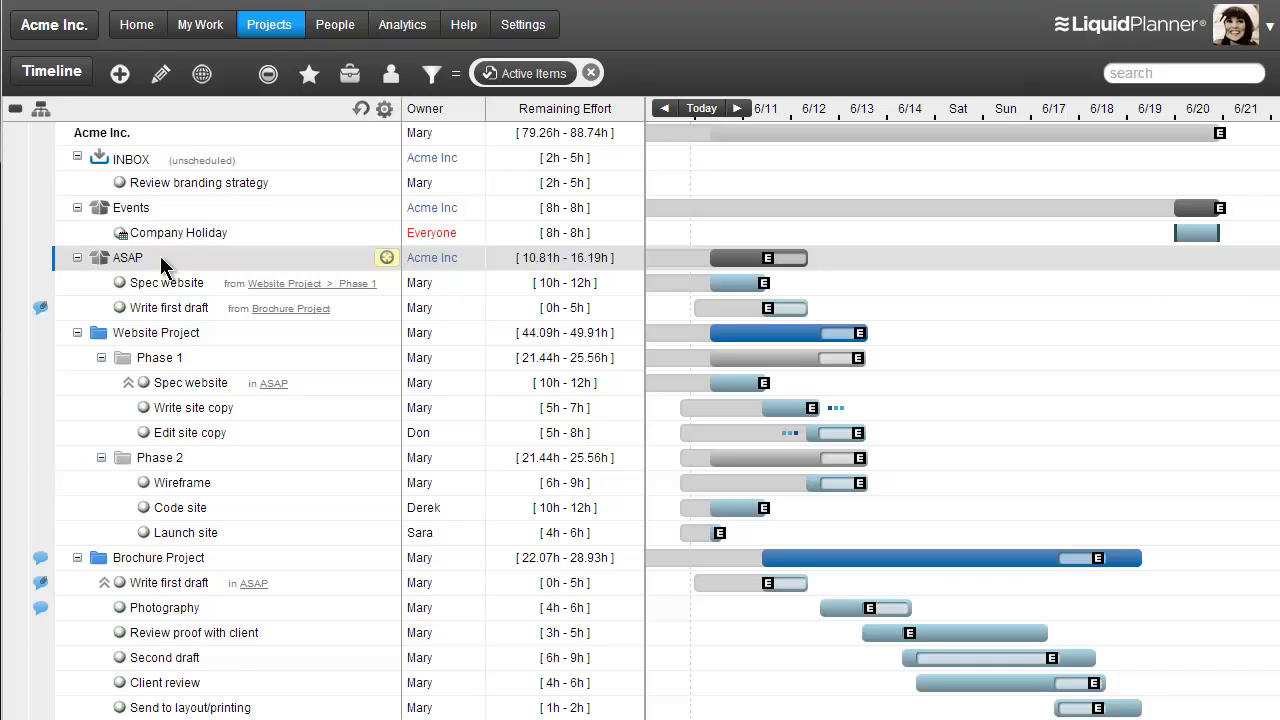
mouse_move(178, 268)
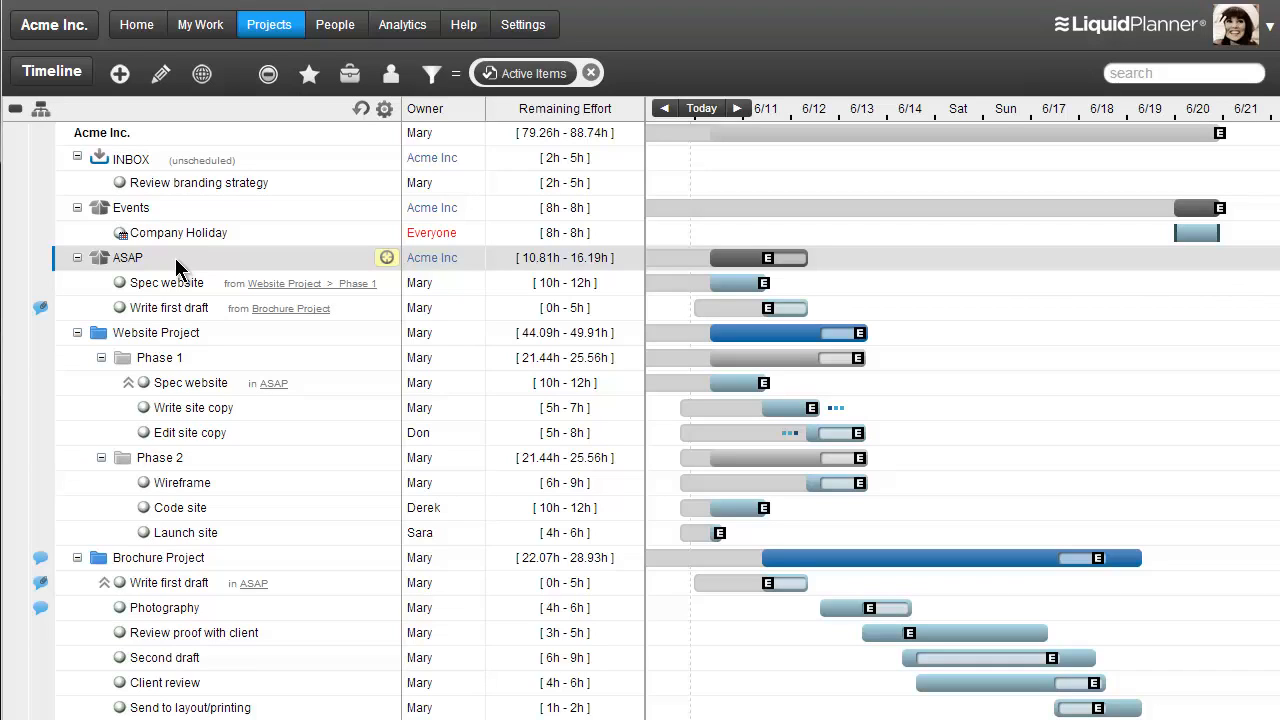
mouse_move(176, 532)
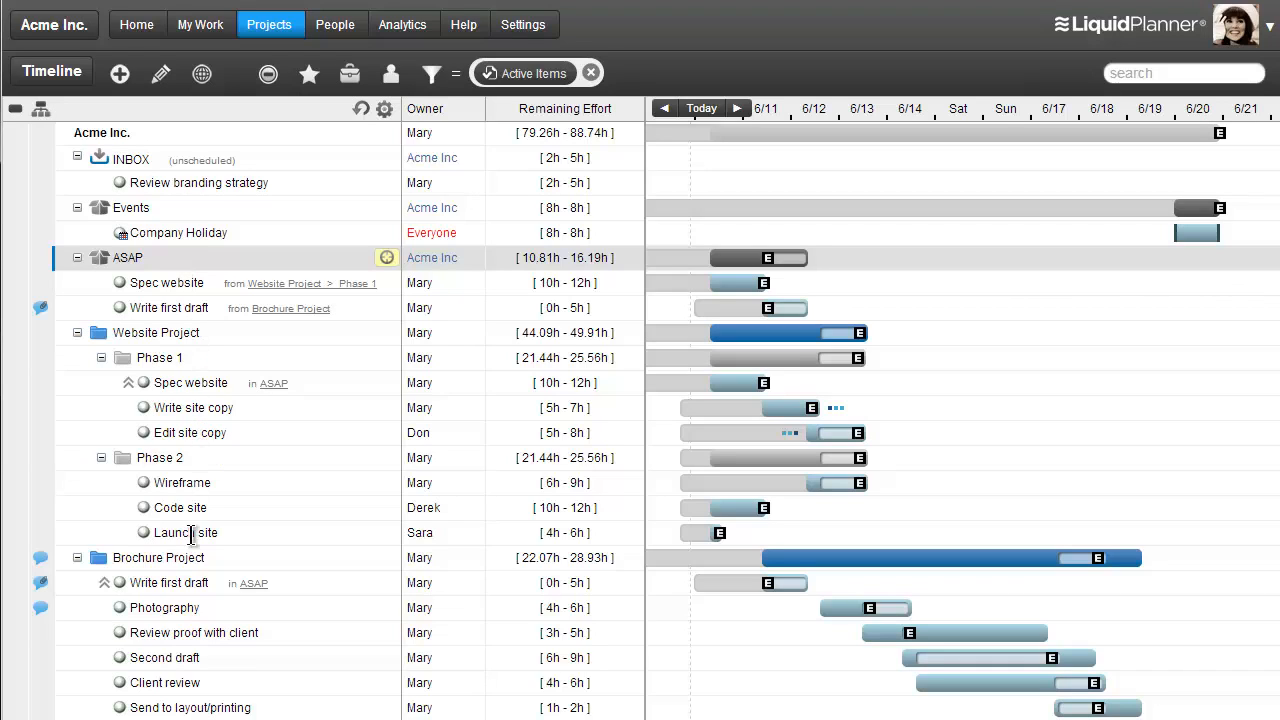
mouse_move(168, 292)
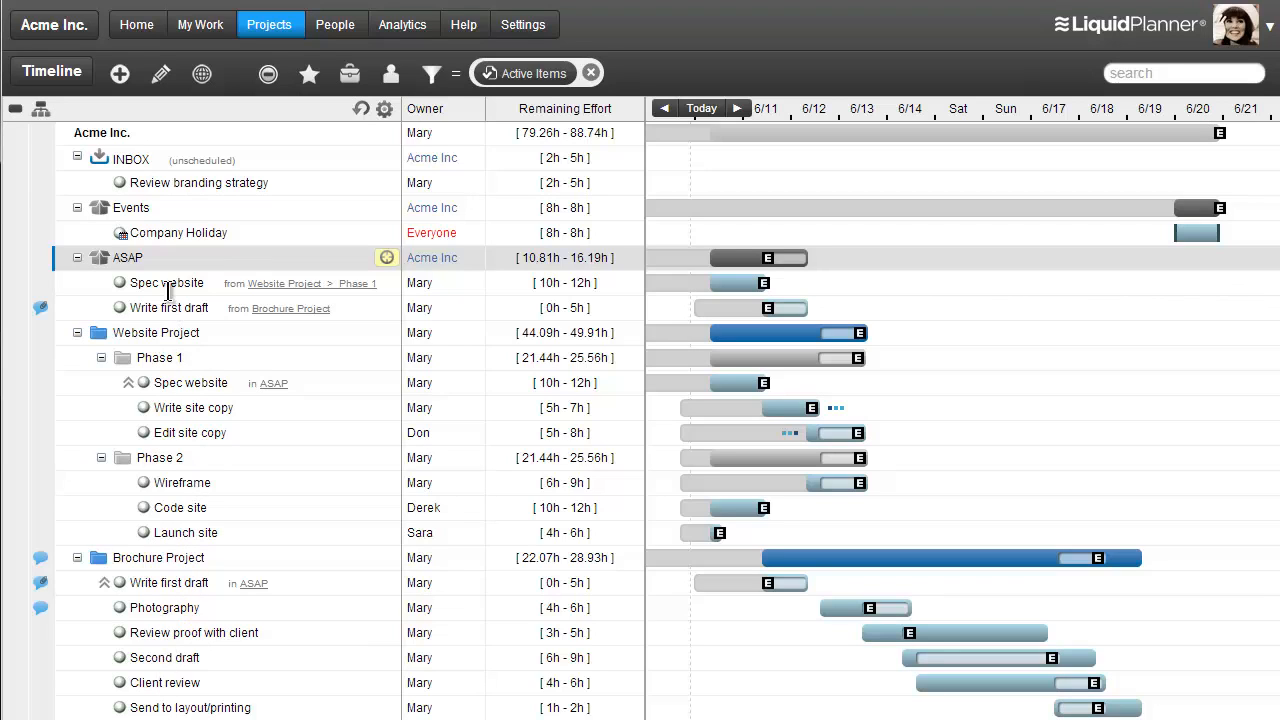
click(170, 556)
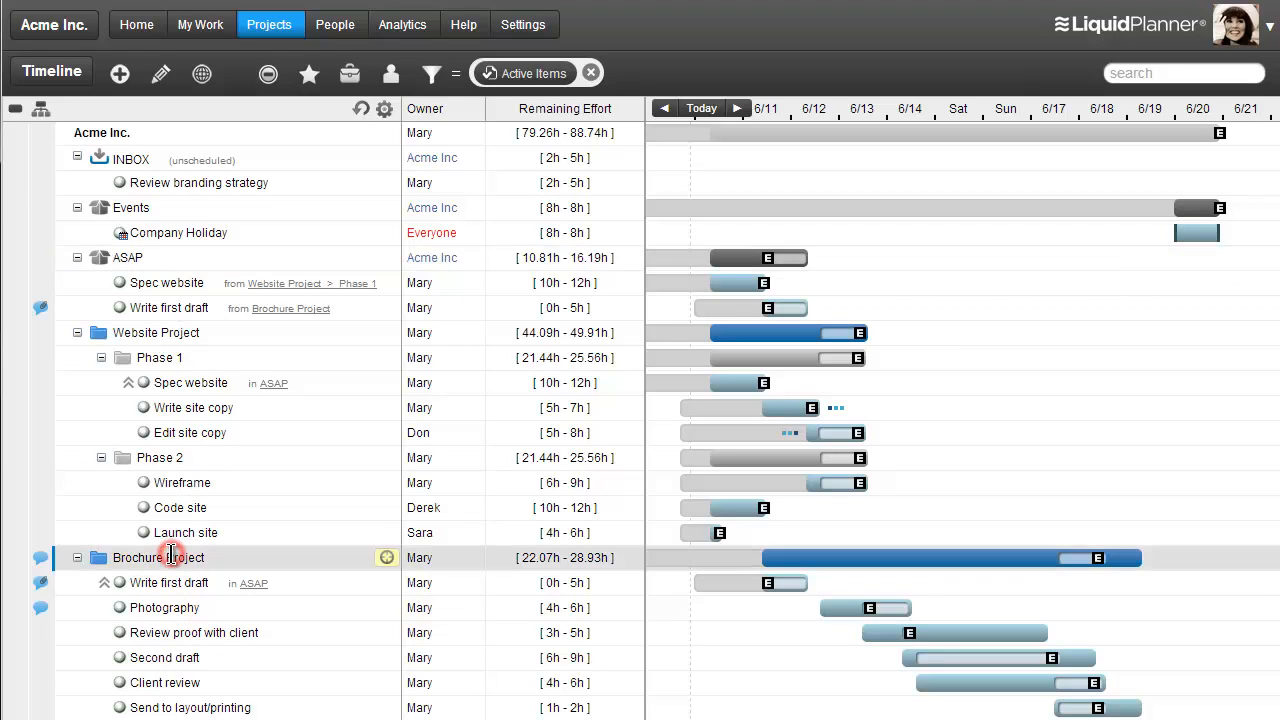
mouse_move(338, 568)
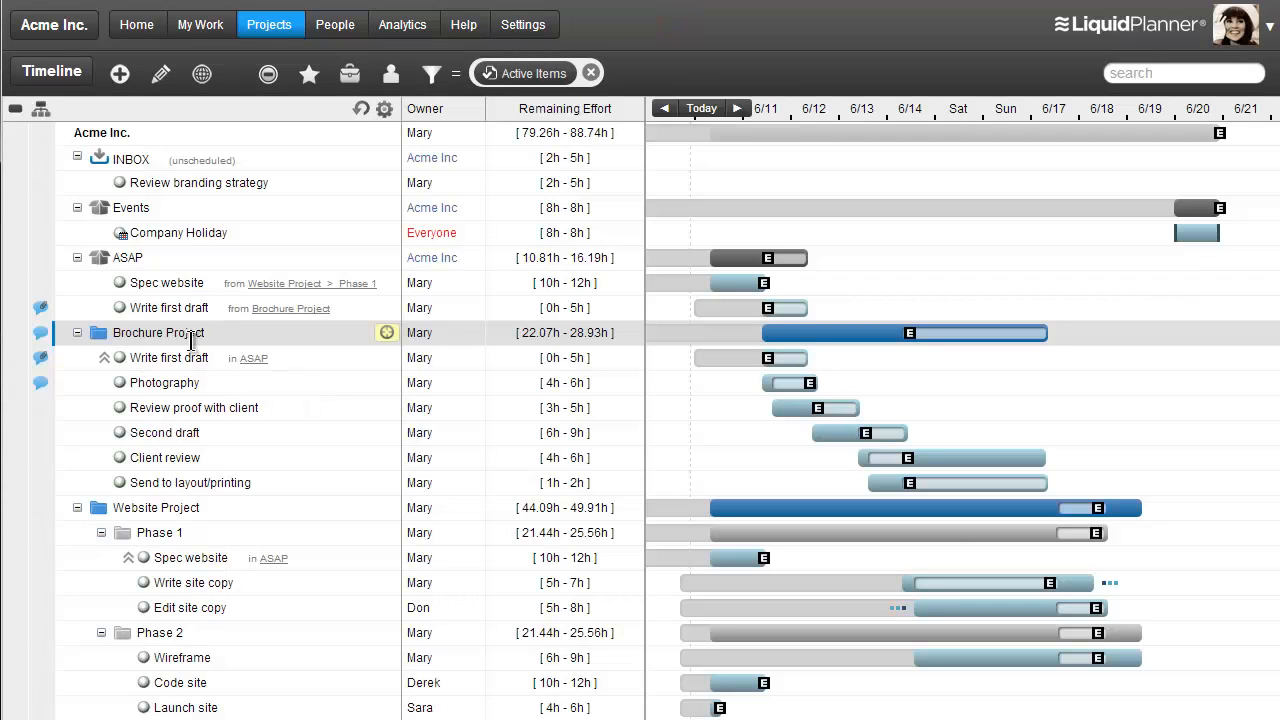
mouse_move(184, 516)
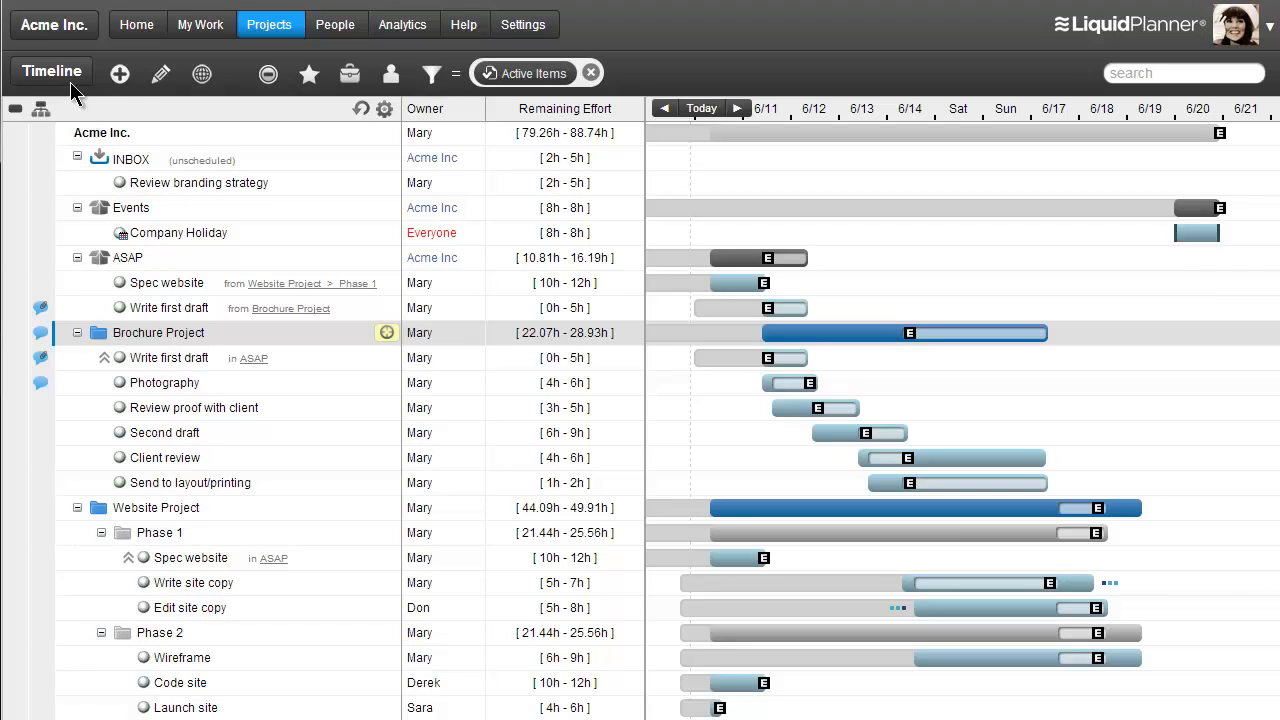
click(52, 72)
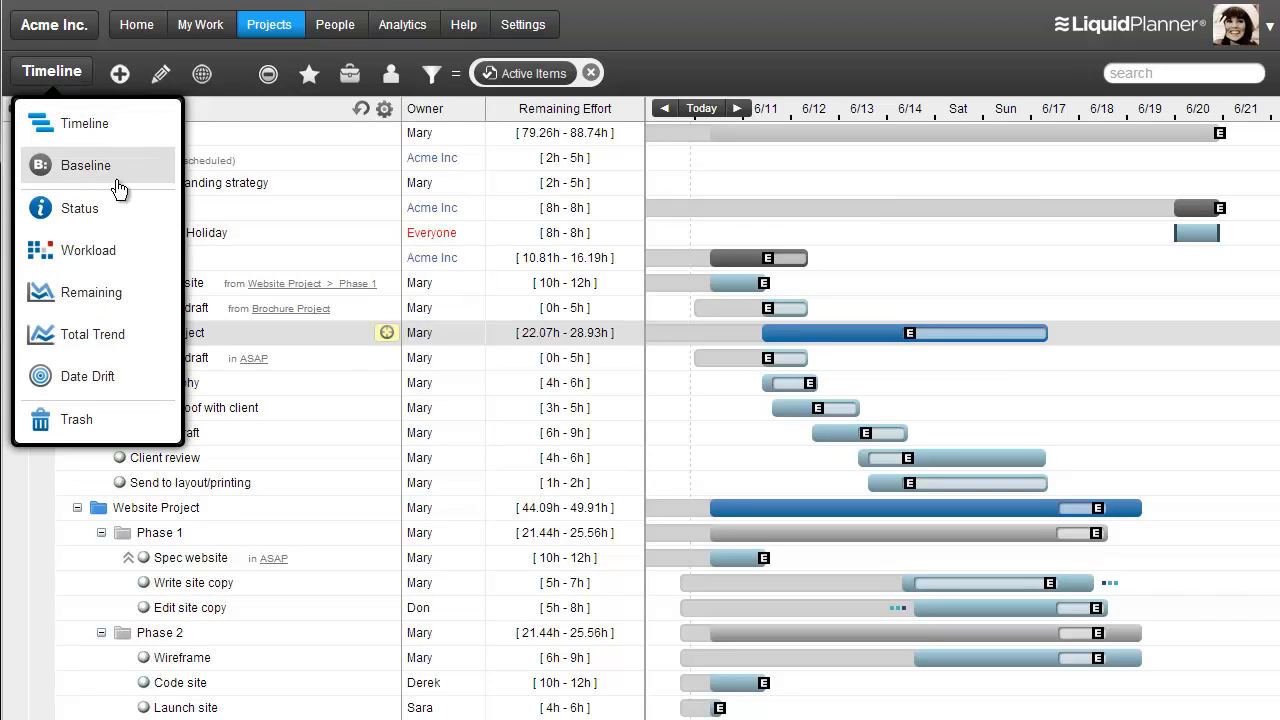
mouse_move(92, 164)
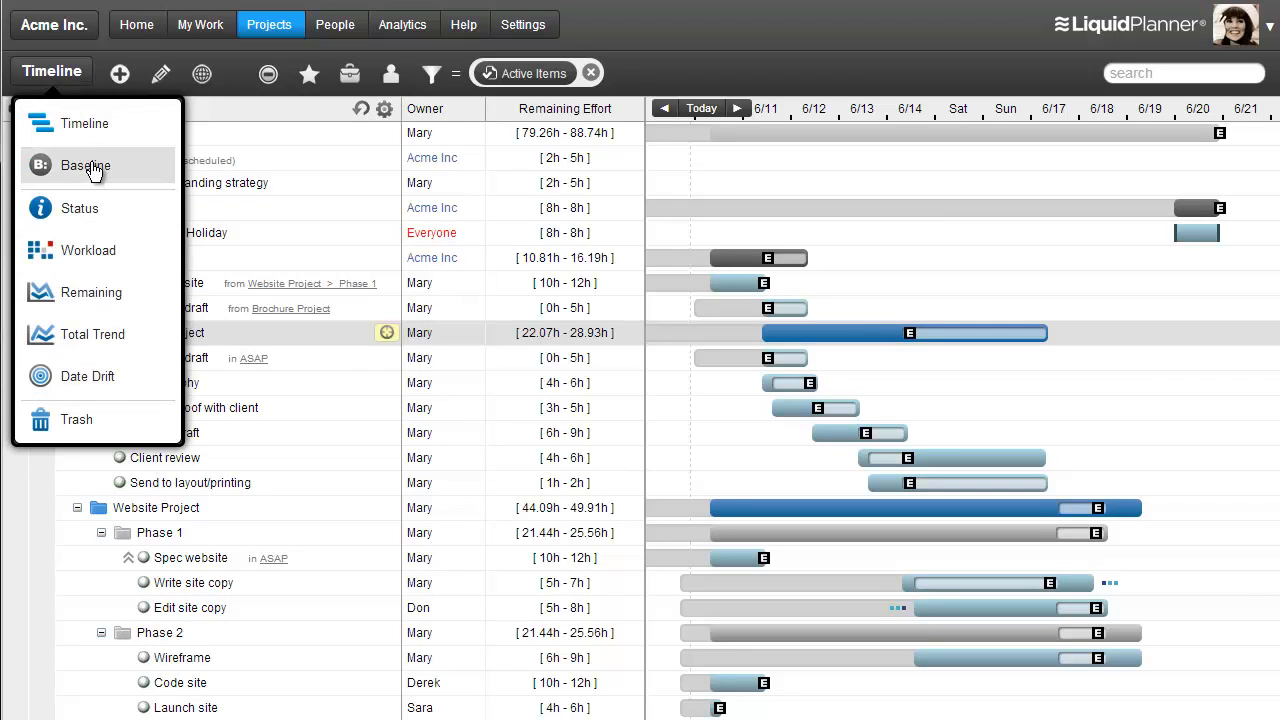
click(84, 164)
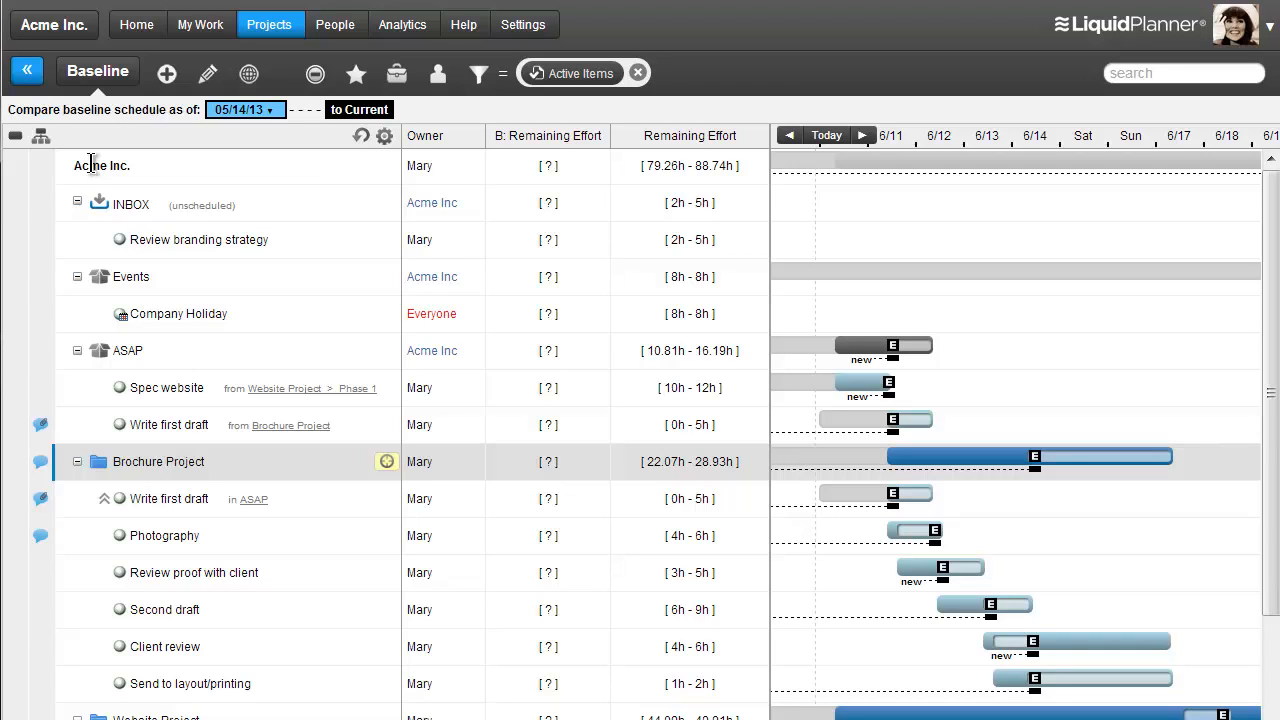
mouse_move(96, 118)
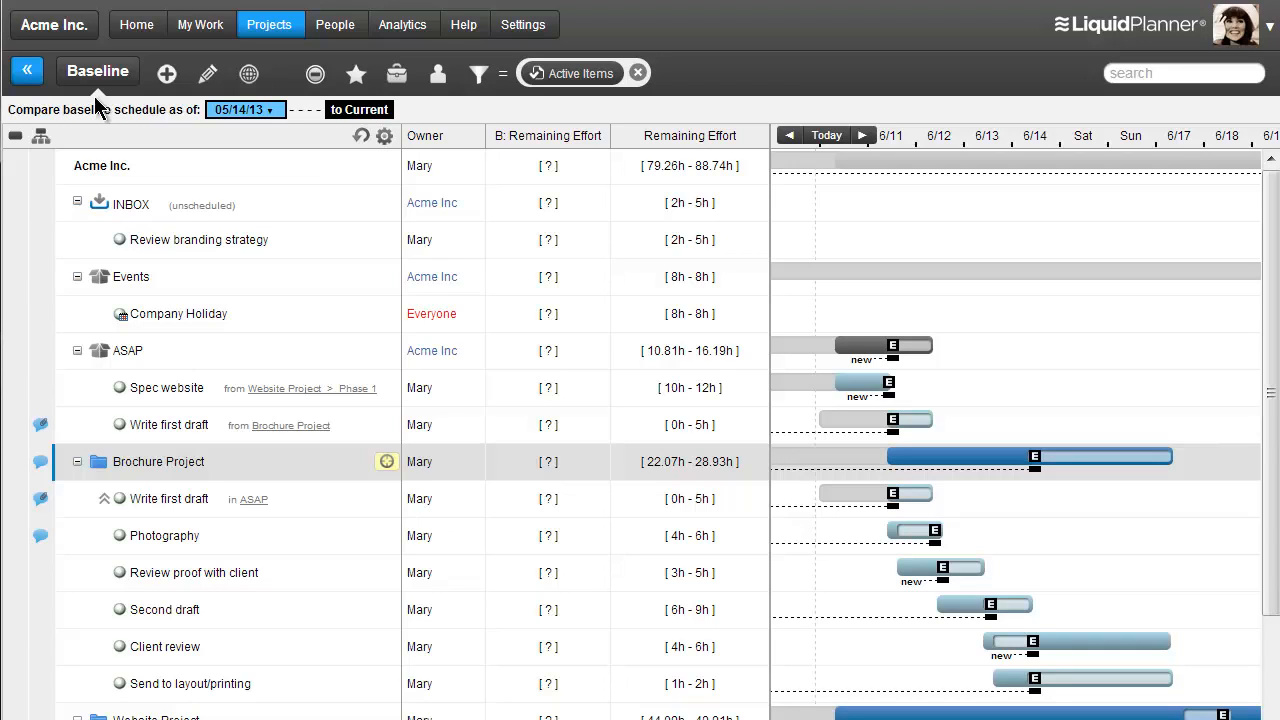
click(92, 70)
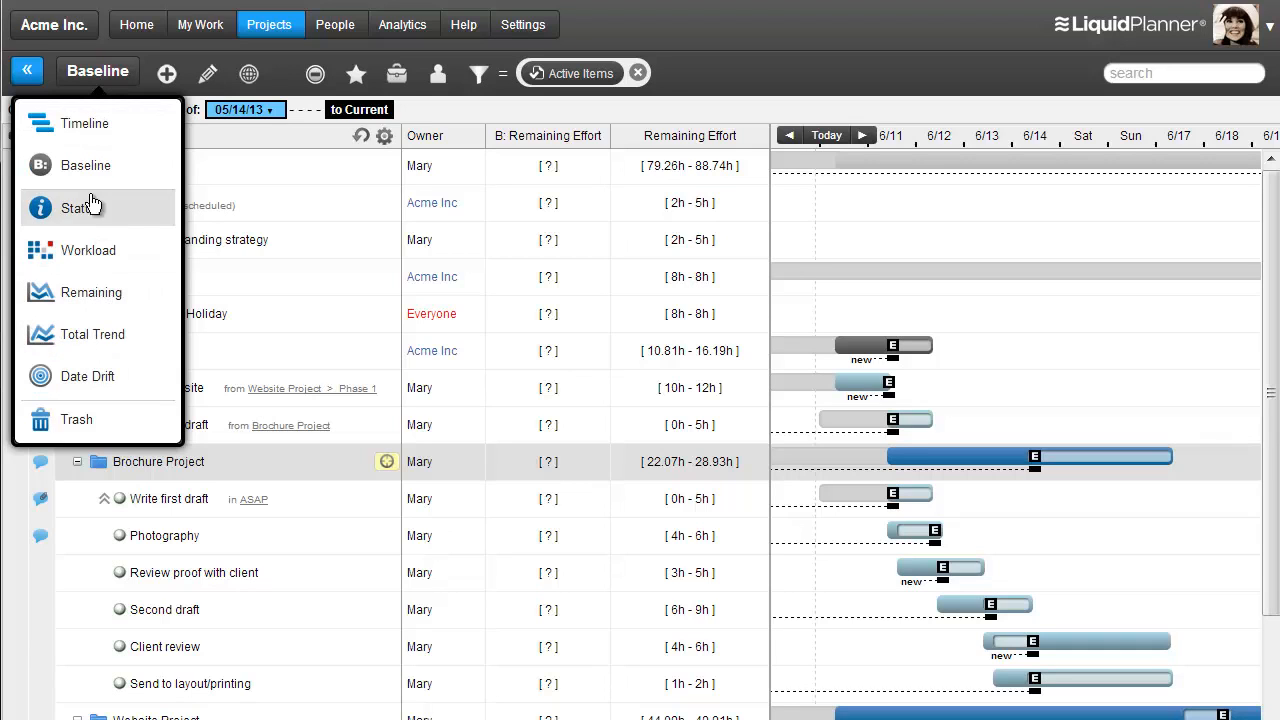
click(84, 124)
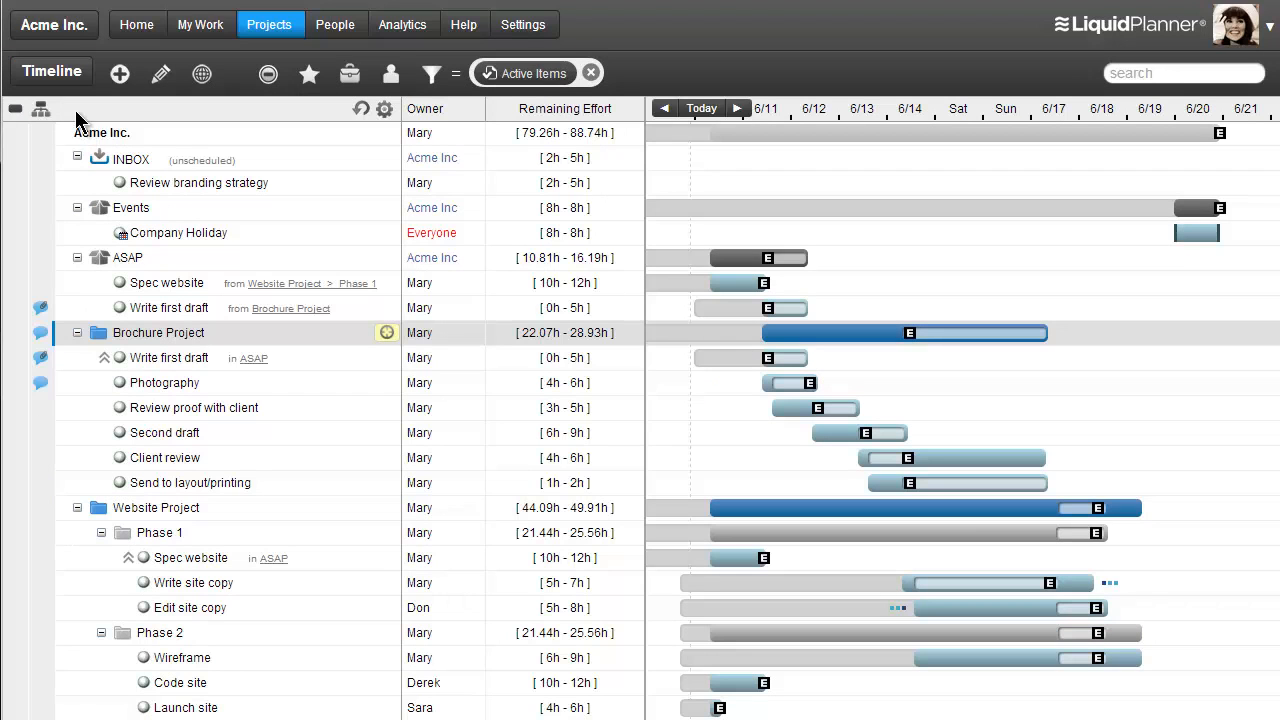
mouse_move(98, 92)
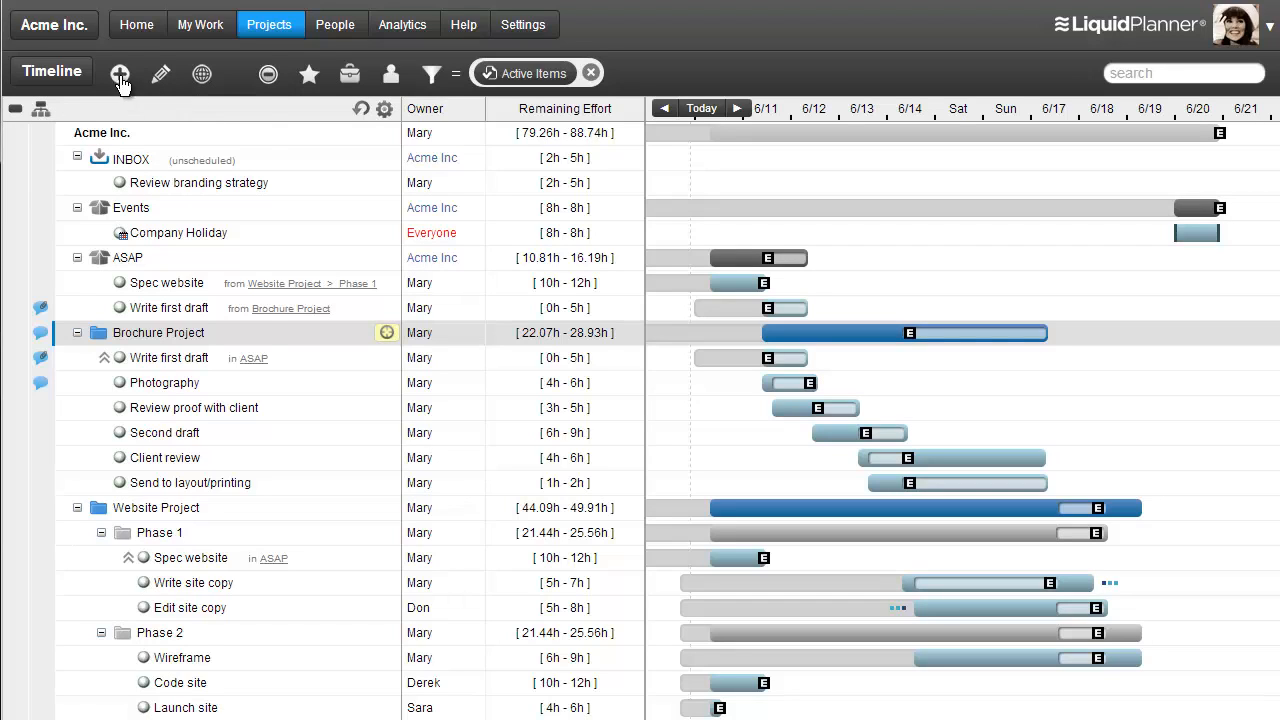
click(120, 74)
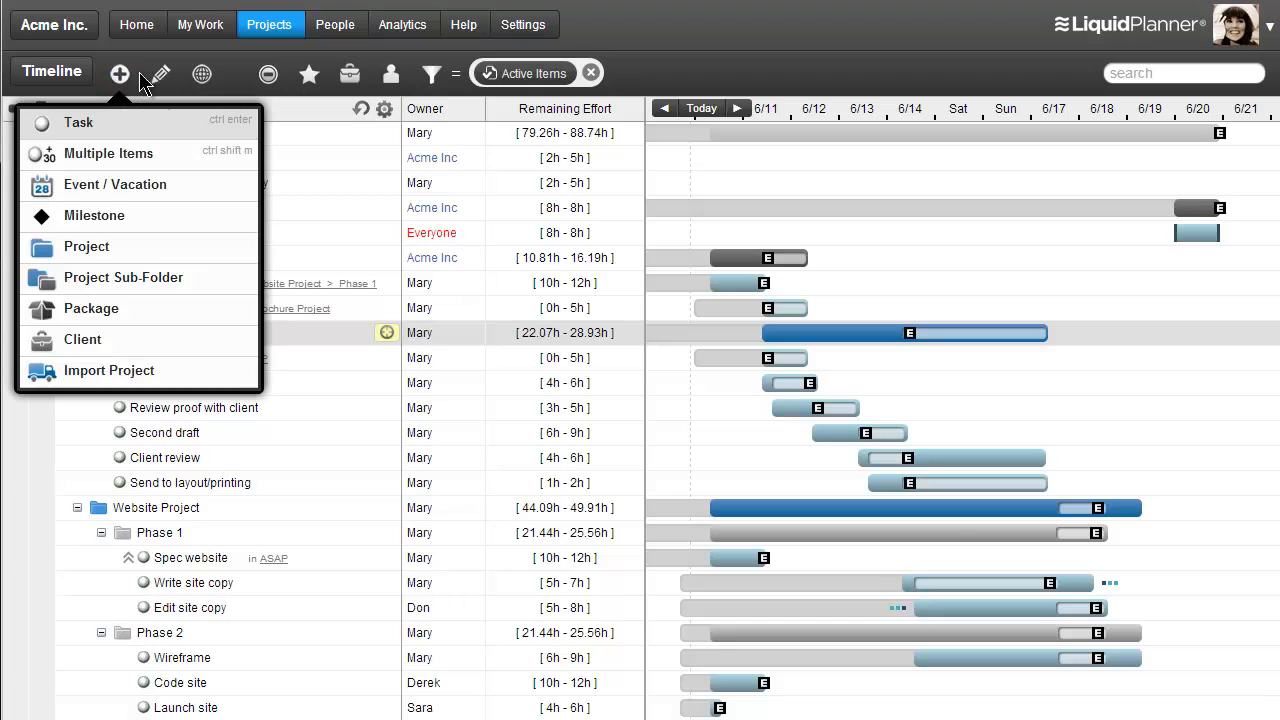
click(160, 72)
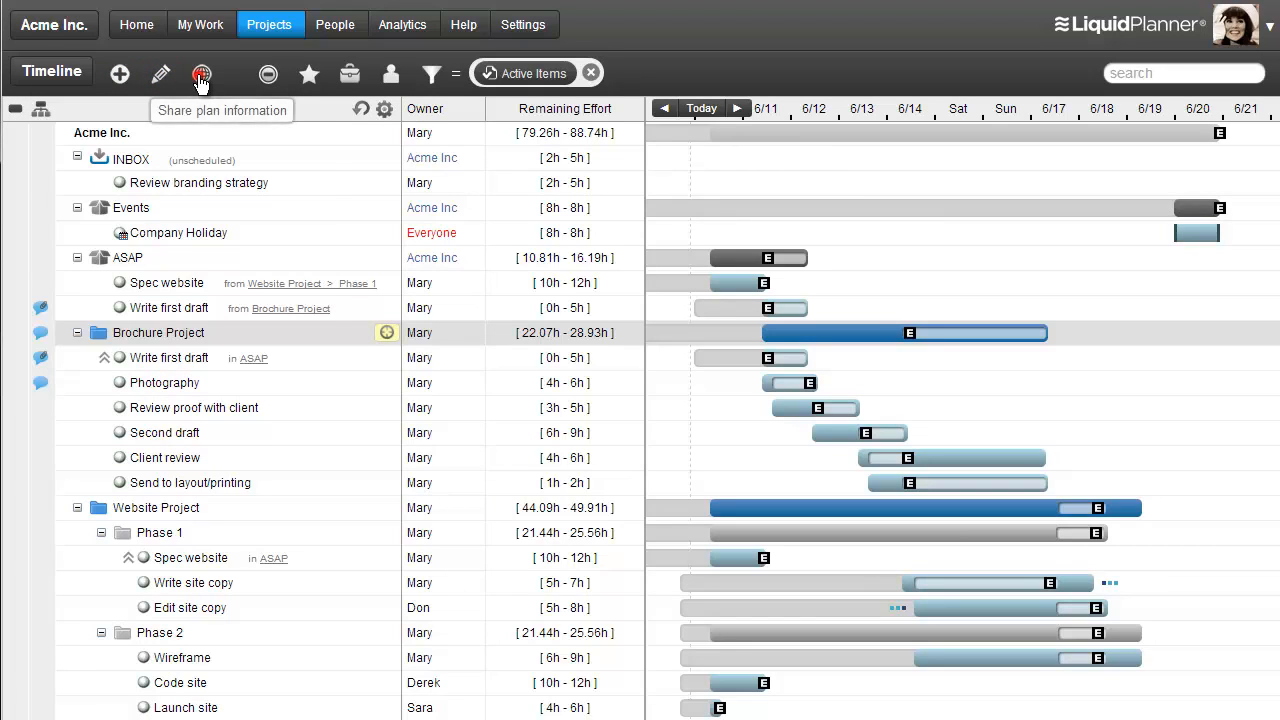
click(202, 72)
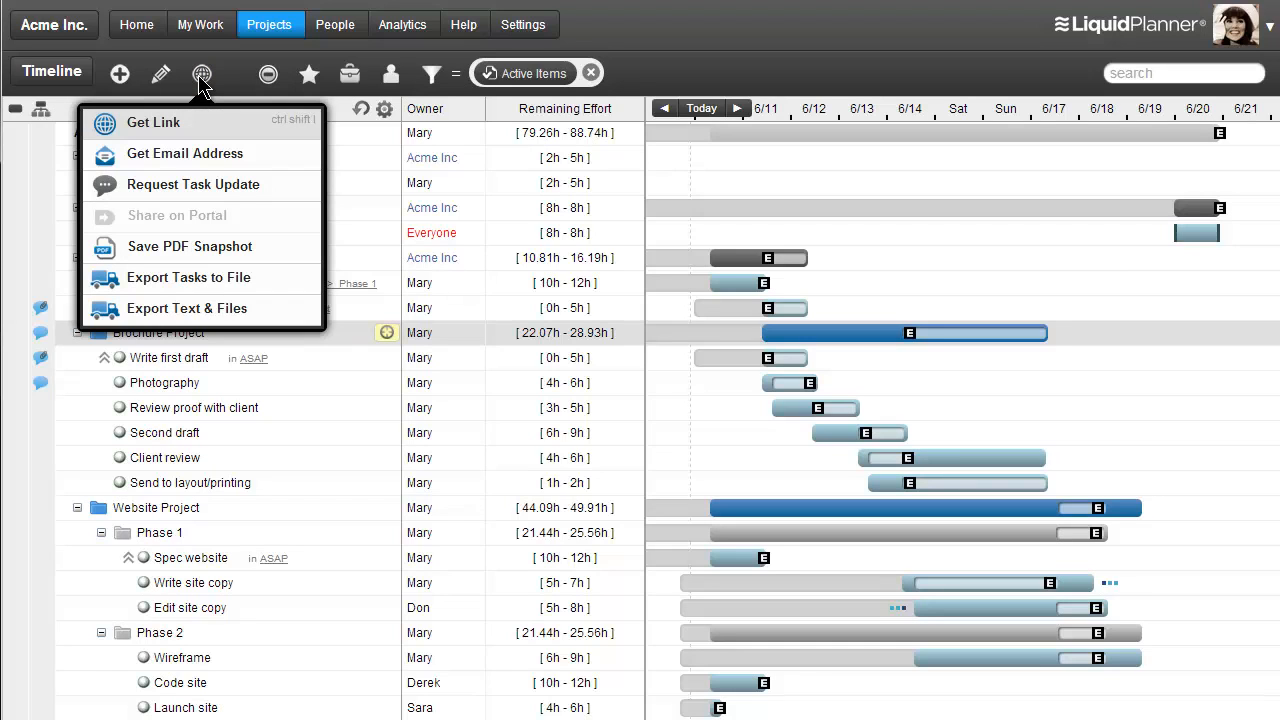
mouse_move(224, 94)
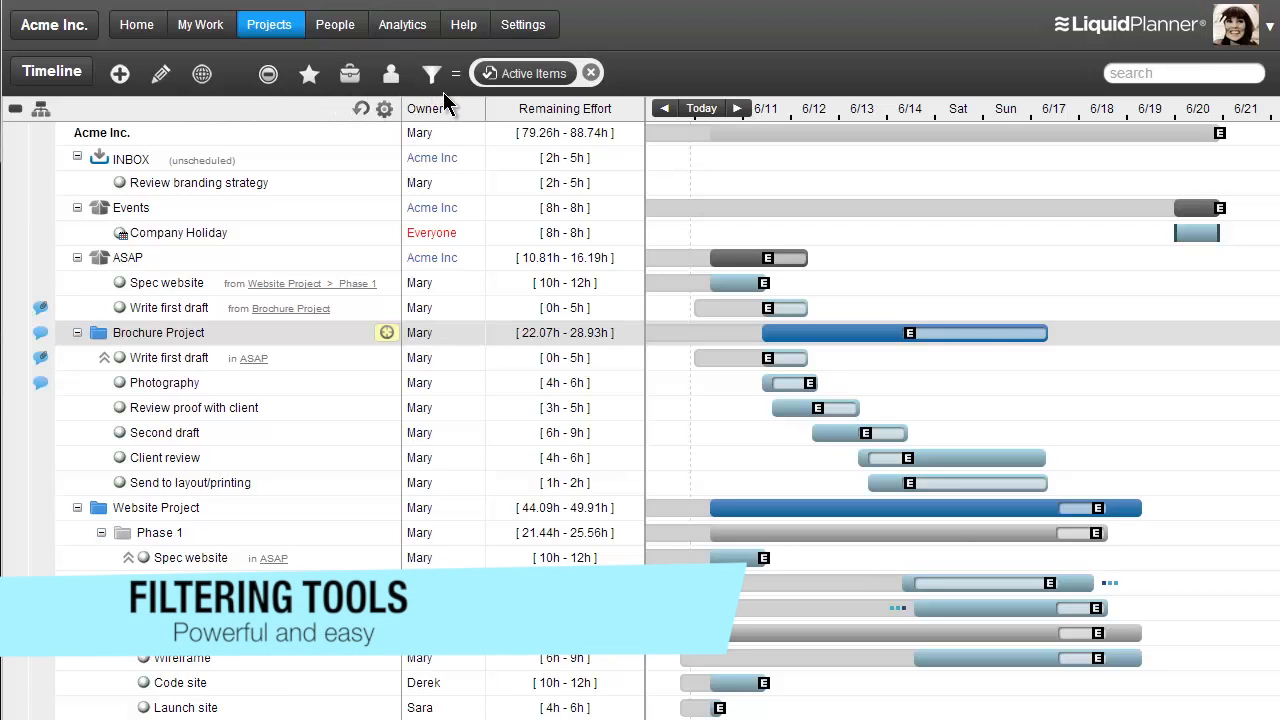
mouse_move(272, 100)
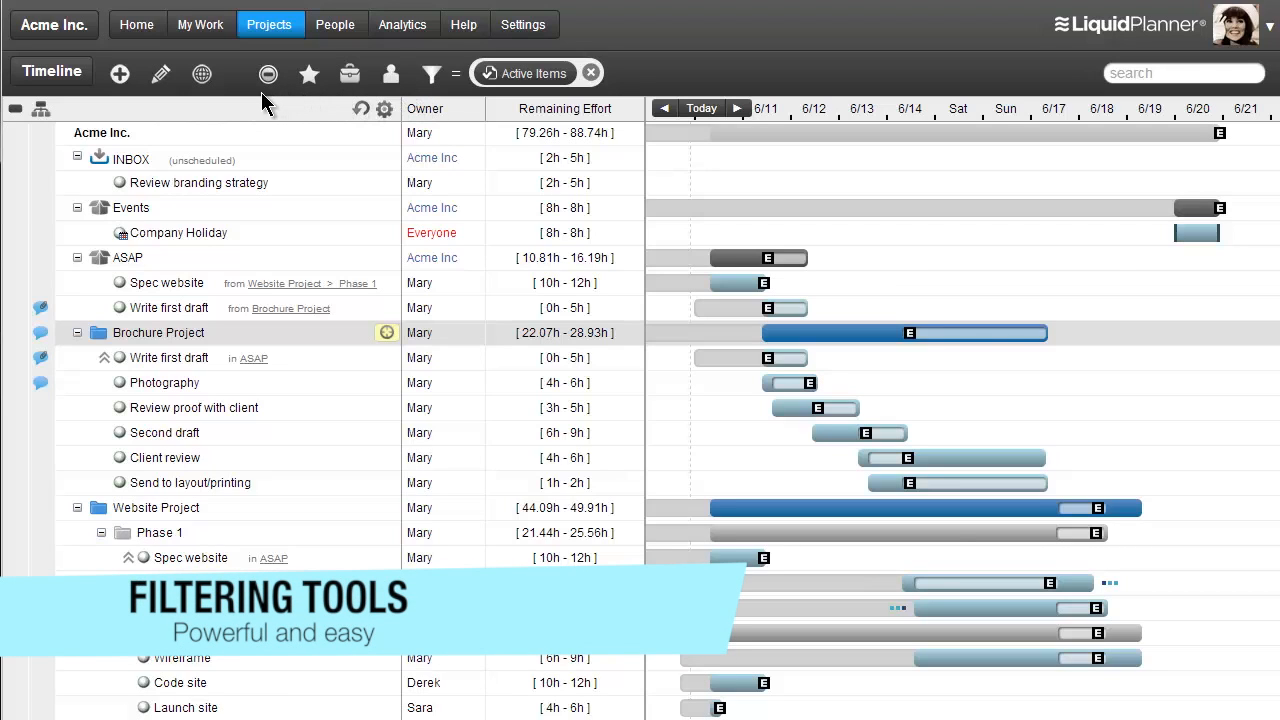
mouse_move(444, 108)
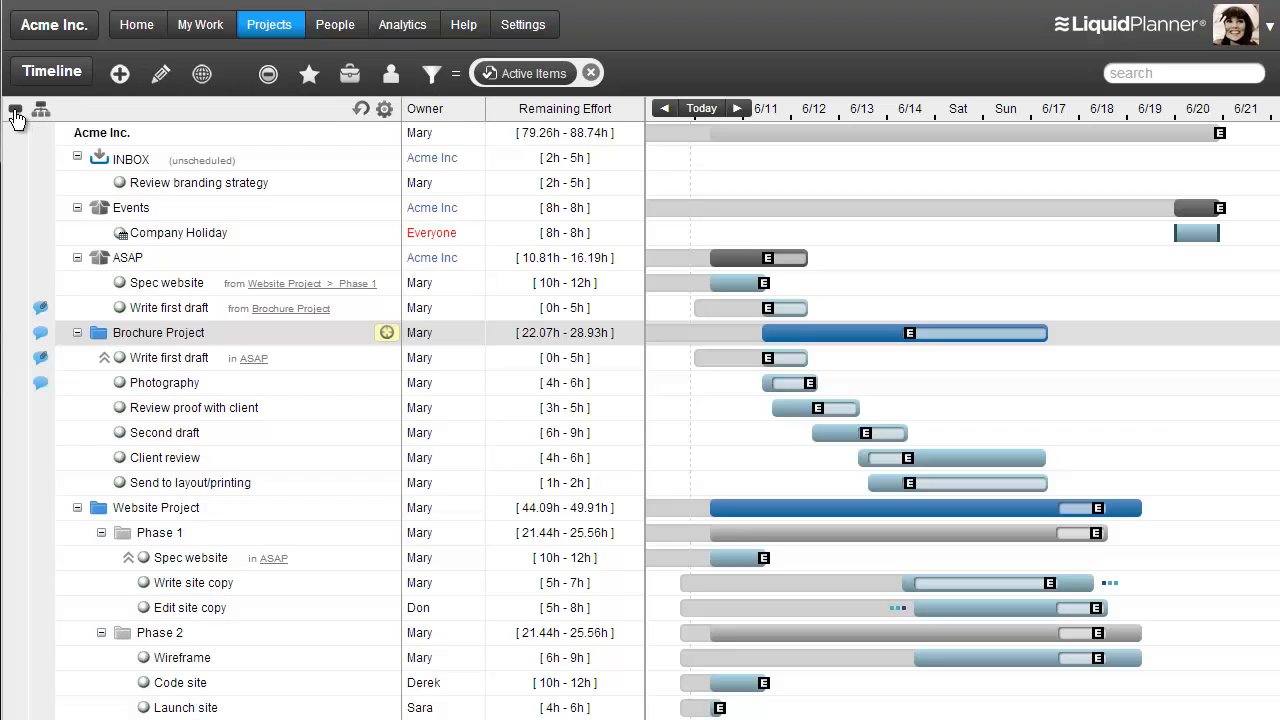
click(14, 108)
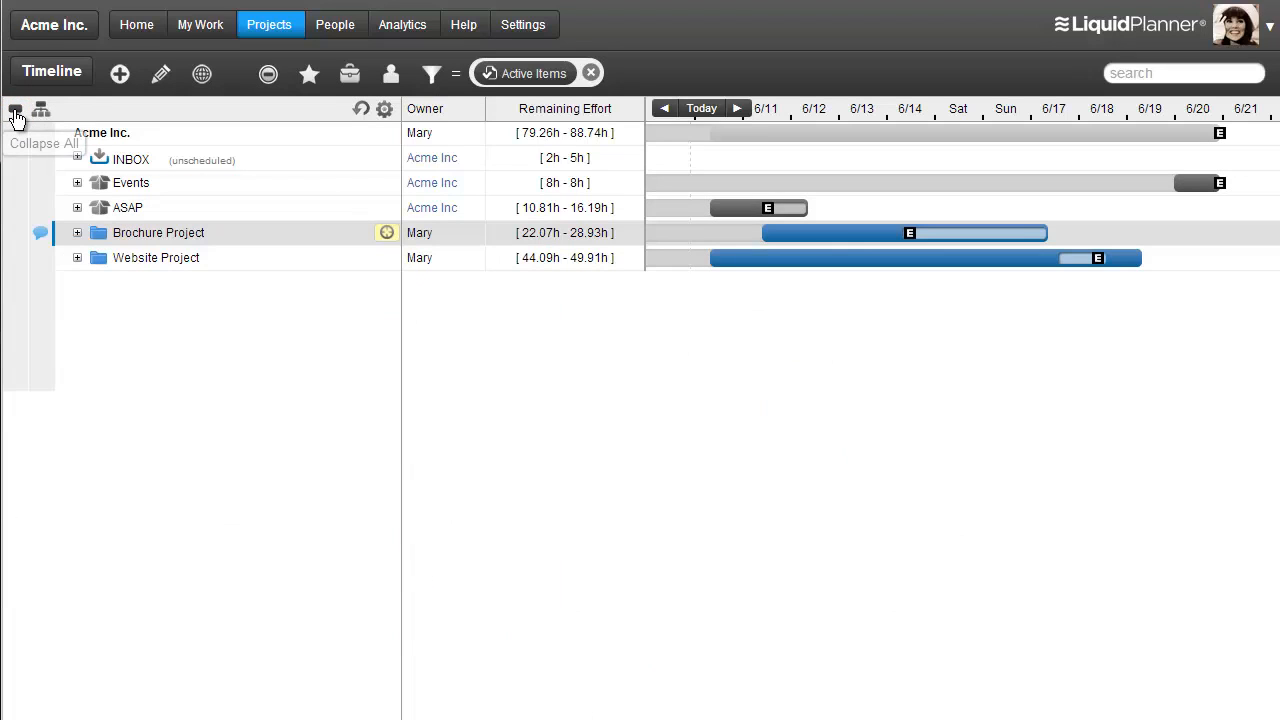
mouse_move(42, 110)
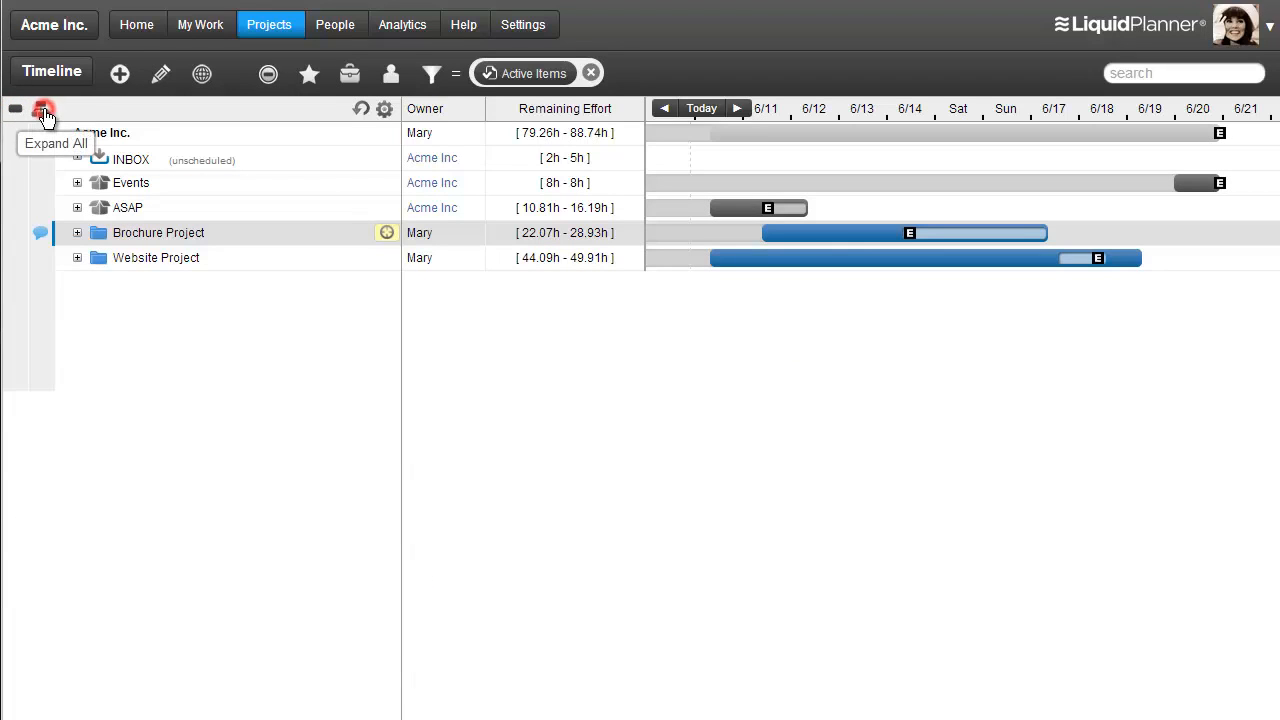
click(44, 110)
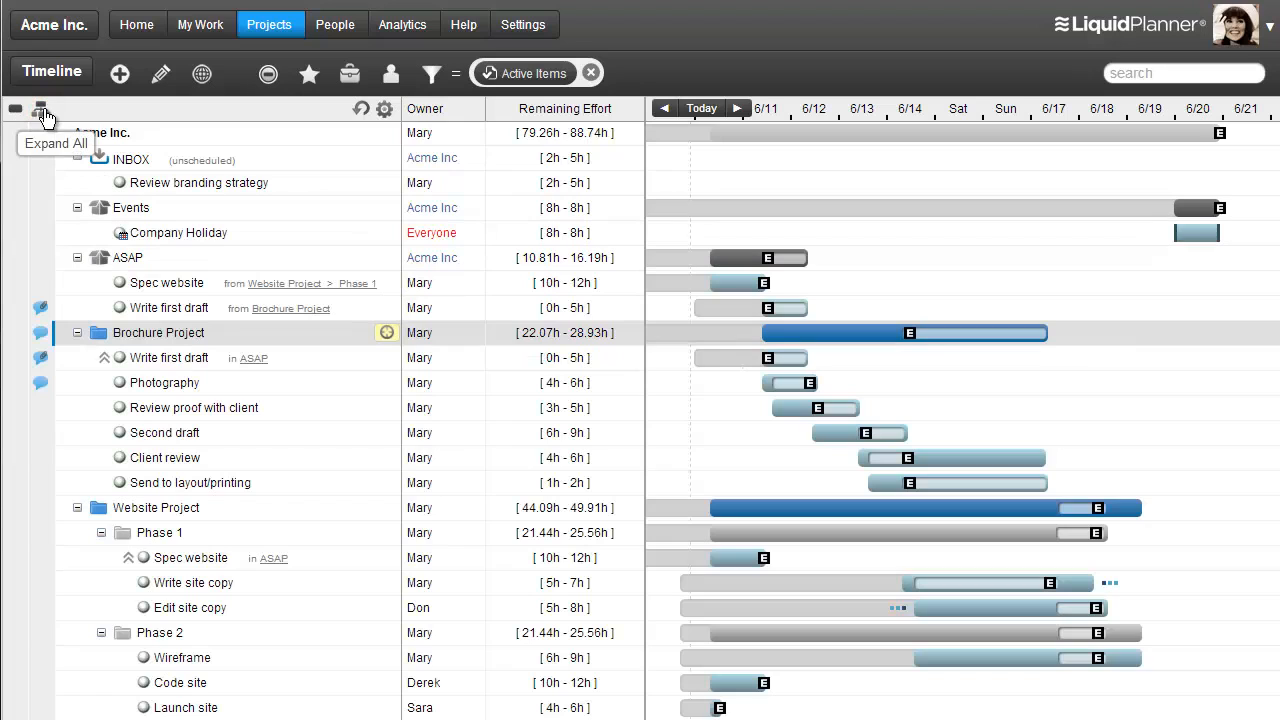
mouse_move(384, 112)
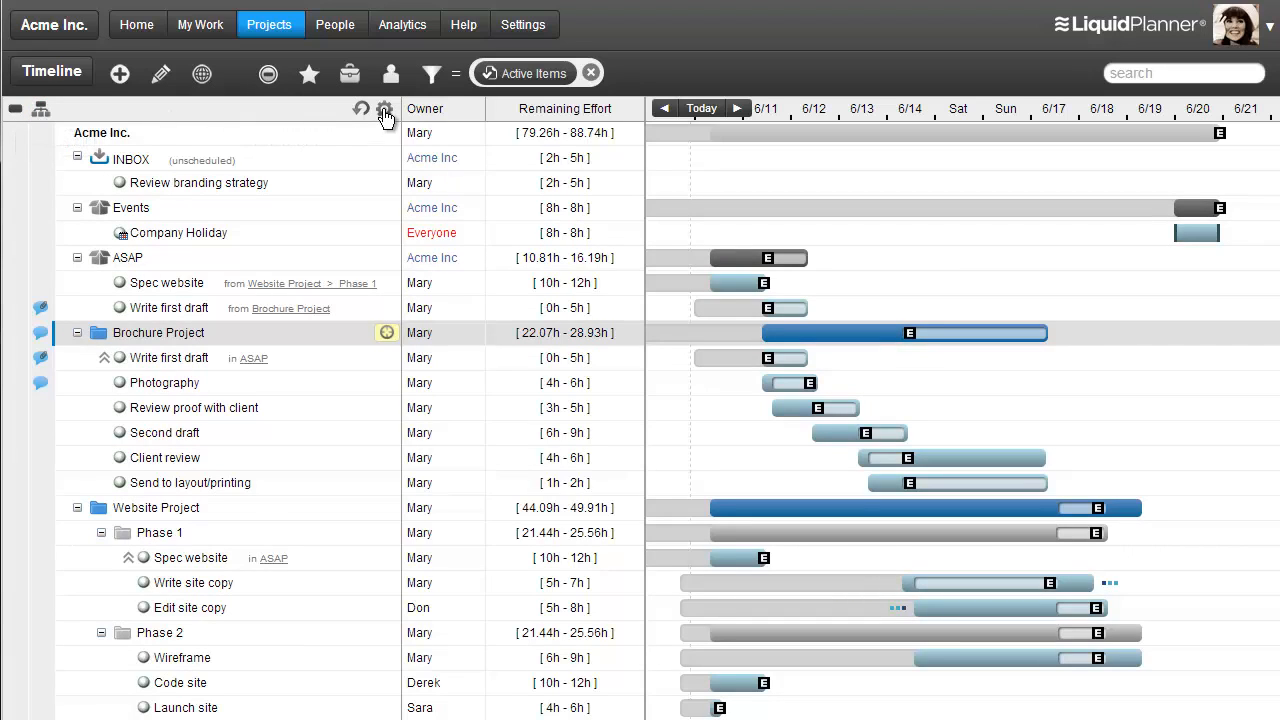
click(384, 108)
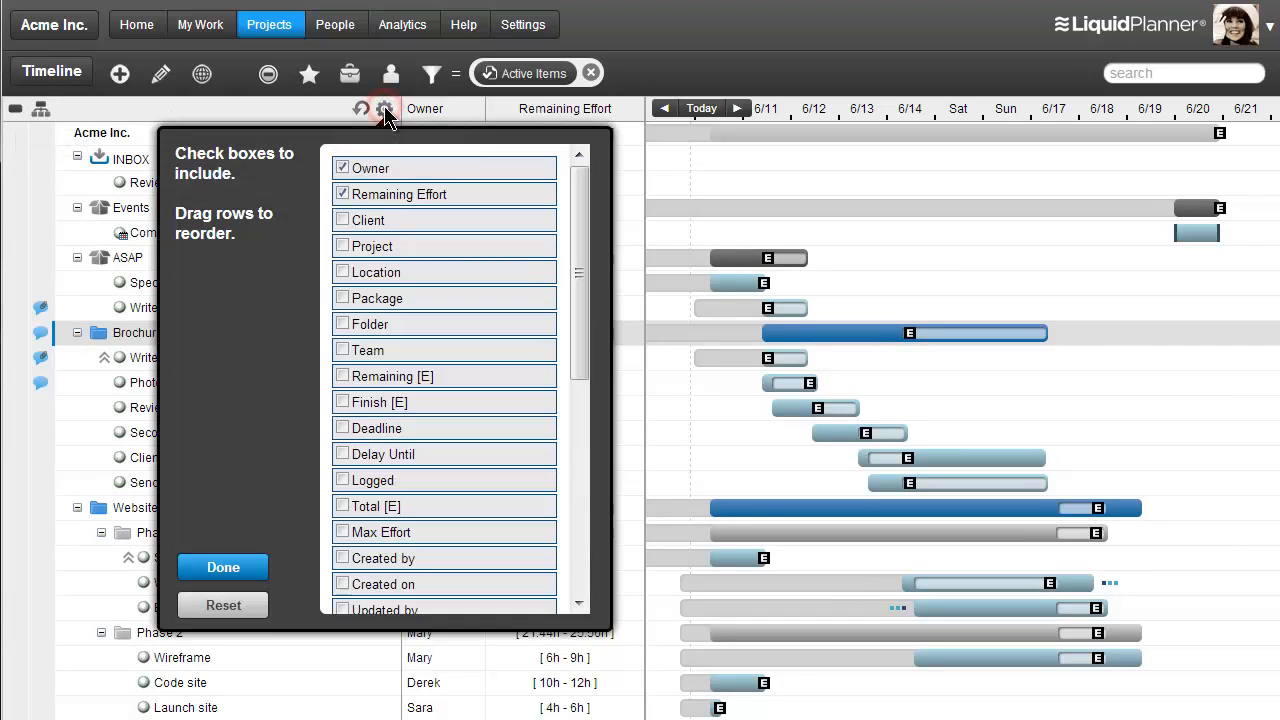
mouse_move(388, 324)
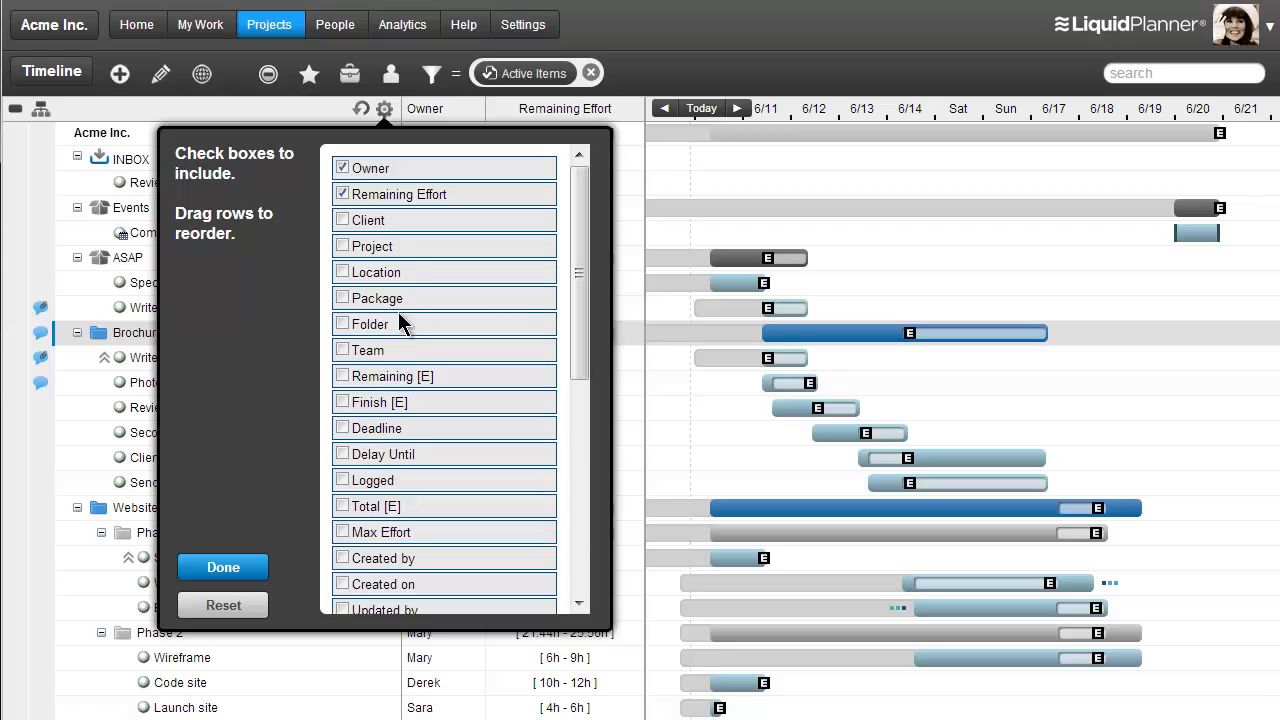
mouse_move(364, 136)
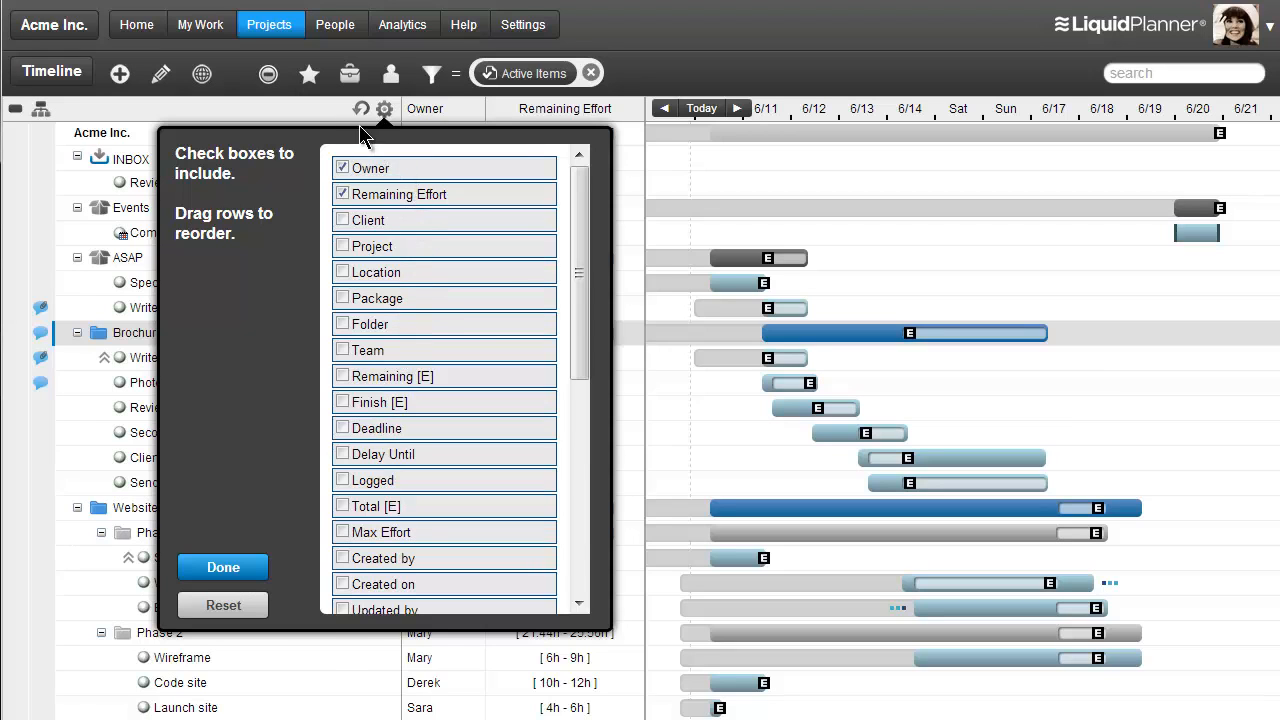
click(222, 568)
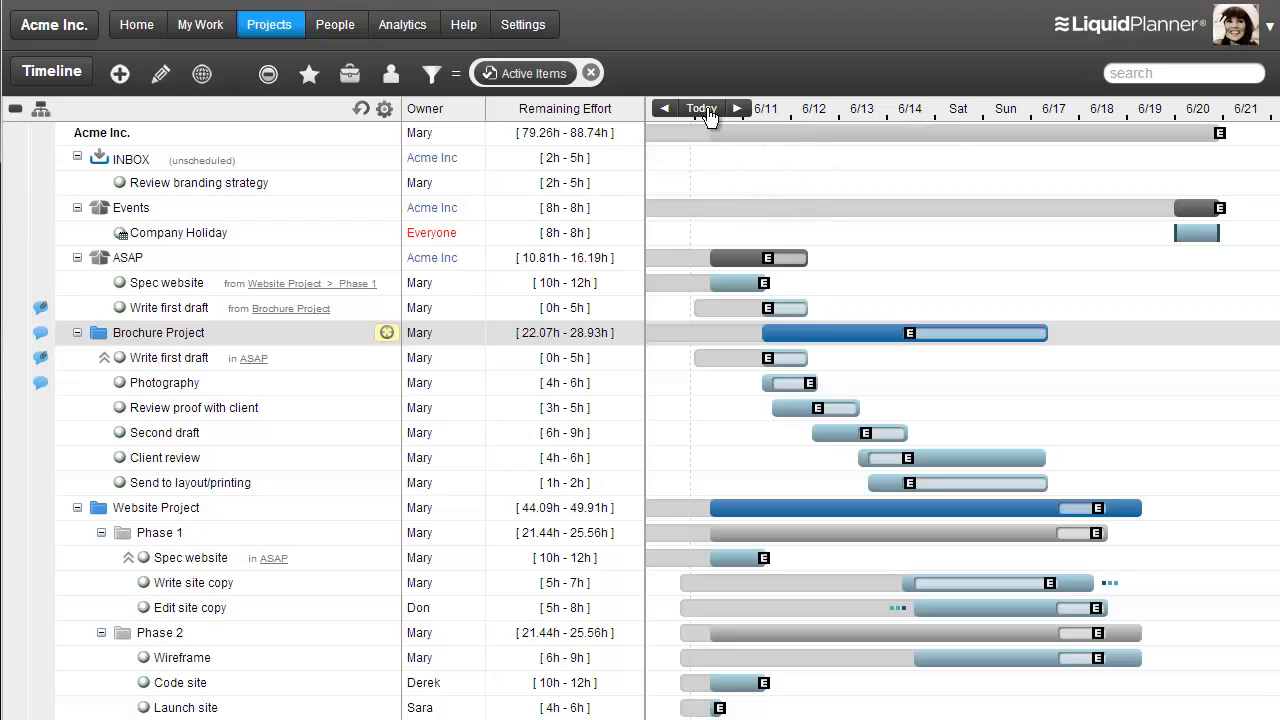
click(700, 108)
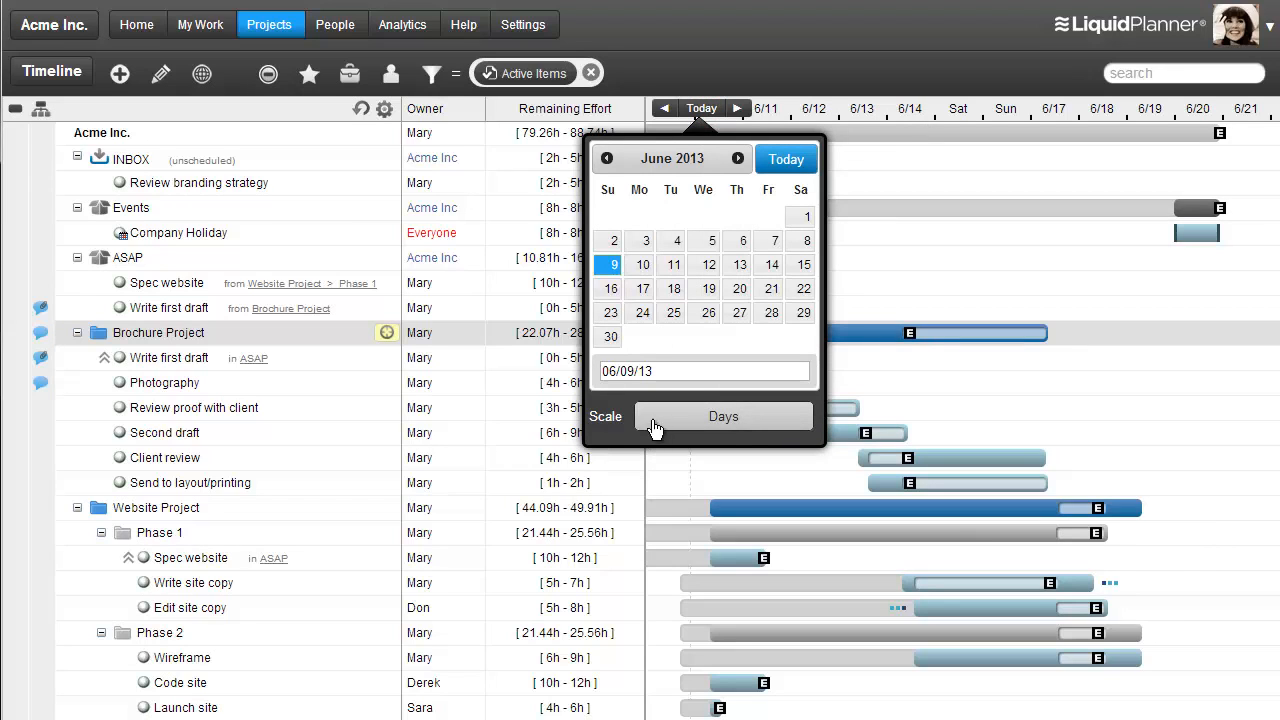
click(724, 416)
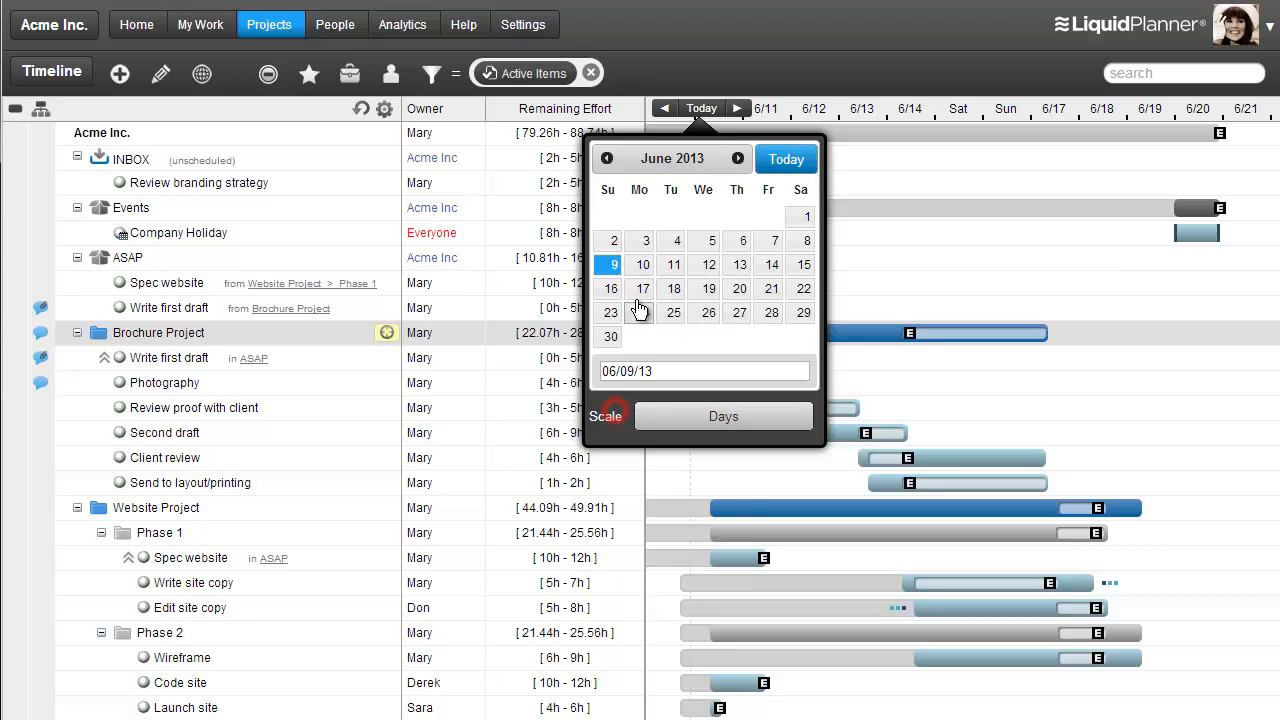
mouse_move(674, 248)
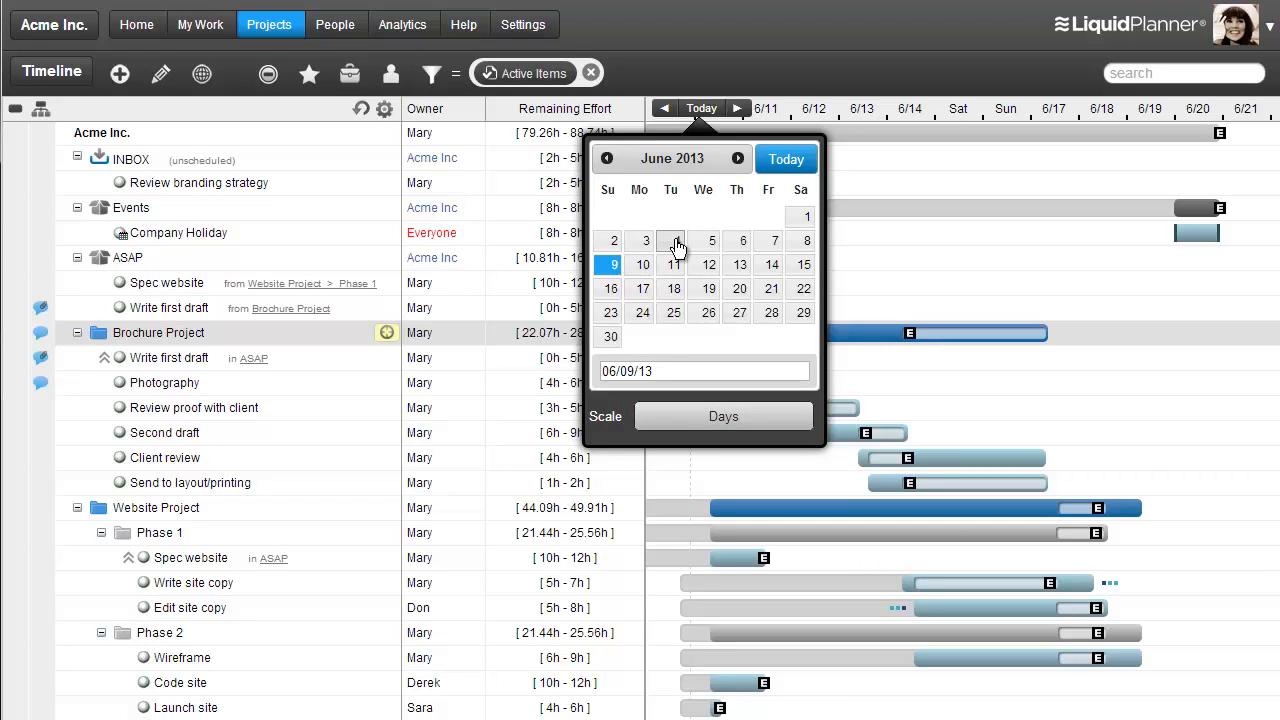
mouse_move(536, 344)
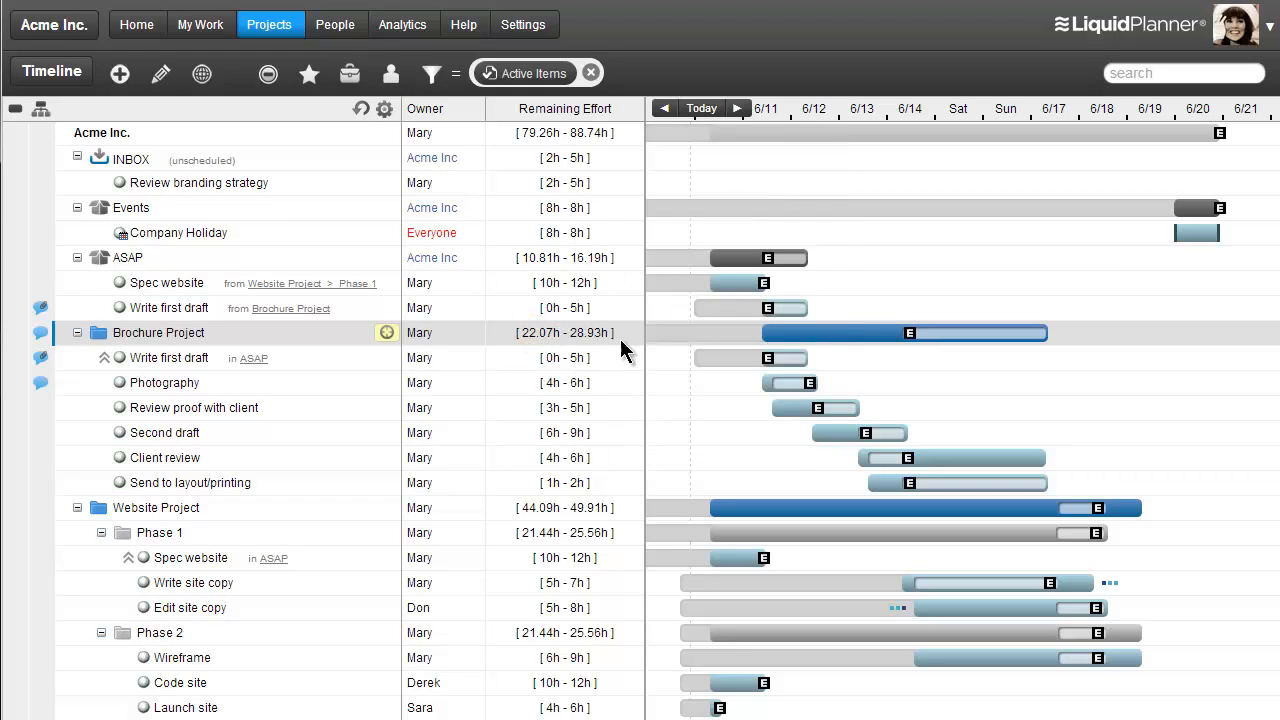
mouse_move(700, 340)
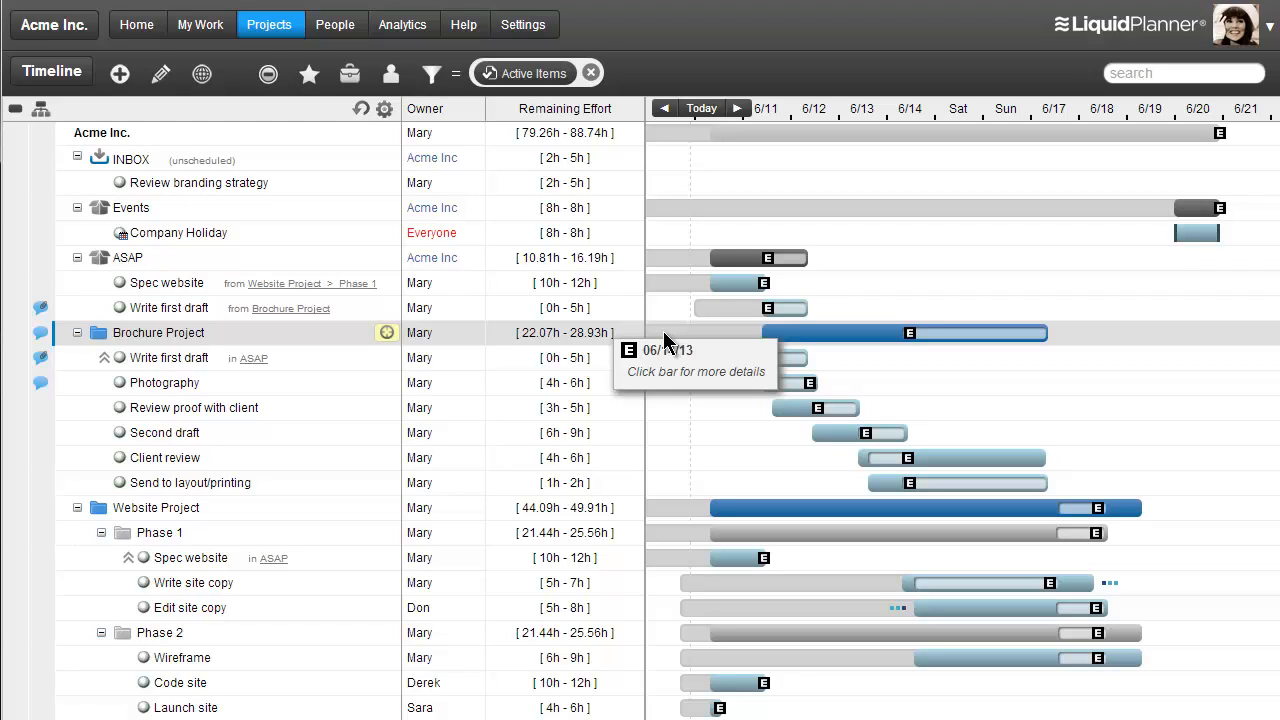
mouse_move(700, 344)
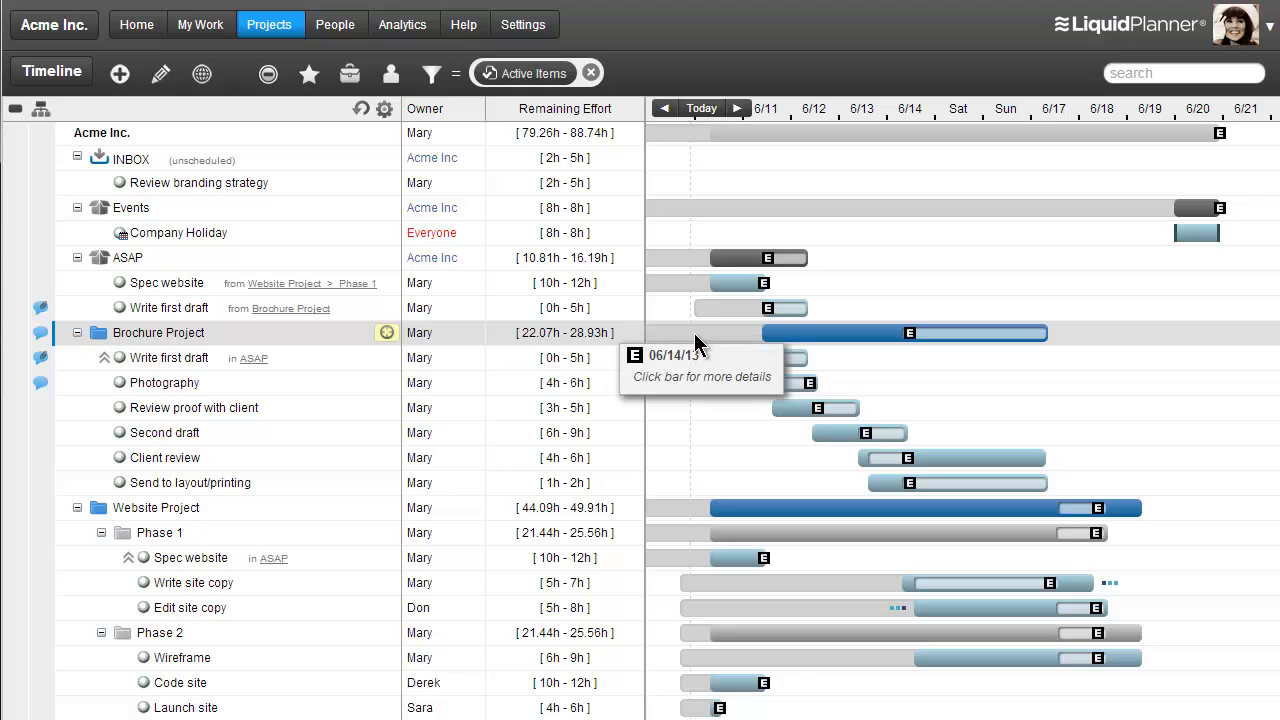
mouse_move(148, 332)
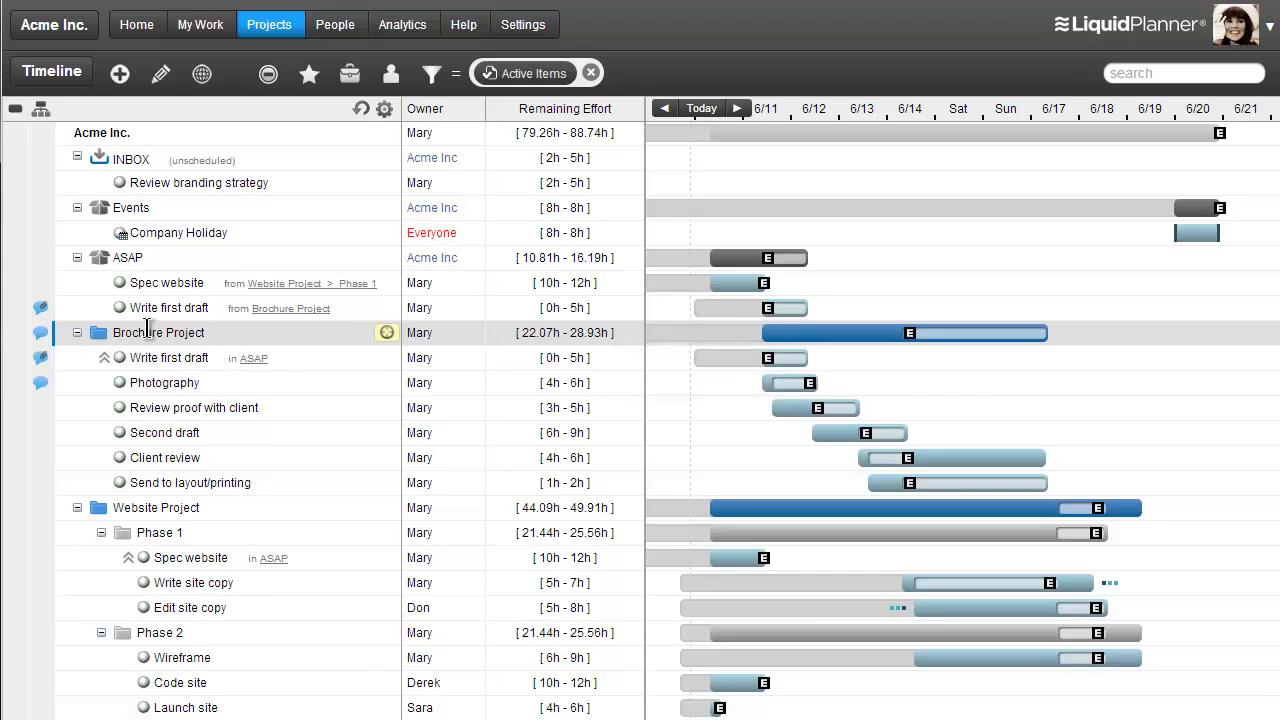
right_click(158, 332)
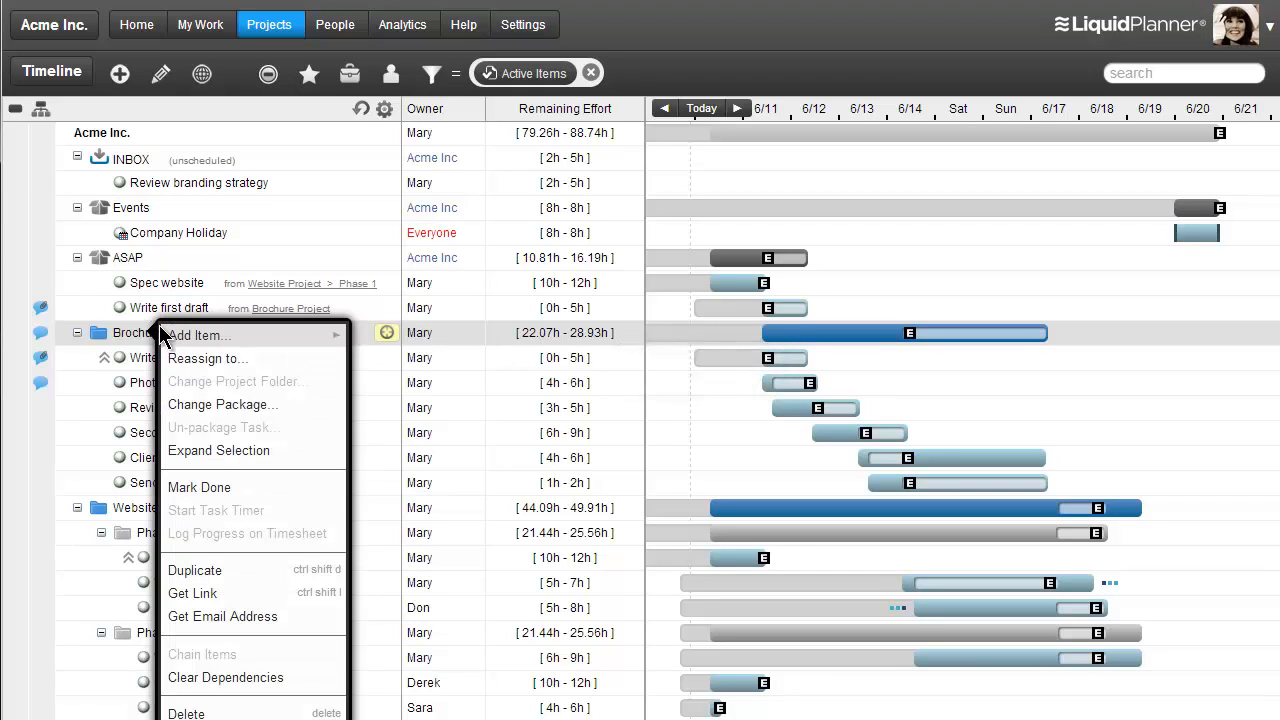
mouse_move(212, 404)
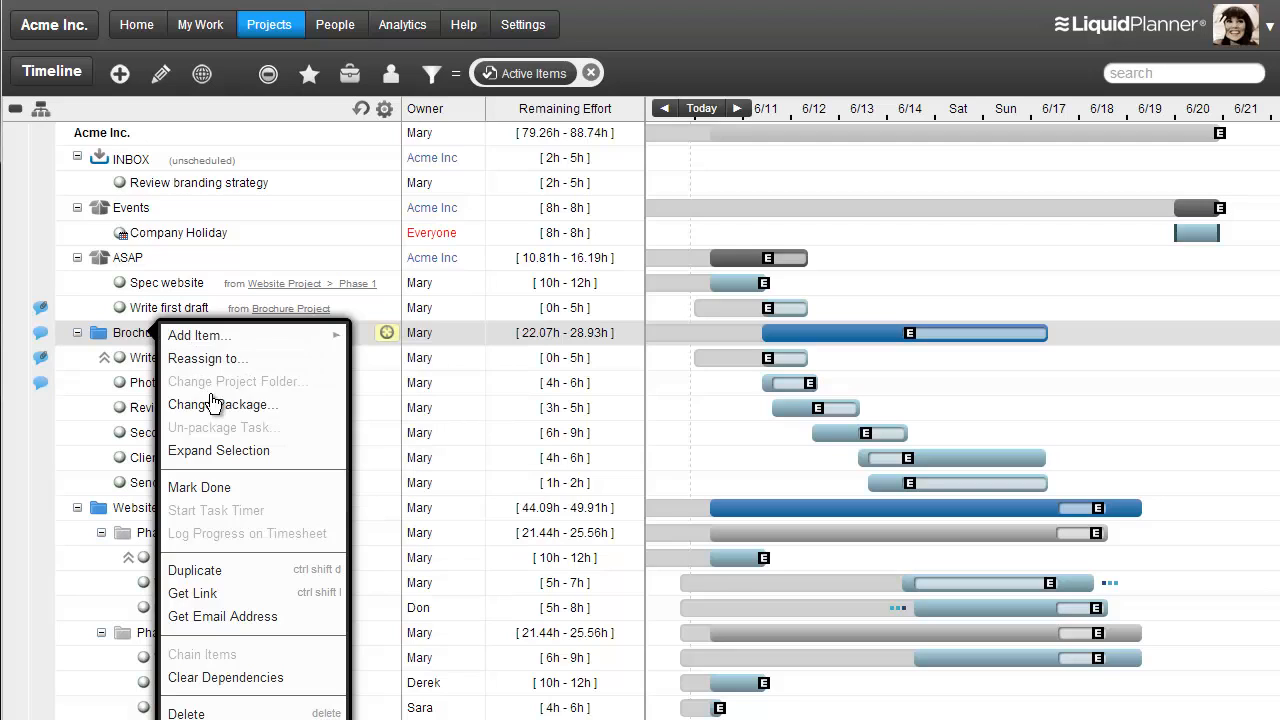
mouse_move(228, 616)
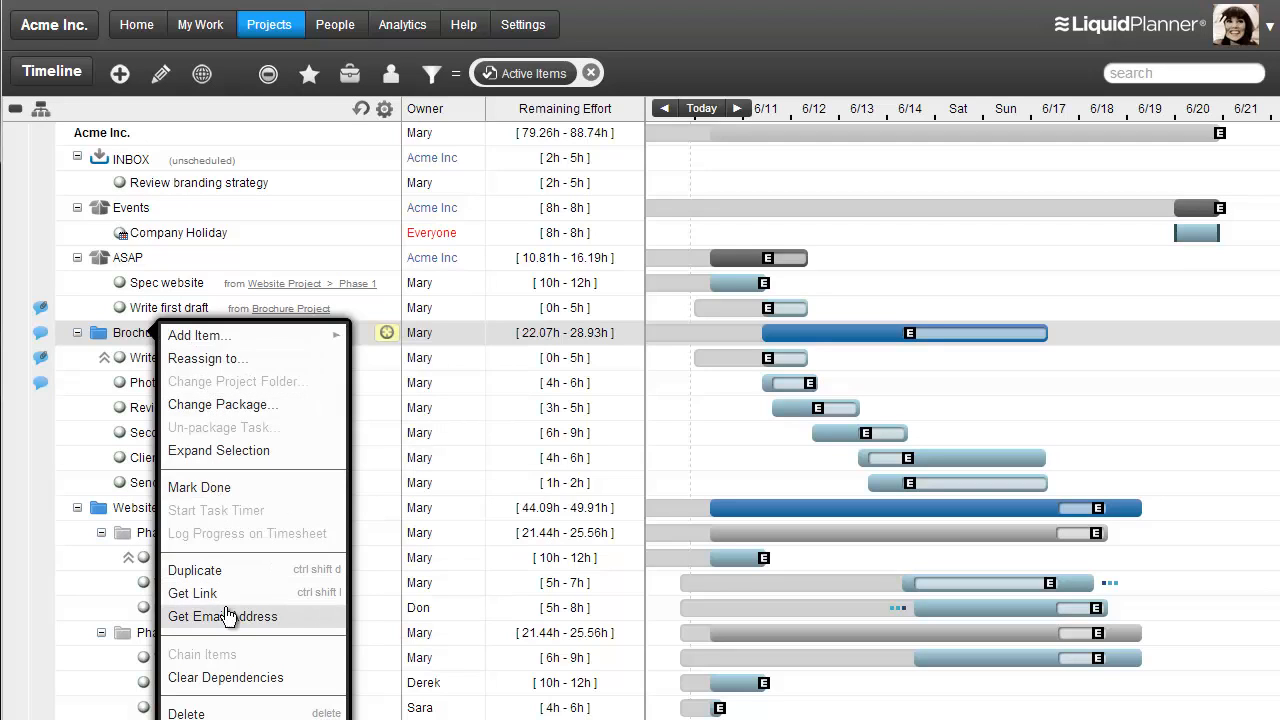
mouse_move(228, 336)
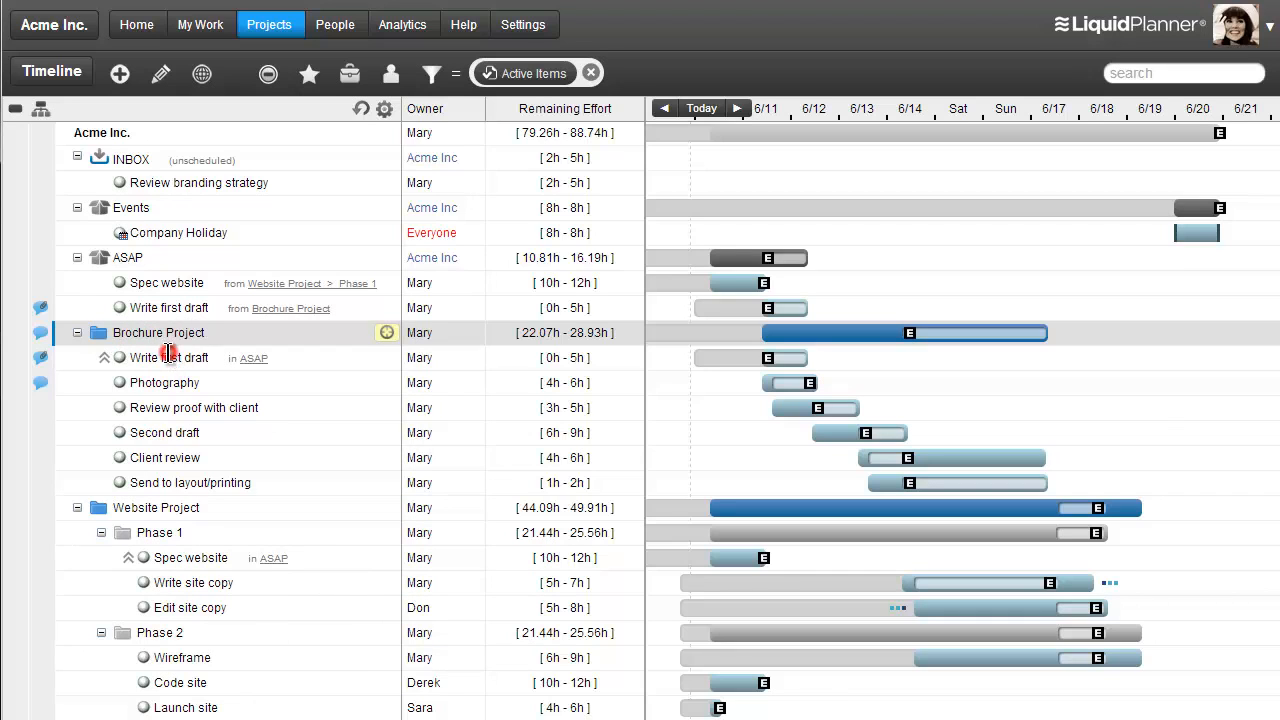
click(168, 356)
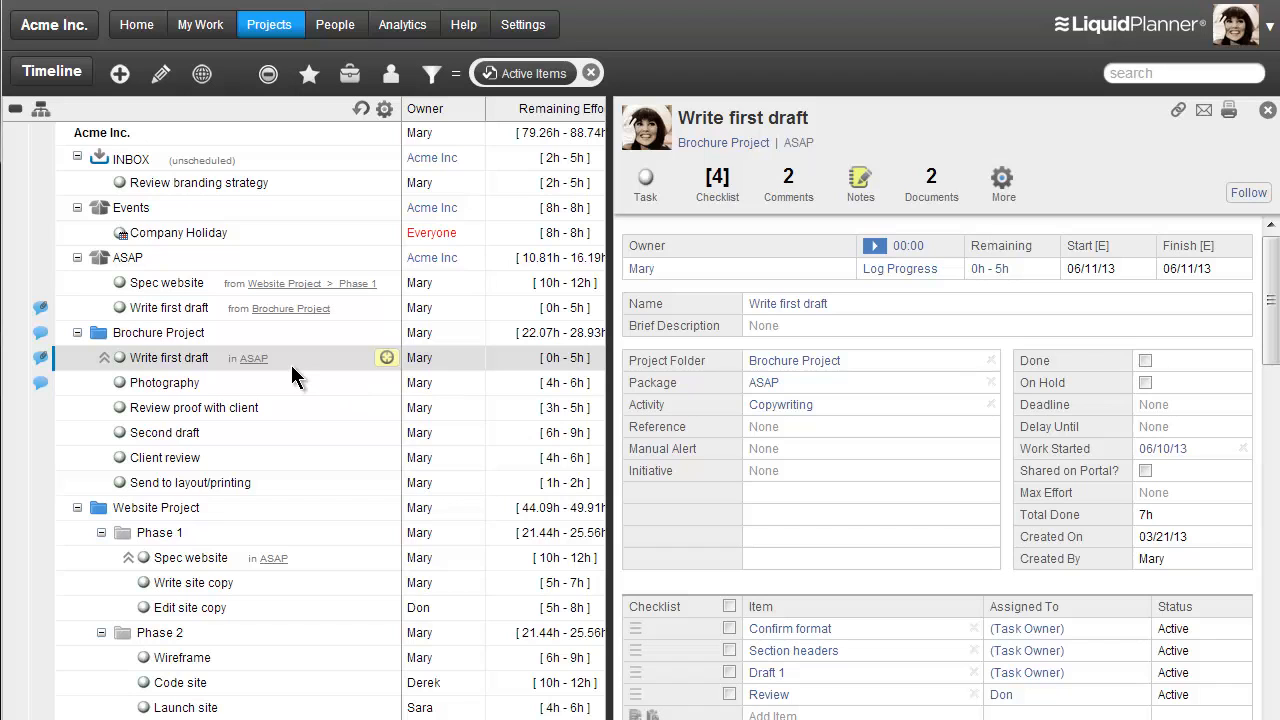
mouse_move(570, 400)
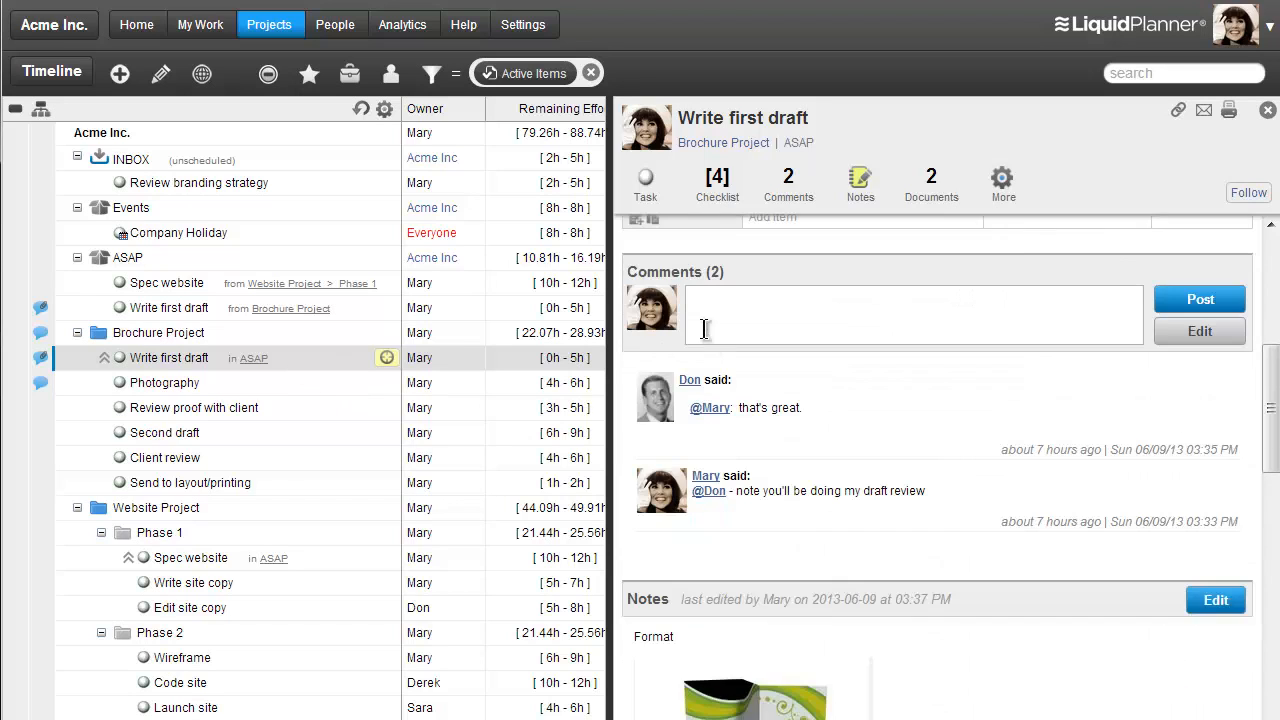
Jump through the Write first draft panel's top, Checklist and Comments sections
click(644, 184)
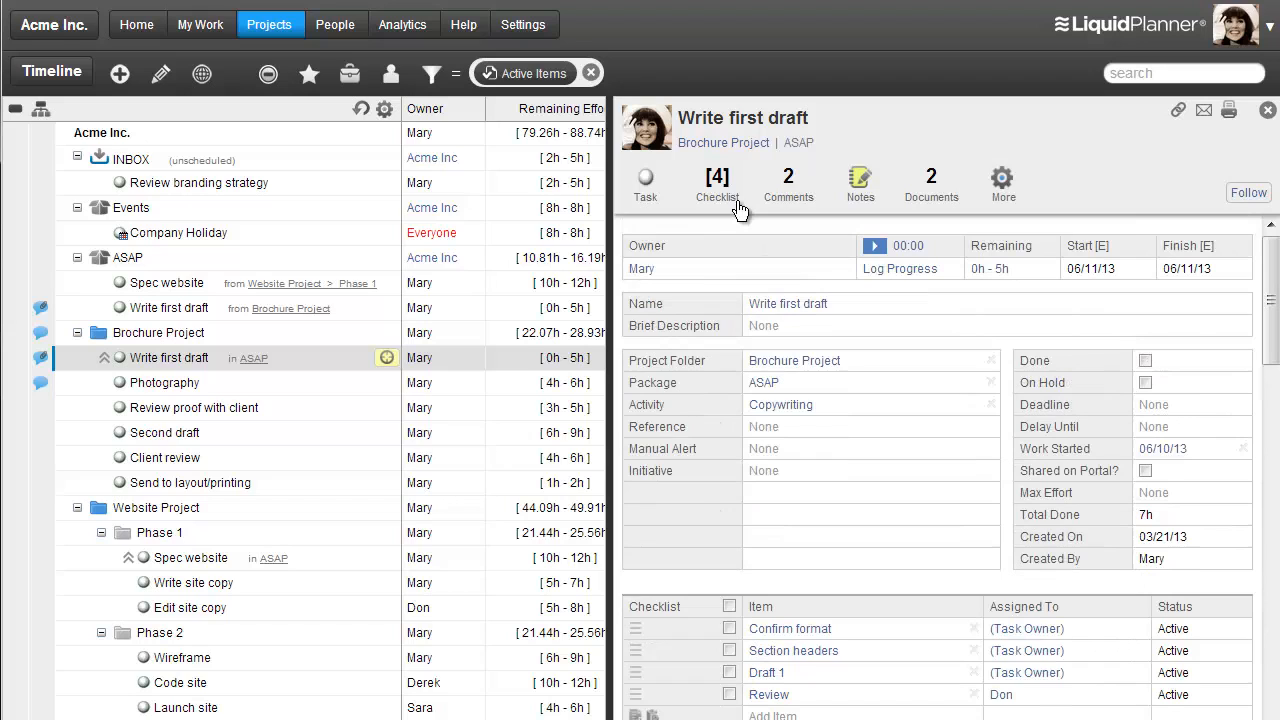
mouse_move(344, 368)
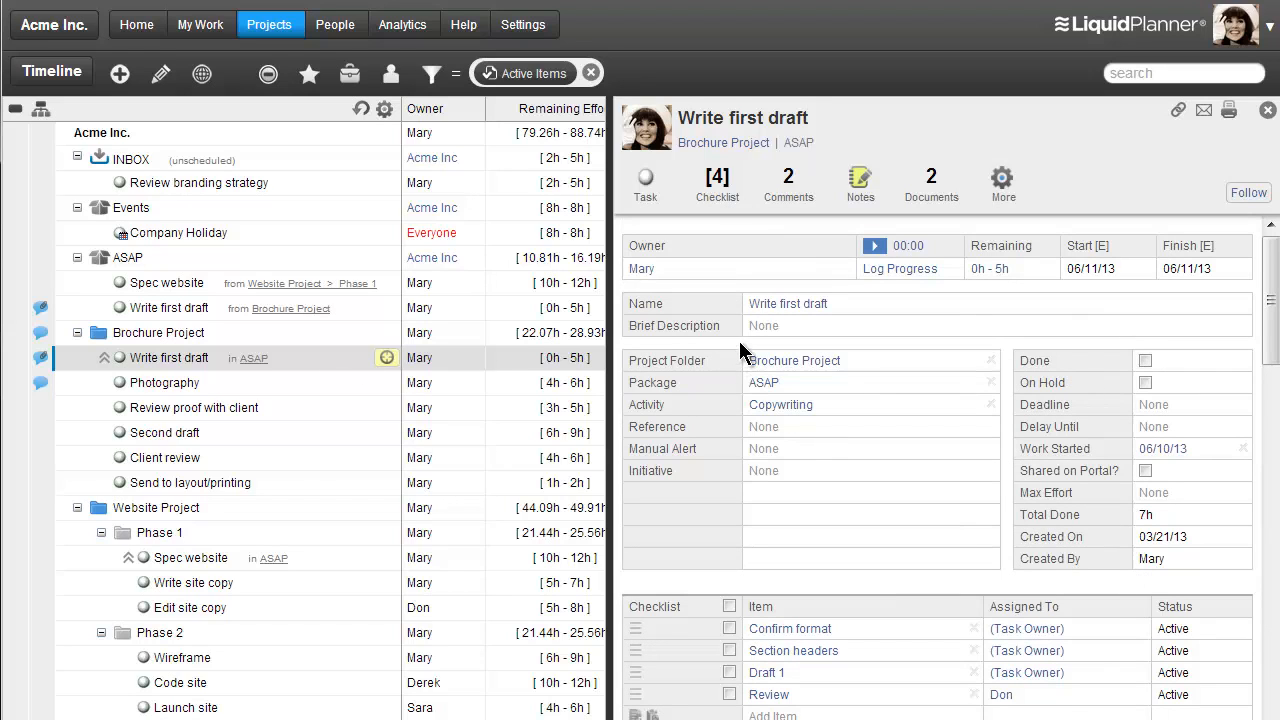
click(716, 184)
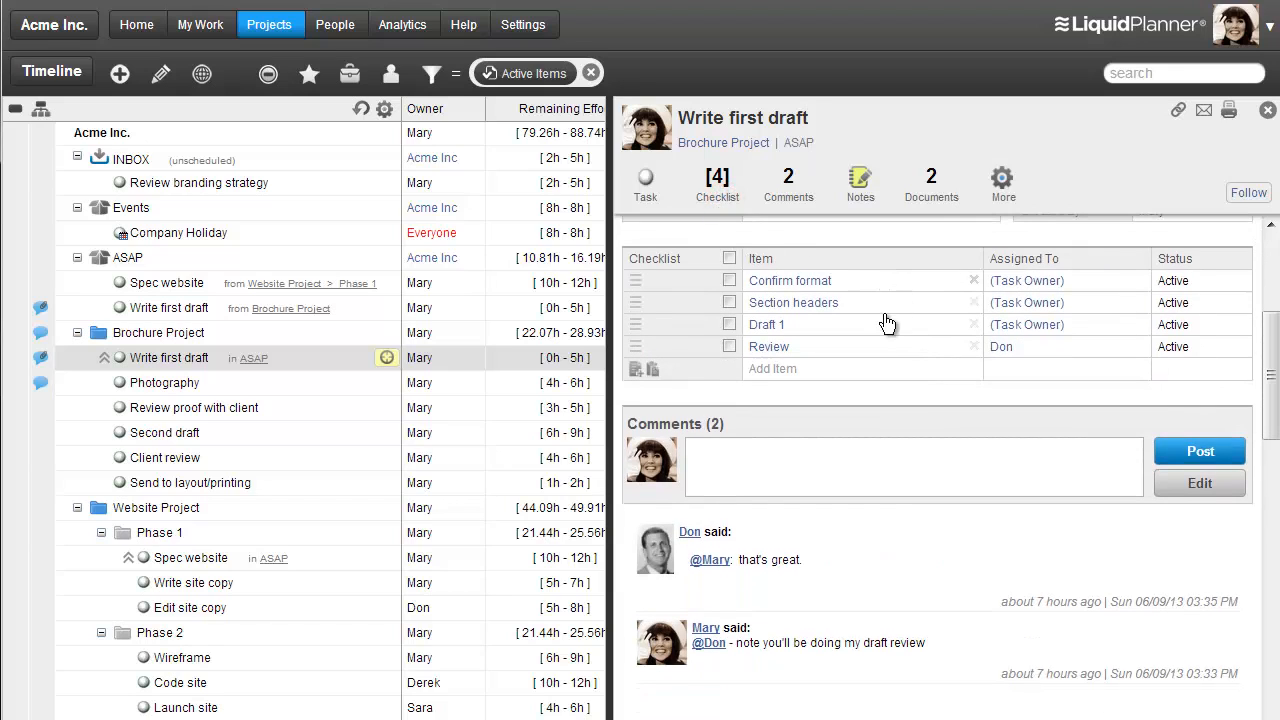
mouse_move(868, 284)
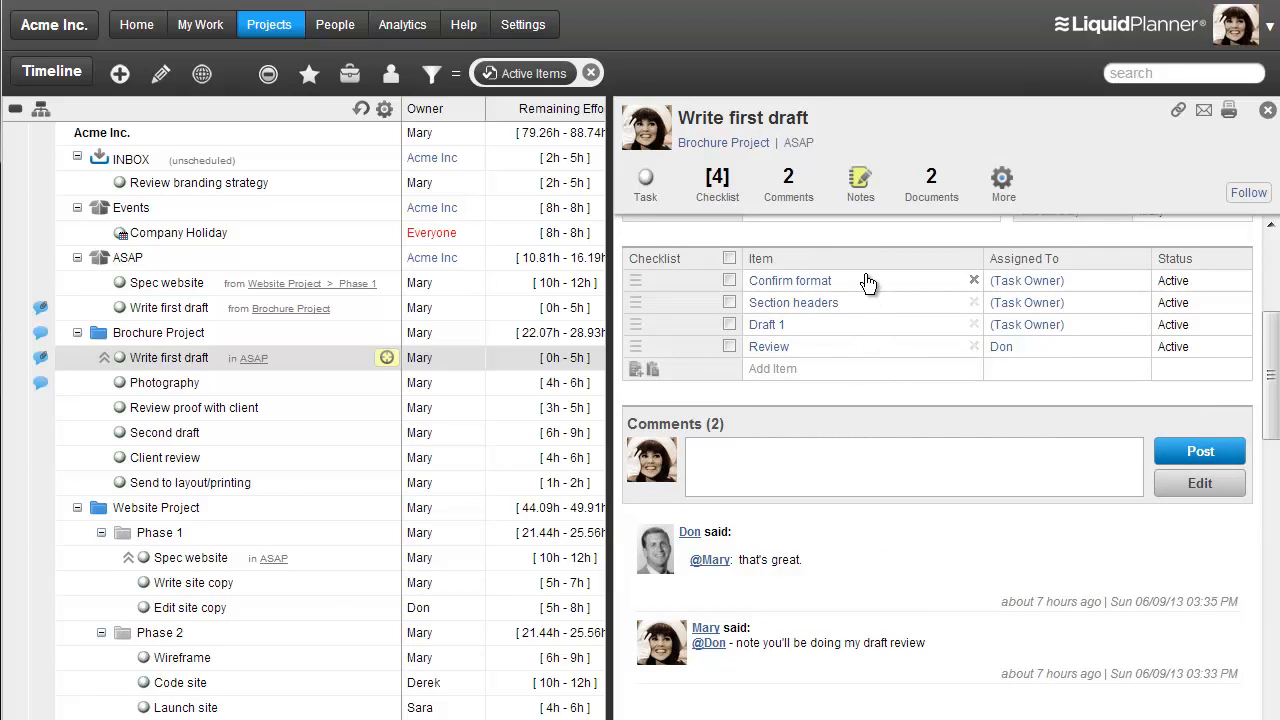
click(788, 184)
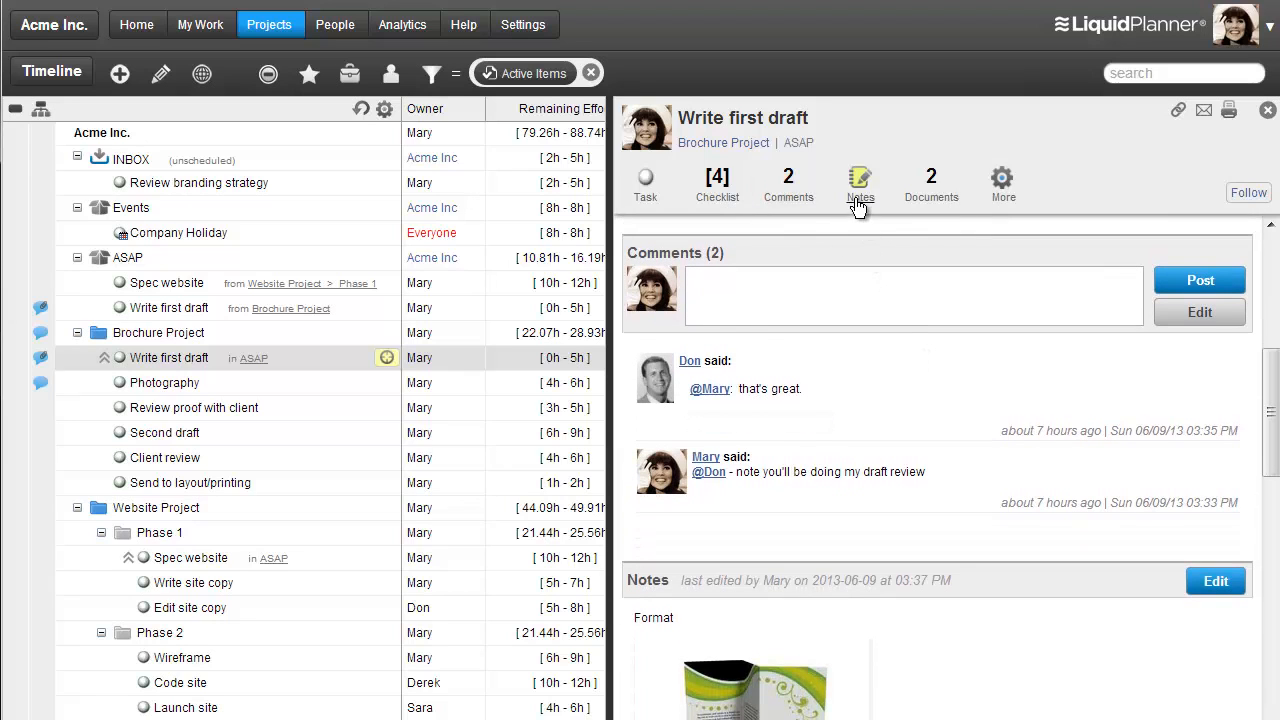
Jump to Notes and Documents & Links, then show the More menu with Dependencies and History
click(860, 184)
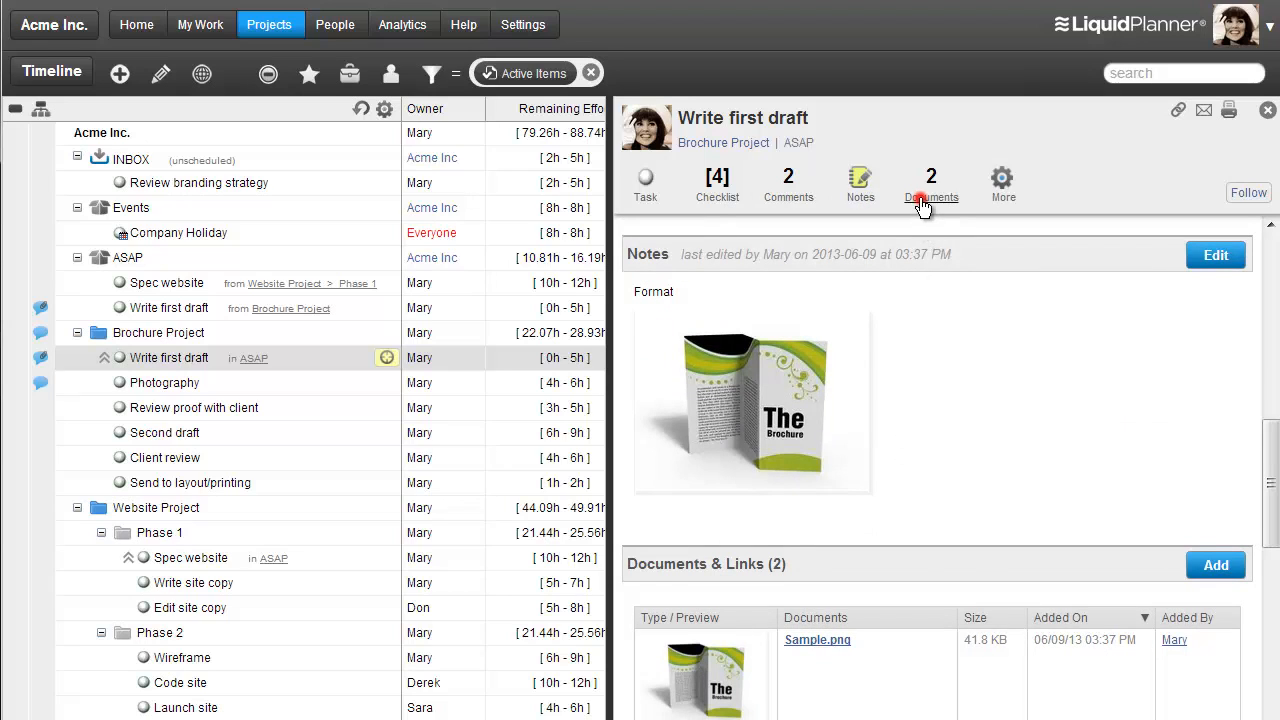
click(930, 180)
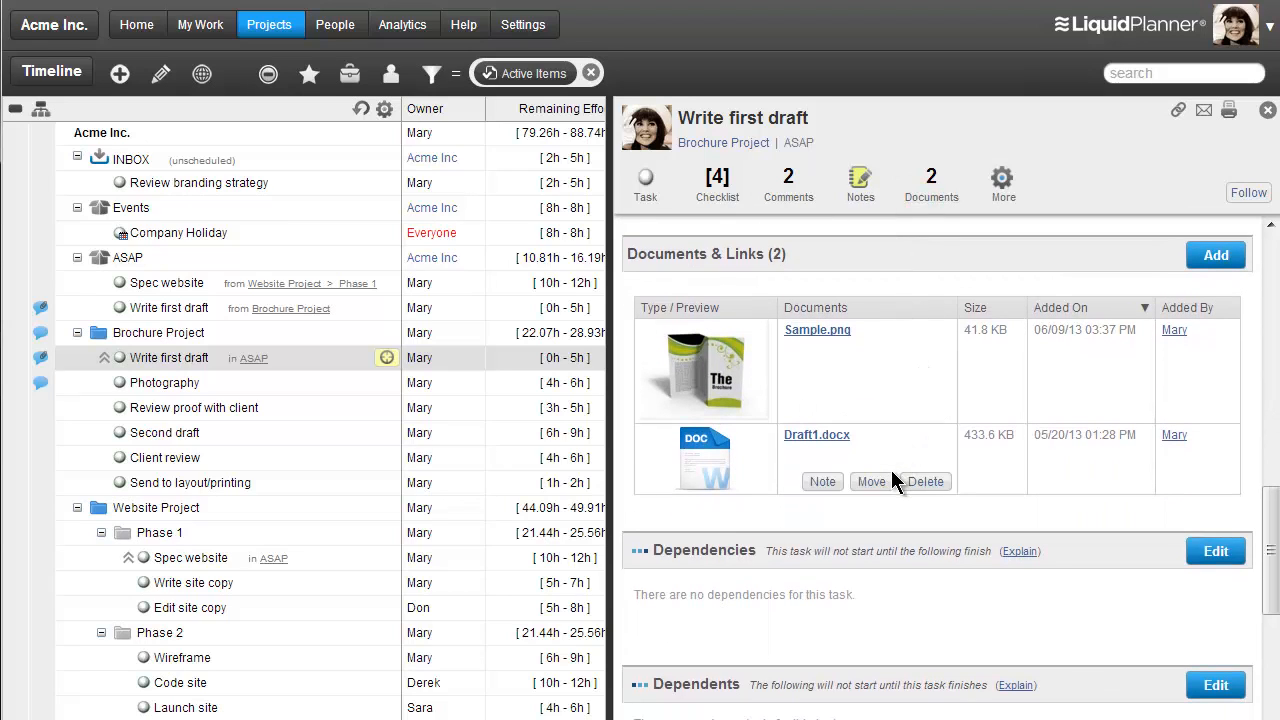
mouse_move(924, 328)
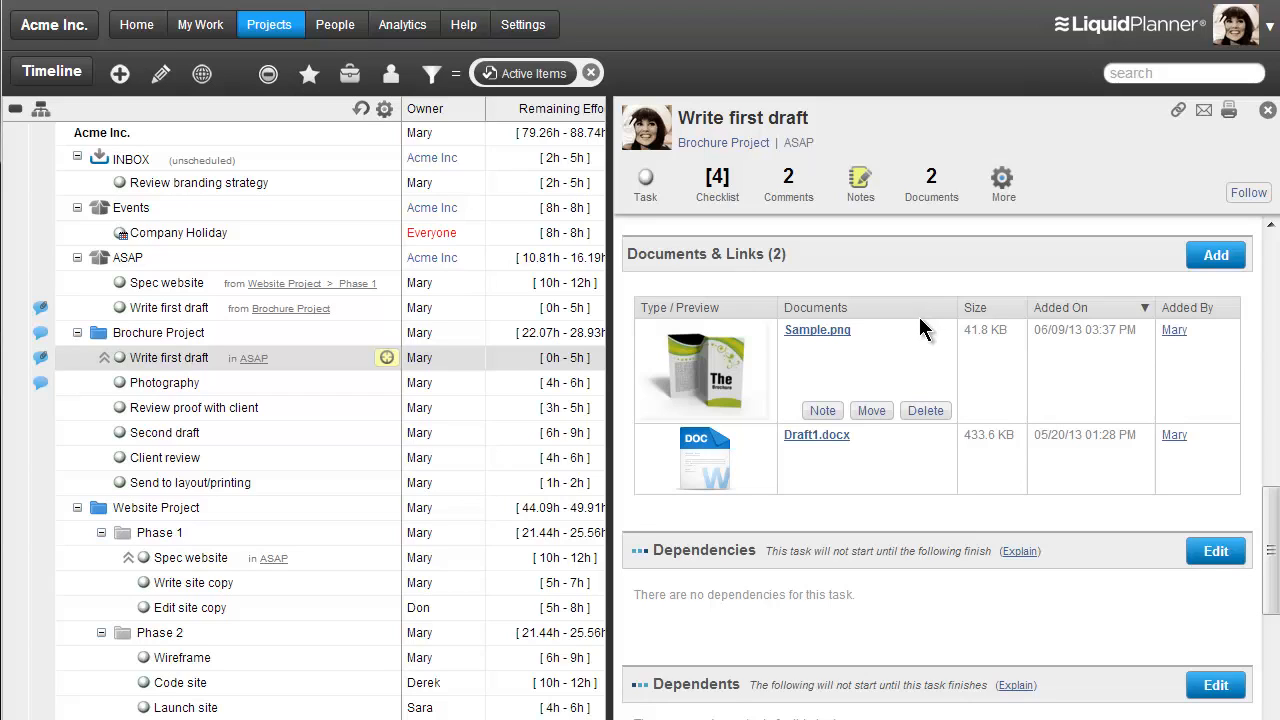
mouse_move(900, 320)
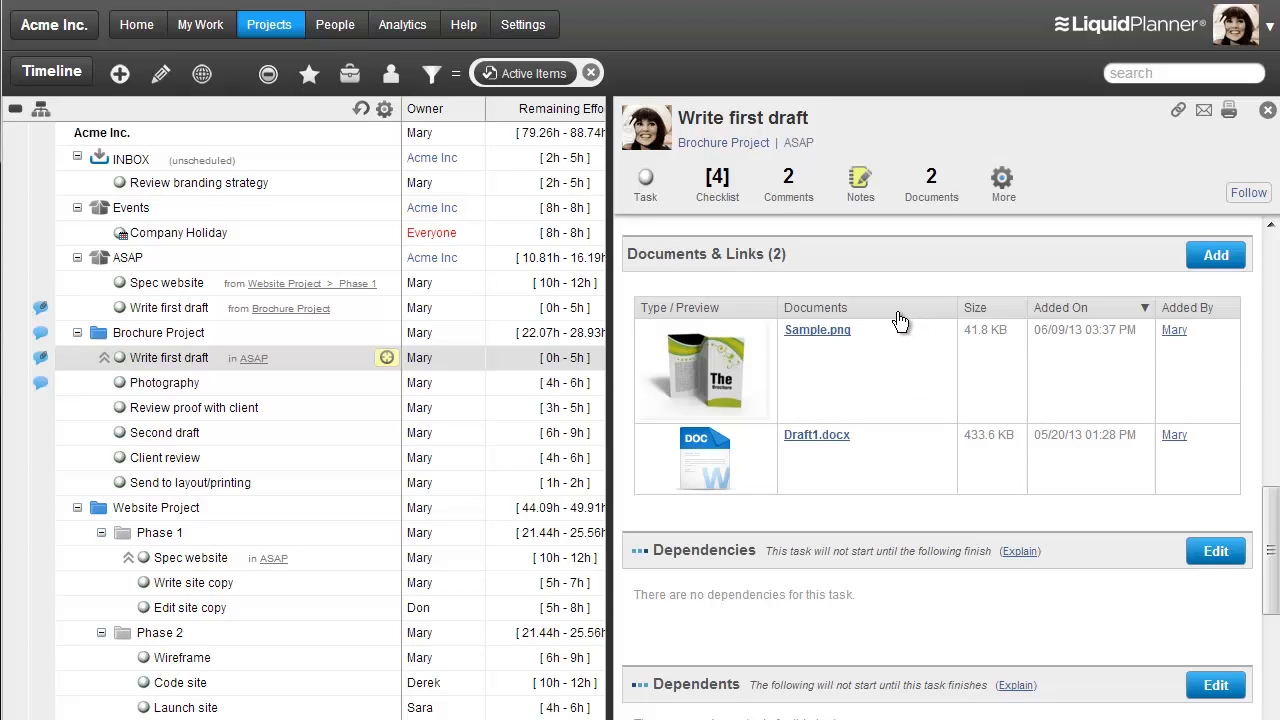
click(1002, 180)
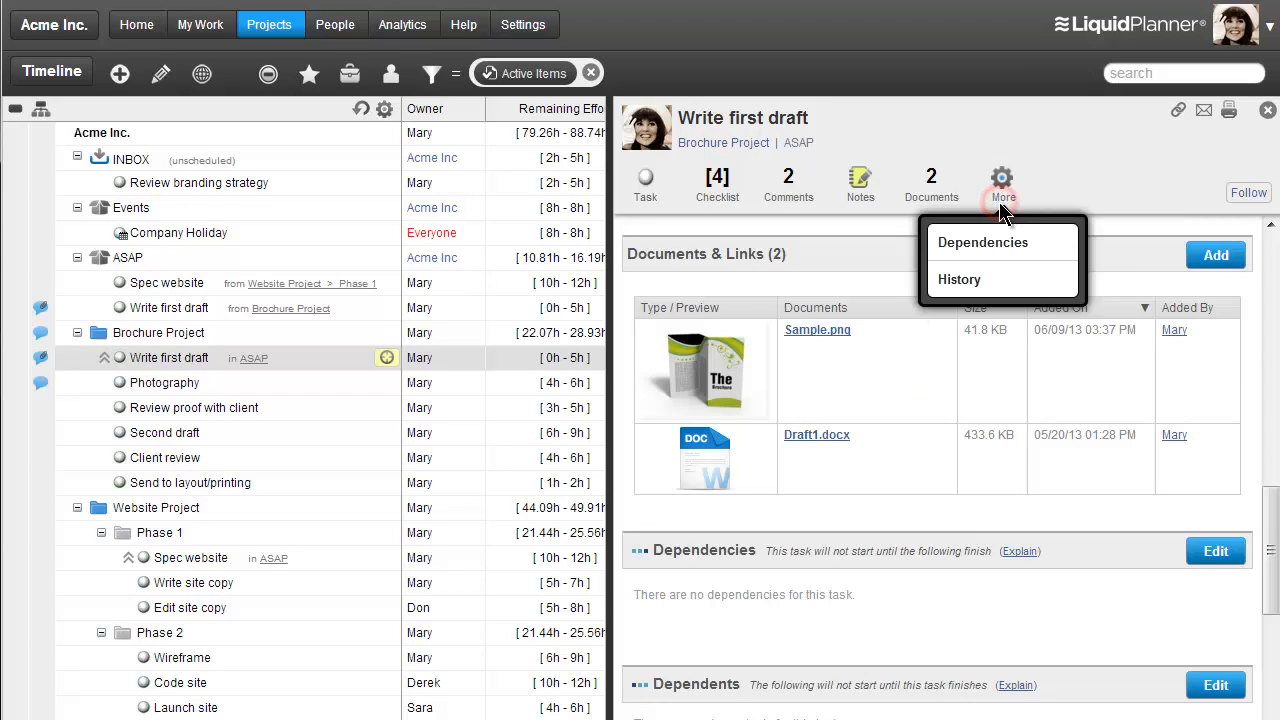
mouse_move(966, 250)
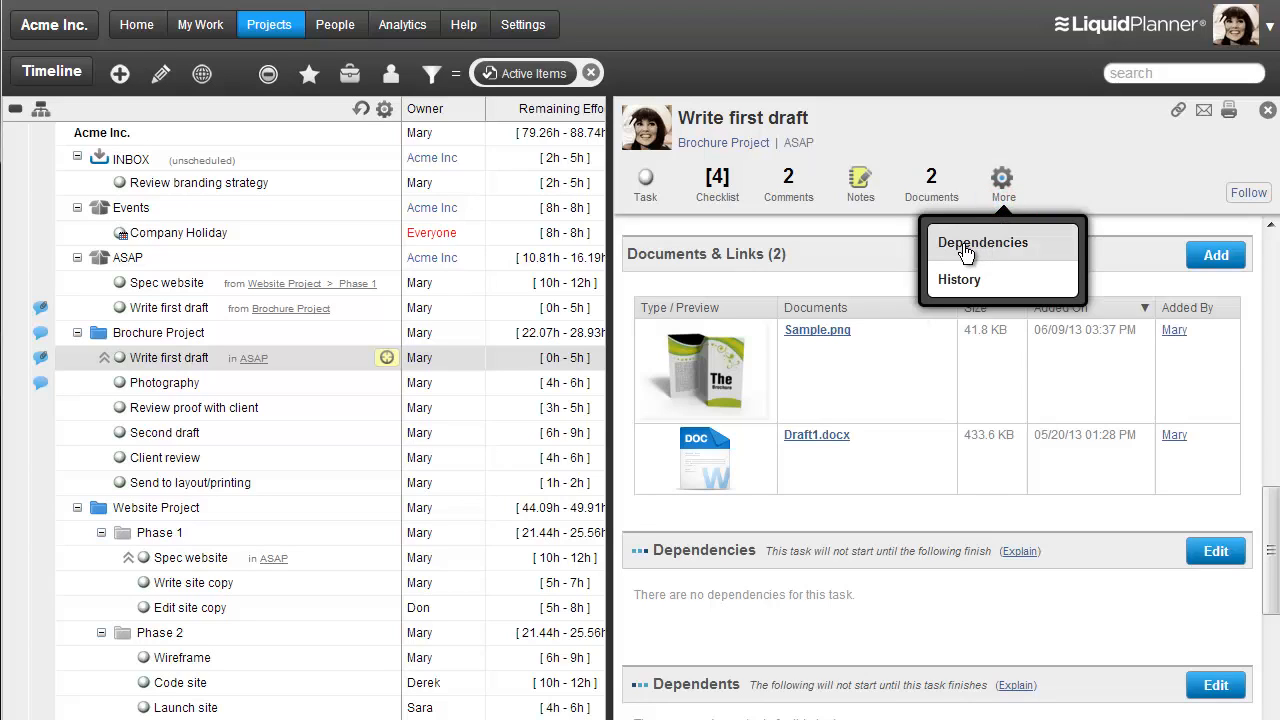
mouse_move(960, 286)
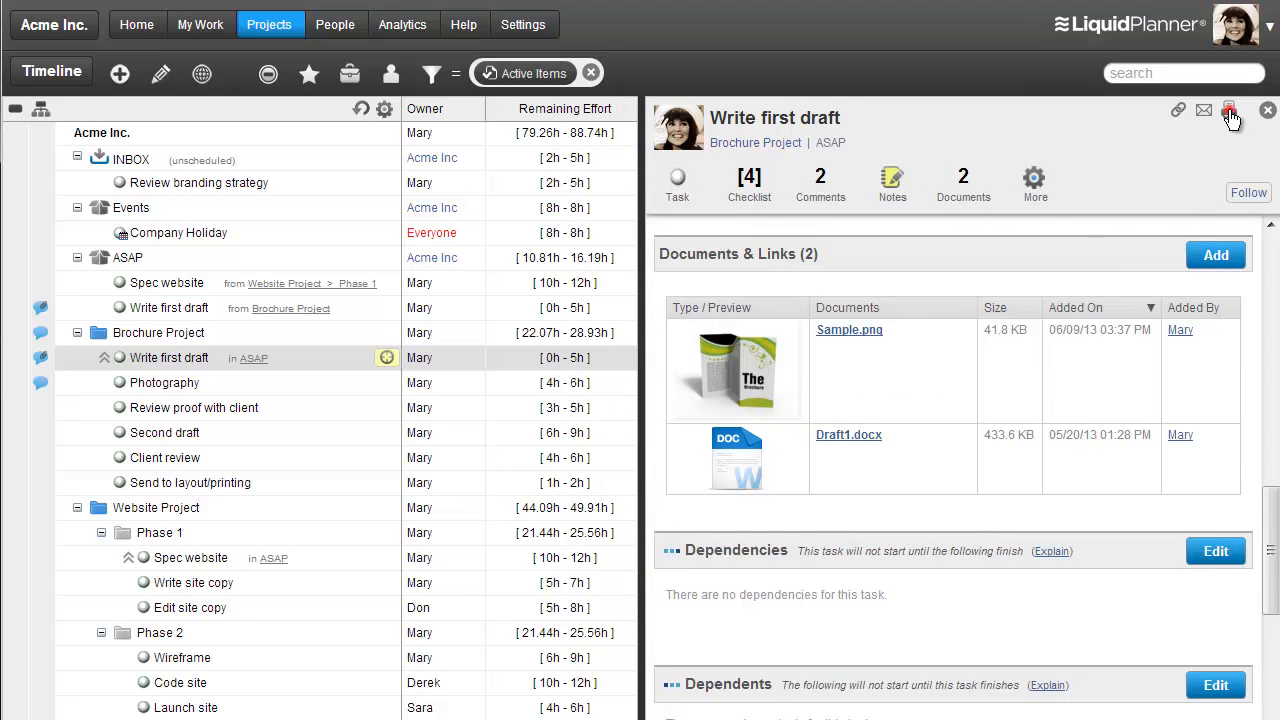
View the task details full screen, exit, close the edit panel and go to My Work
click(1228, 110)
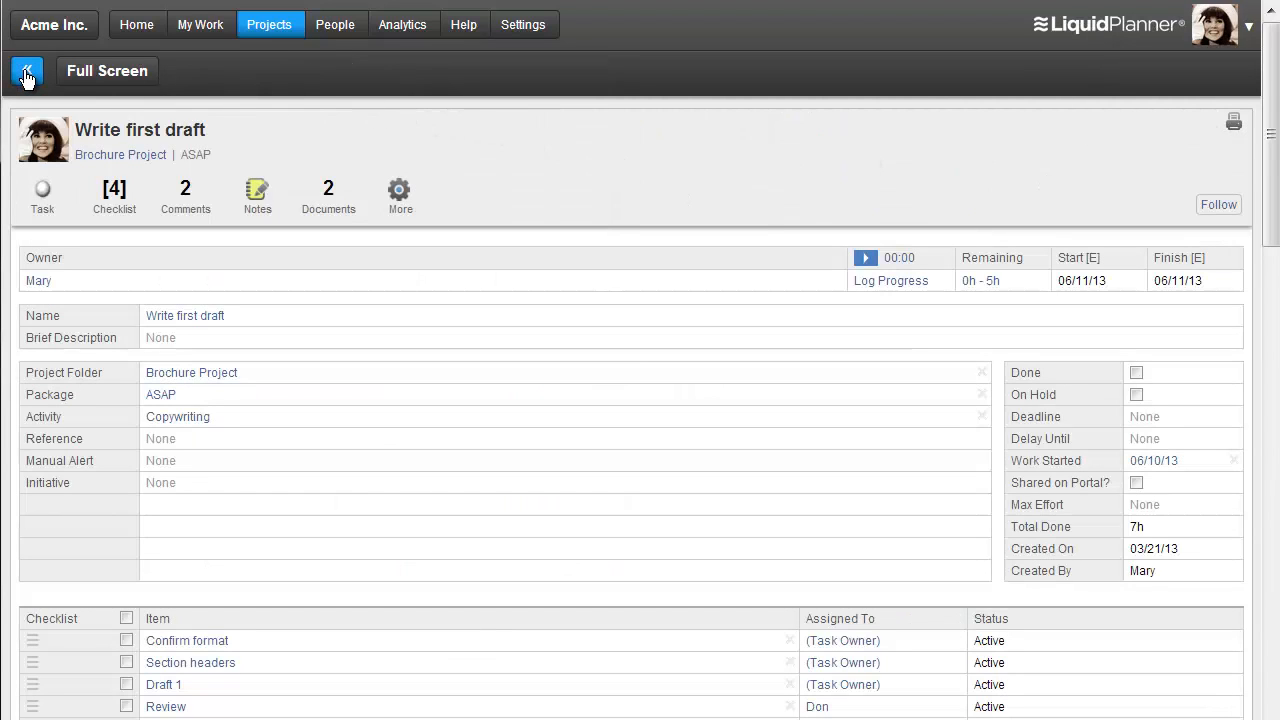
click(28, 72)
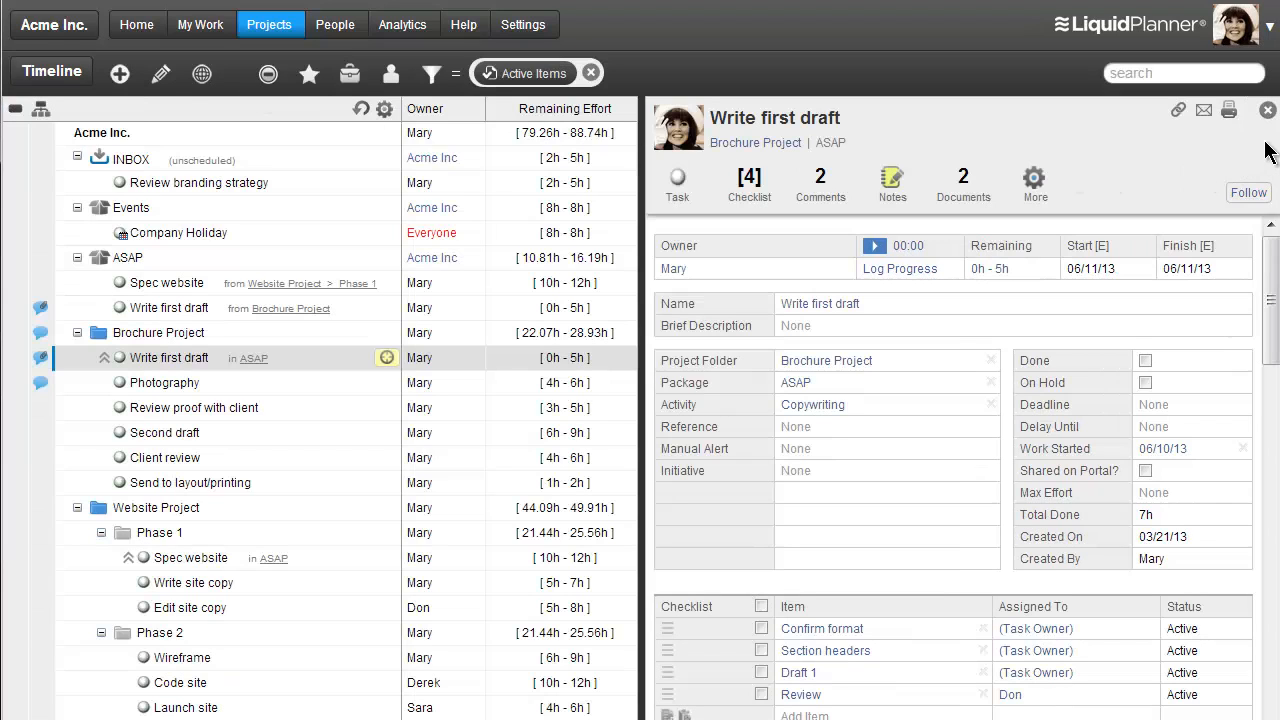
mouse_move(1268, 110)
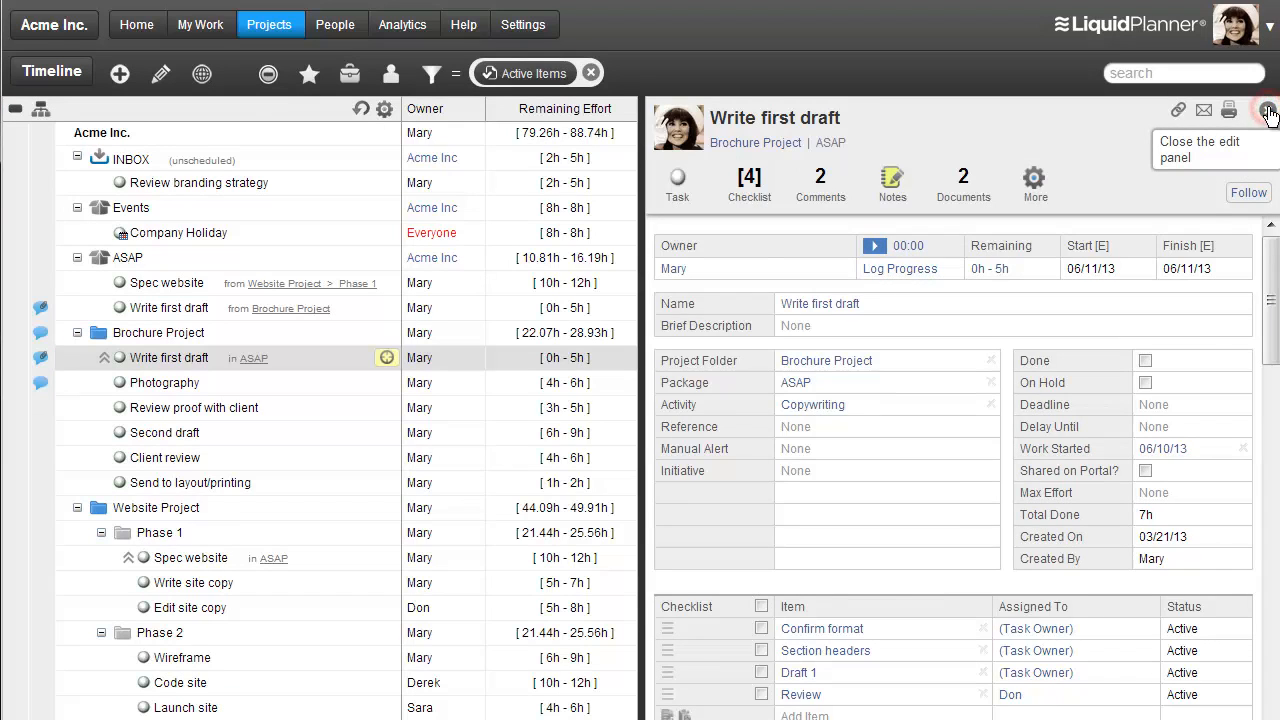
click(1264, 118)
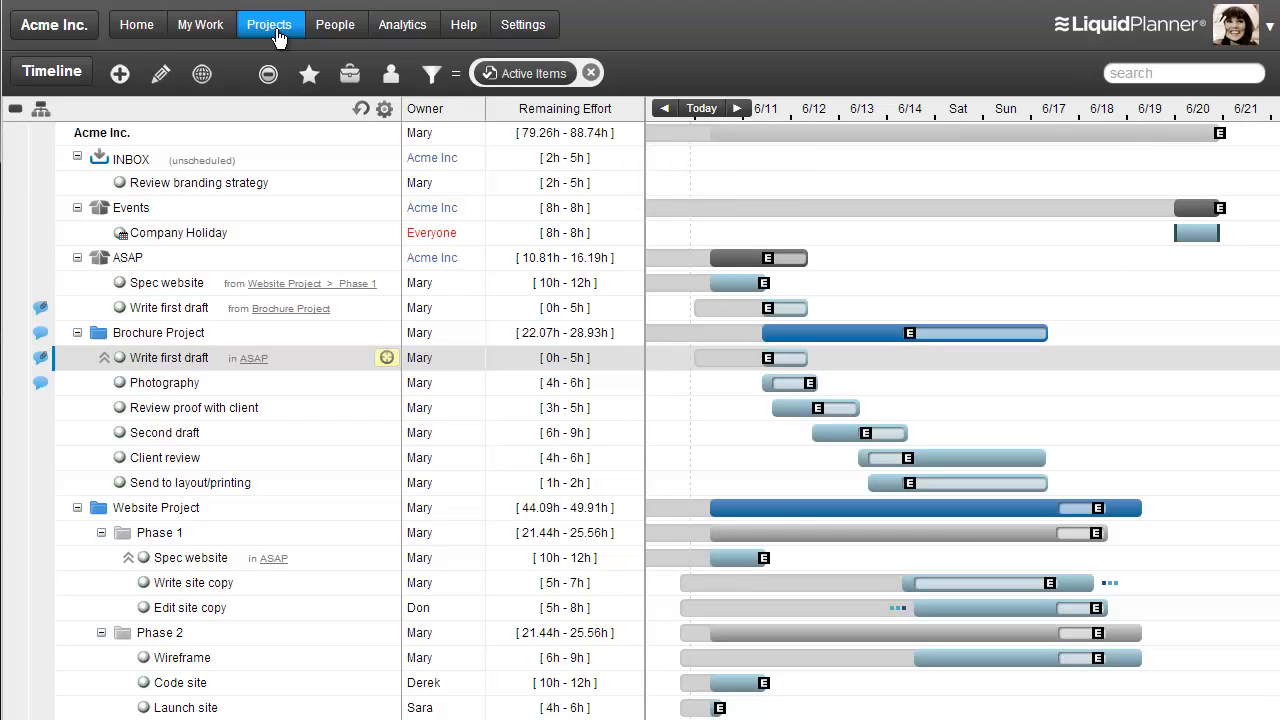
mouse_move(192, 32)
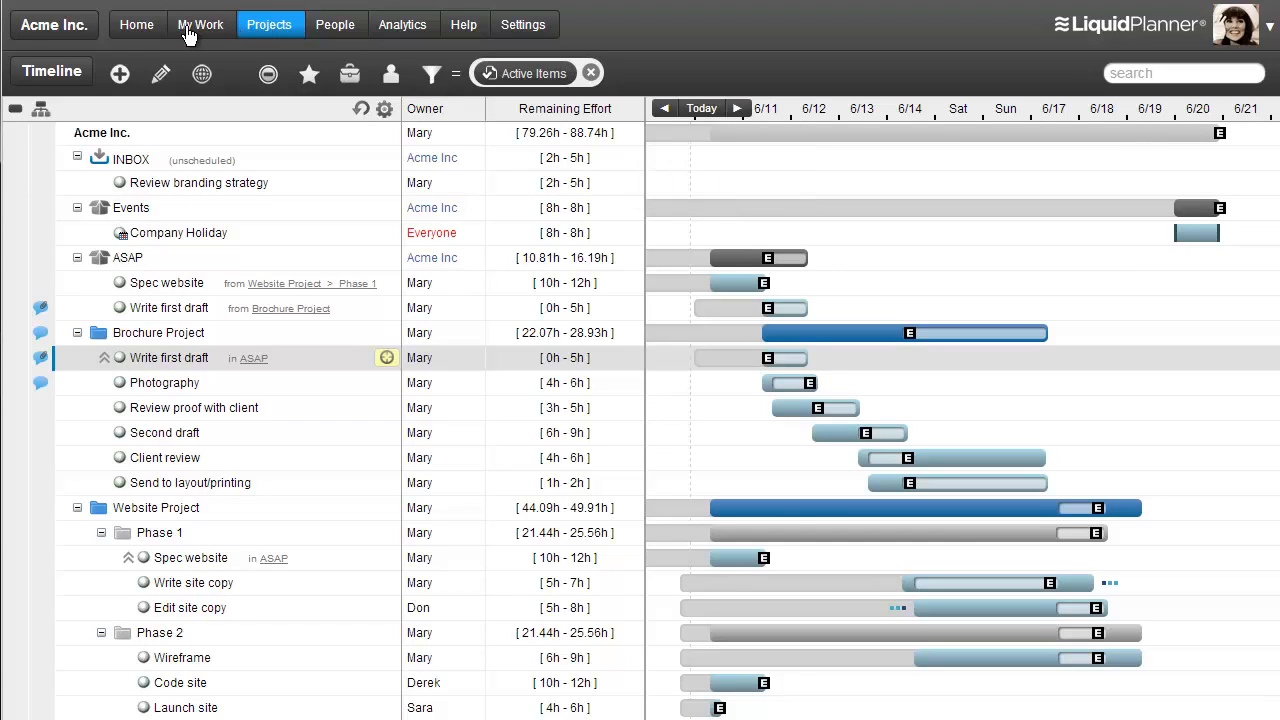
click(202, 24)
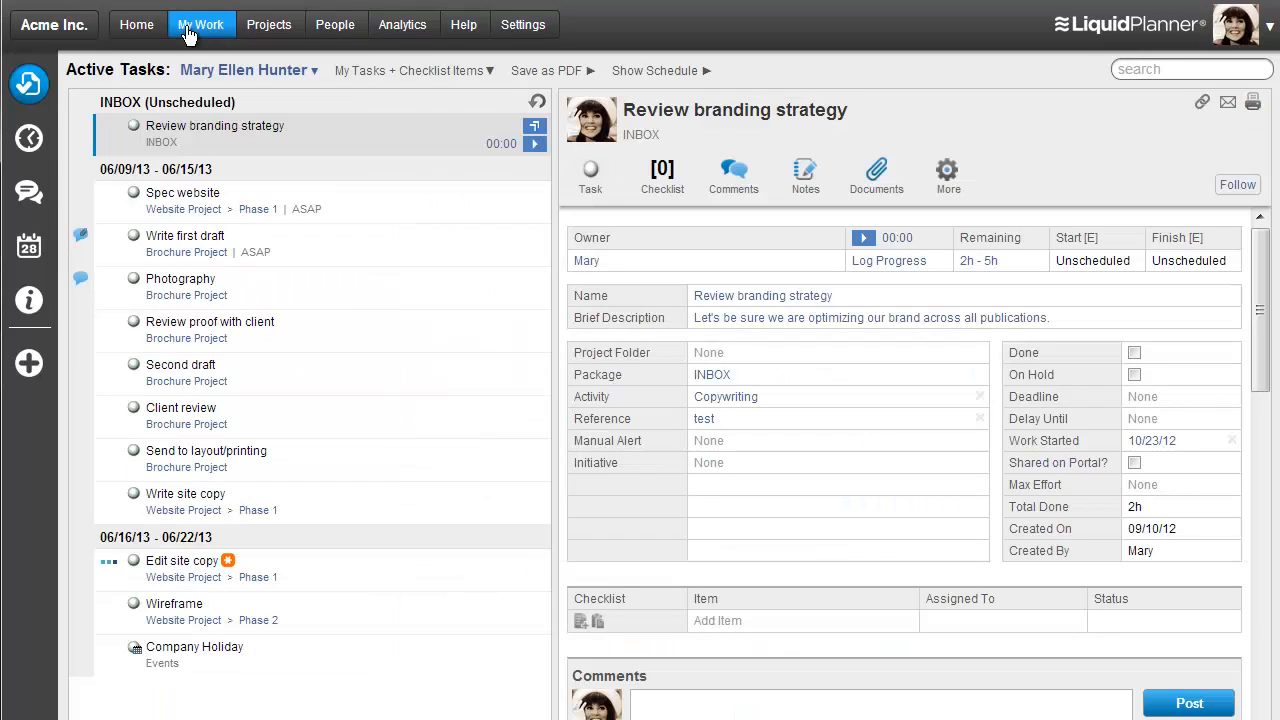
mouse_move(192, 32)
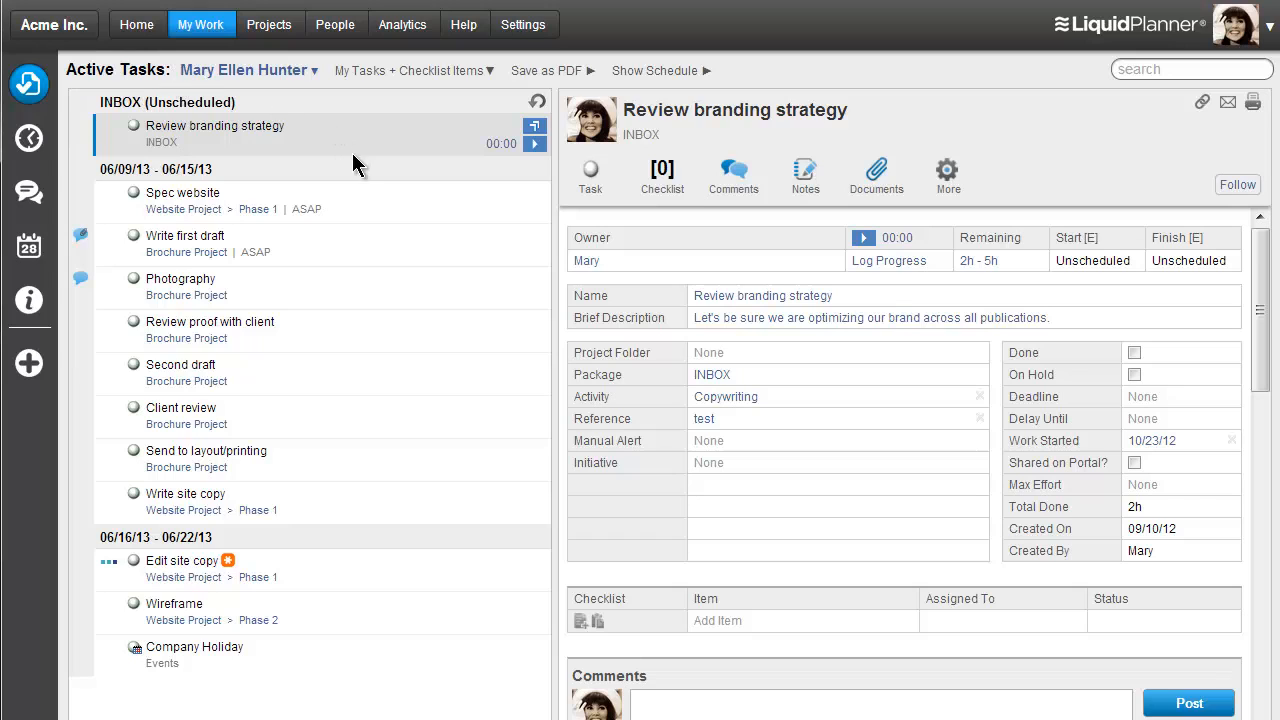
mouse_move(336, 612)
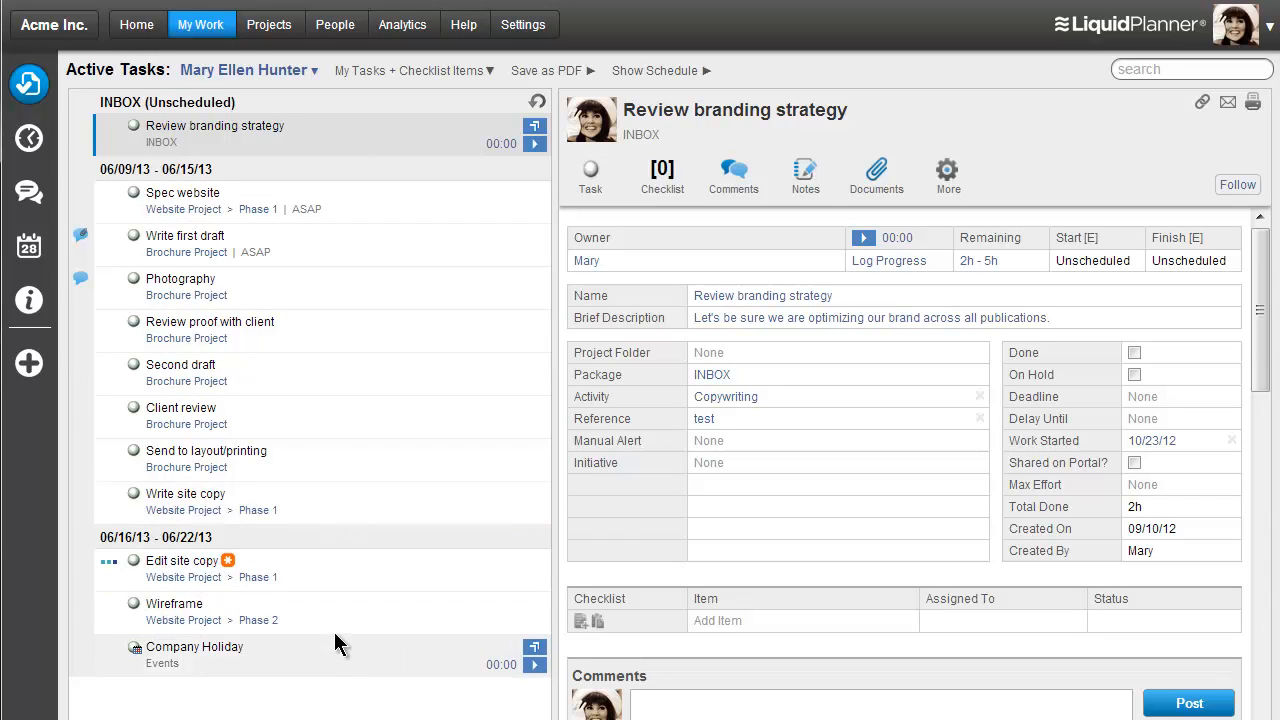
mouse_move(822, 456)
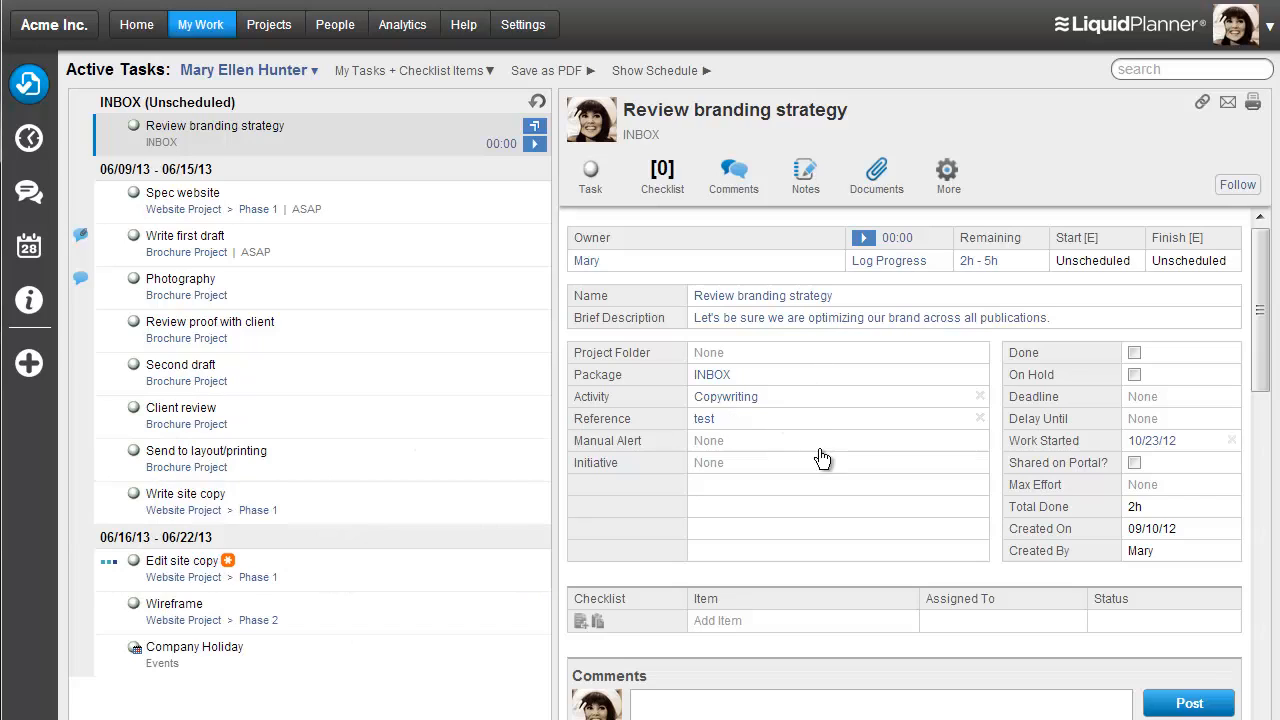
mouse_move(824, 554)
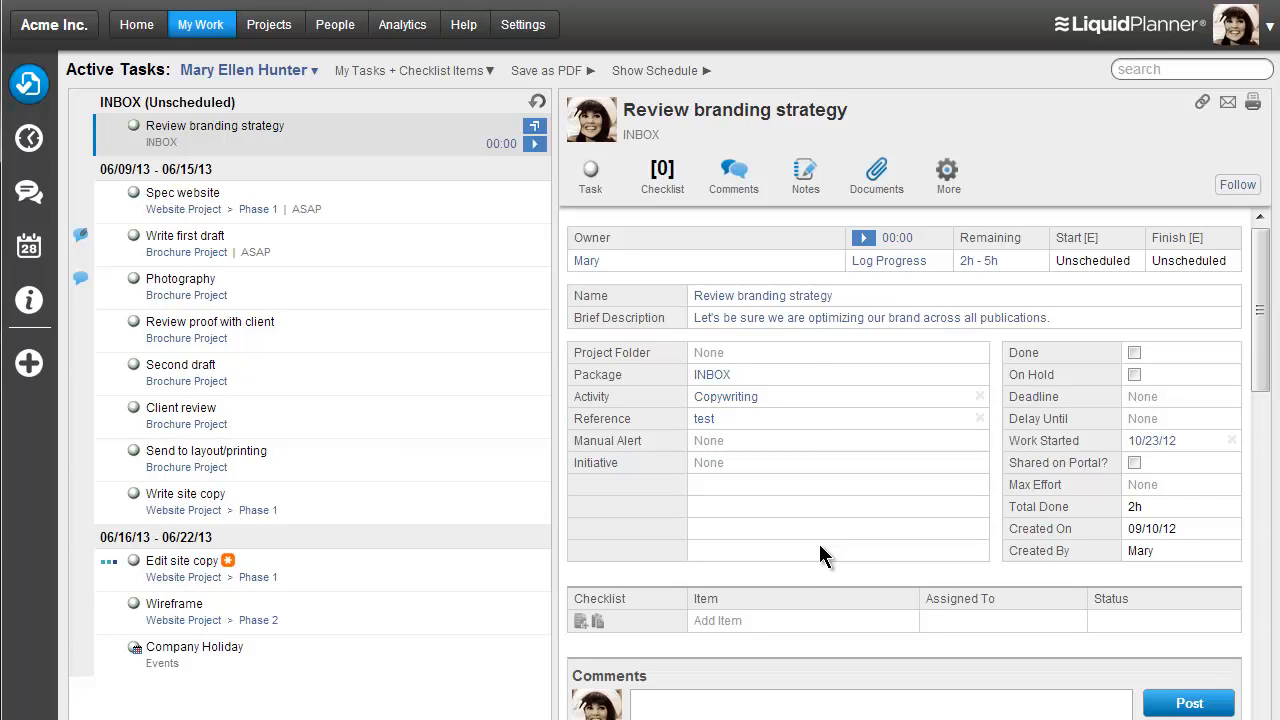
mouse_move(80, 120)
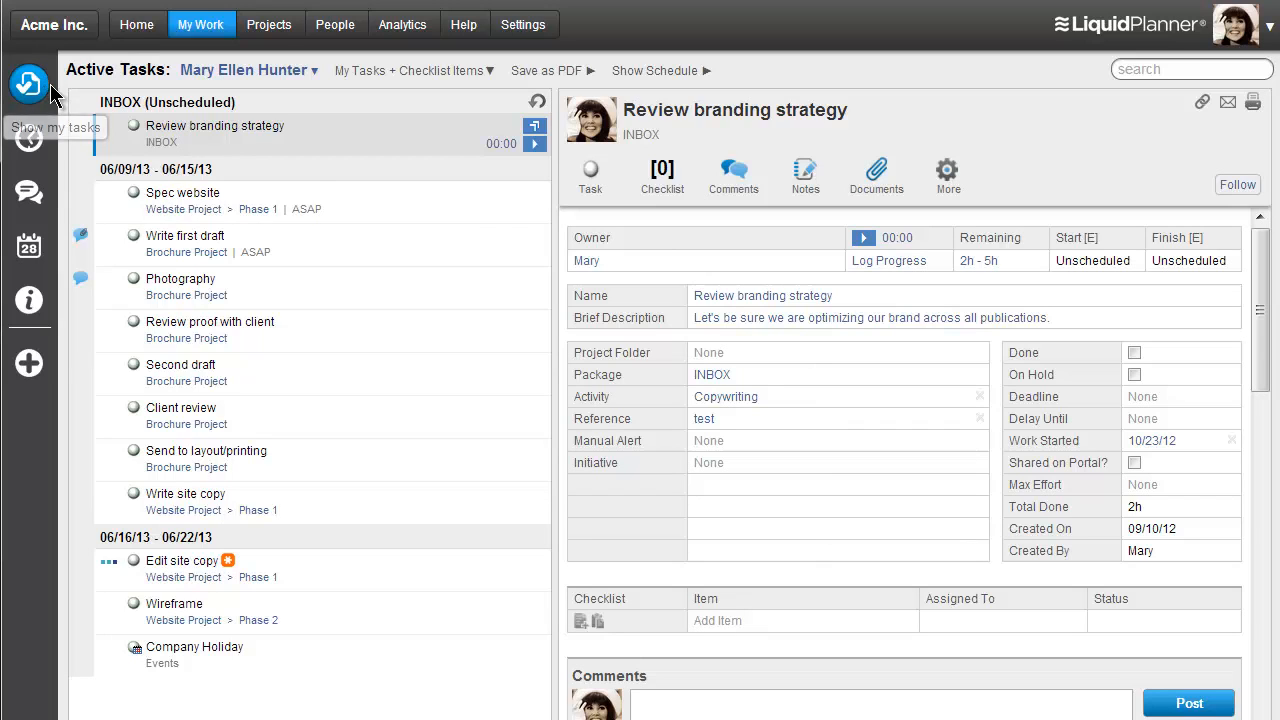
mouse_move(28, 140)
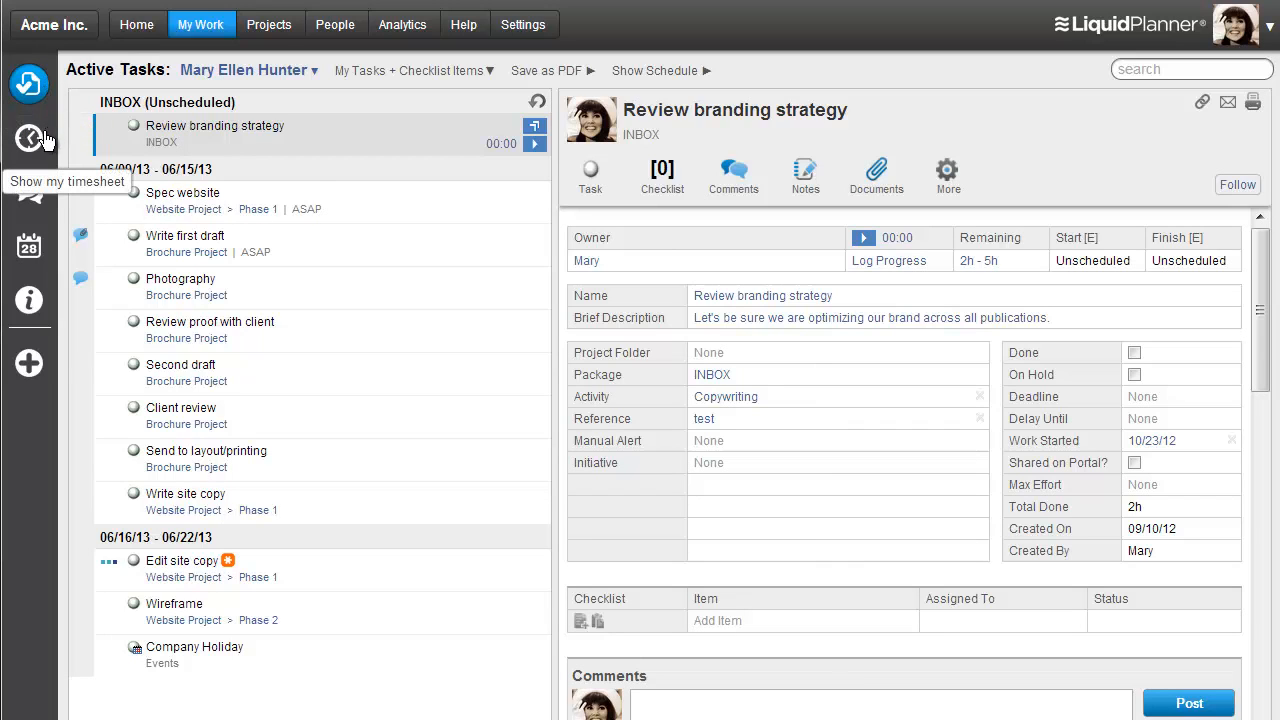
Browse My Work's Timesheet, Recent Comments, Calendar and Availability summary views
click(28, 140)
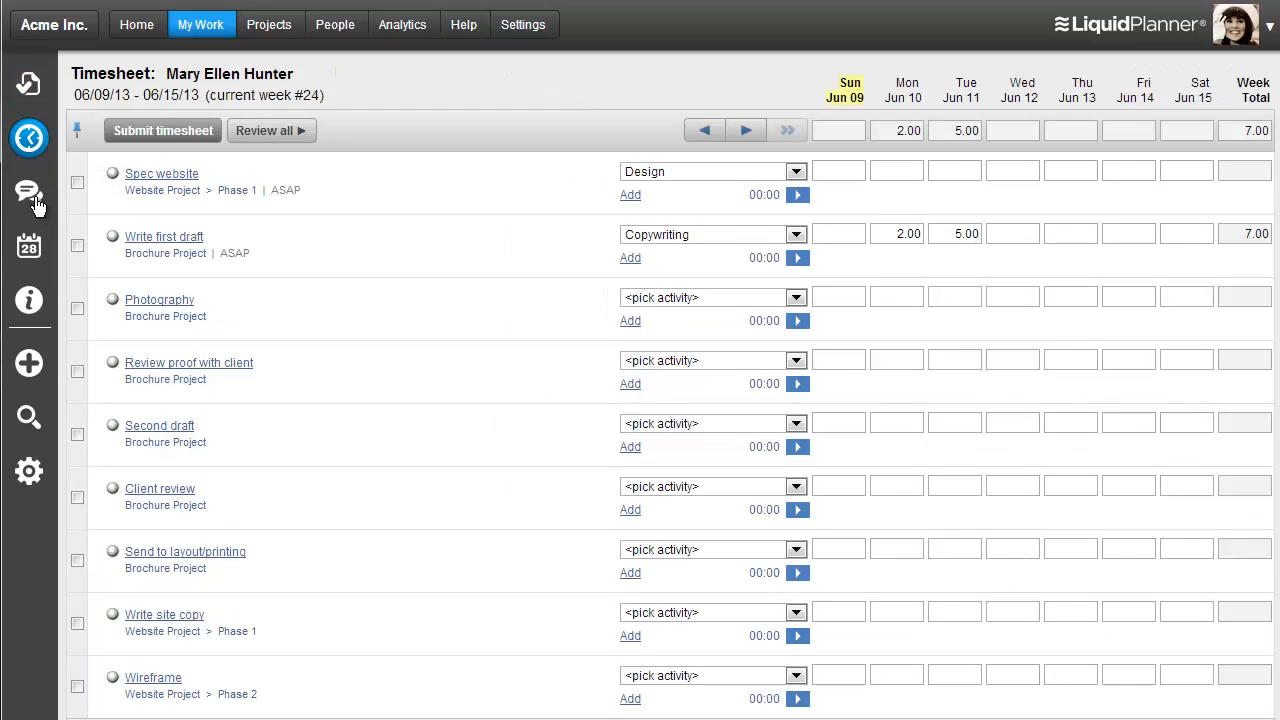
click(28, 192)
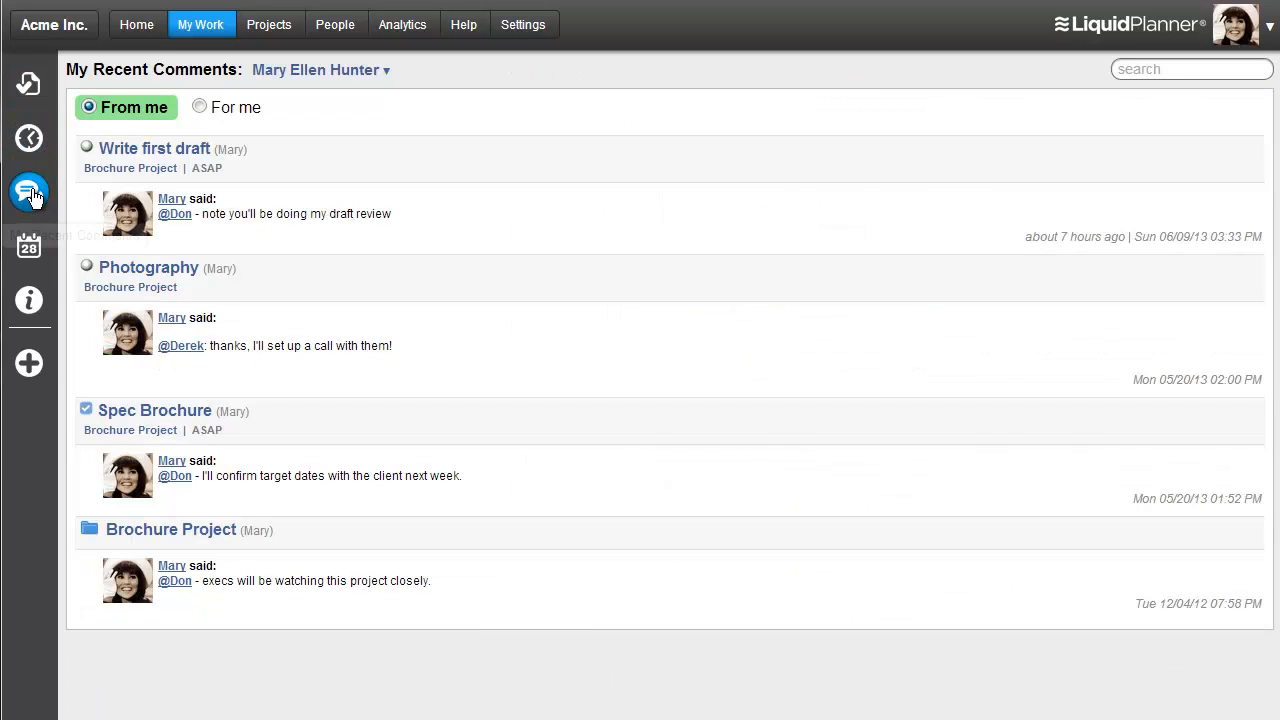
mouse_move(28, 194)
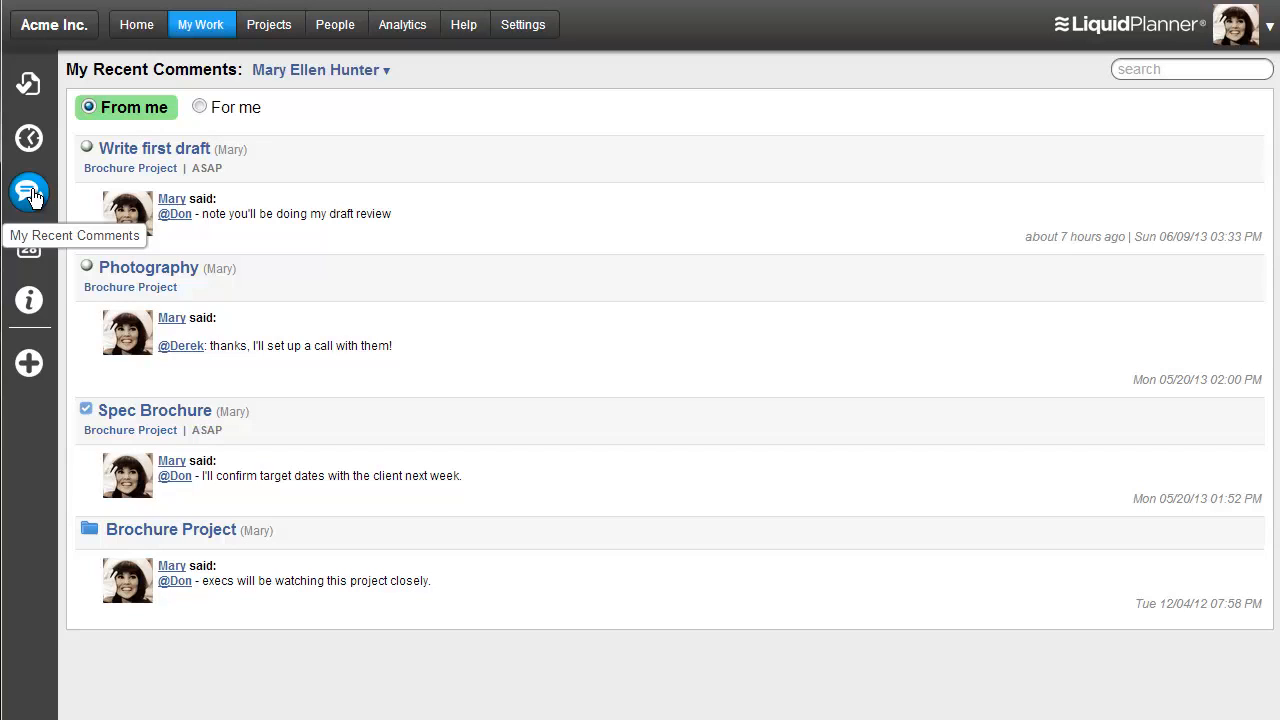
click(28, 248)
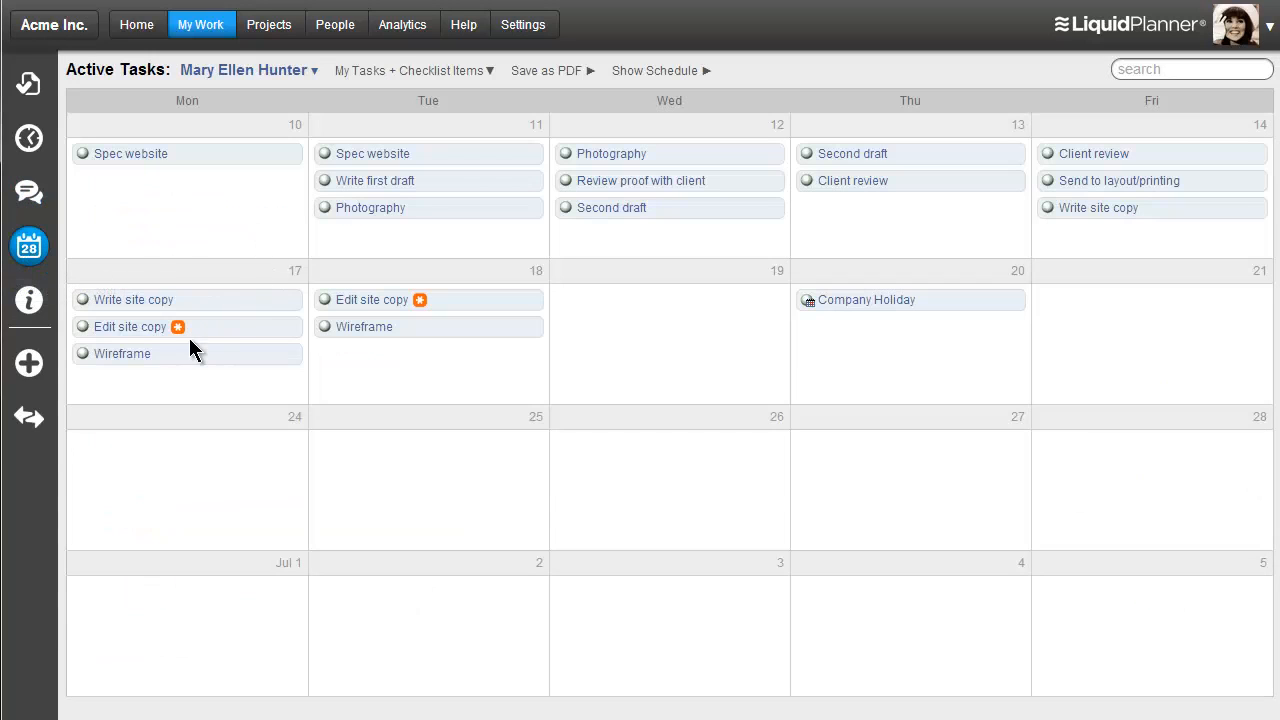
mouse_move(256, 212)
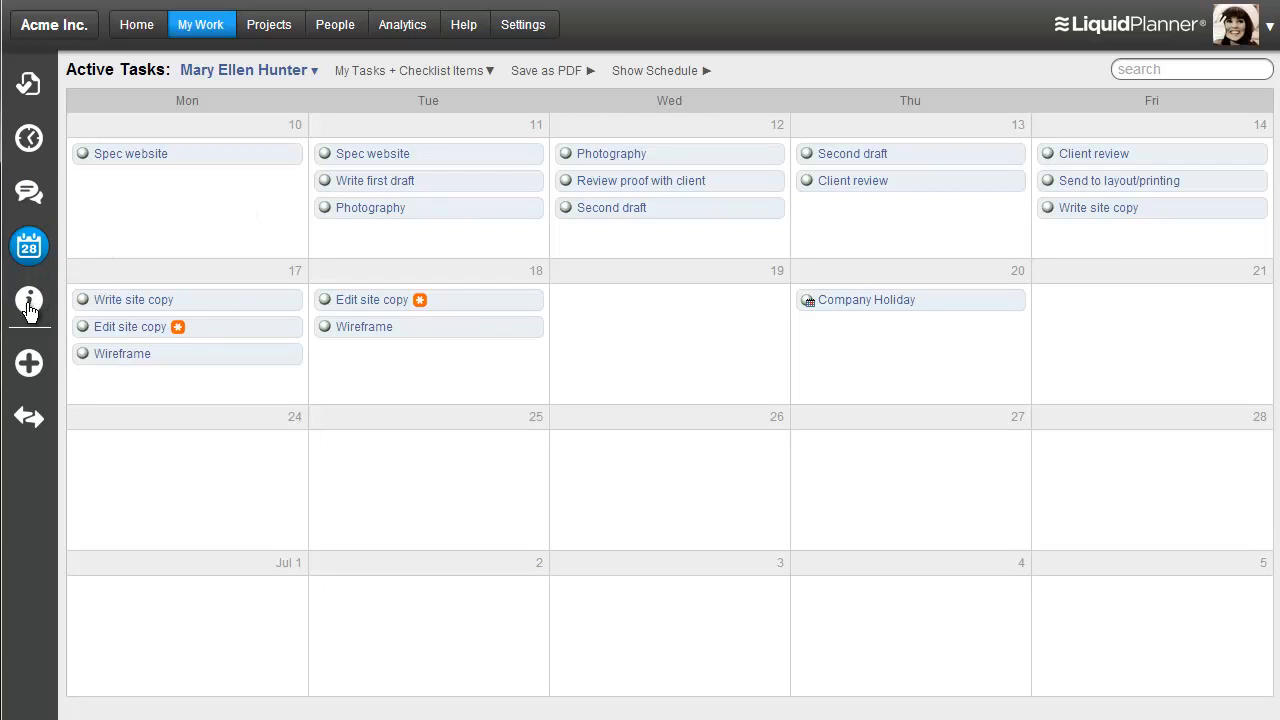
click(28, 302)
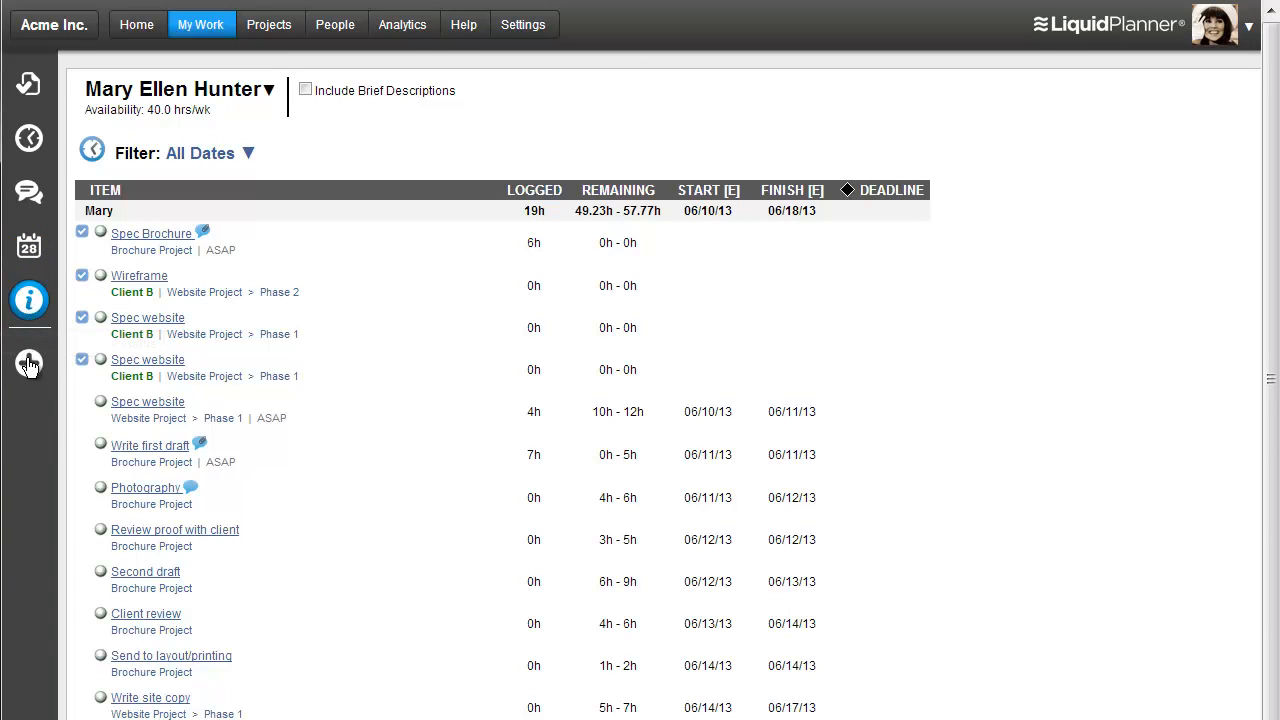
mouse_move(30, 360)
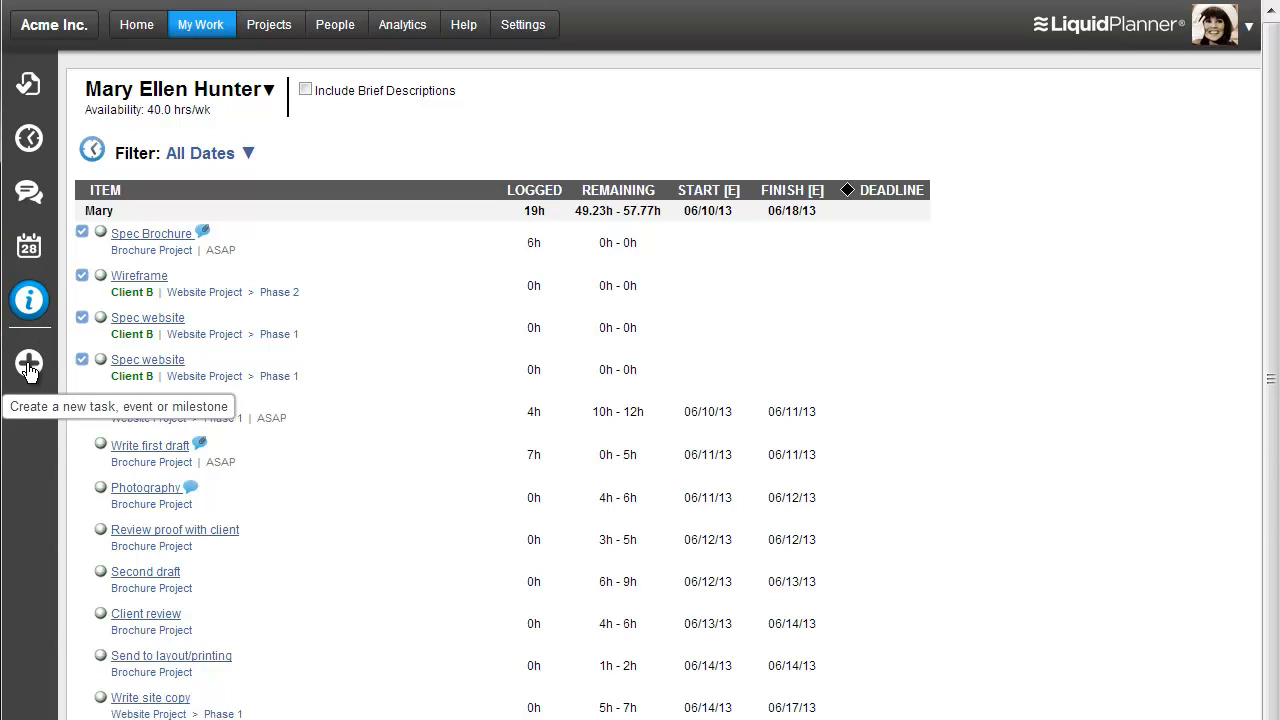
mouse_move(56, 210)
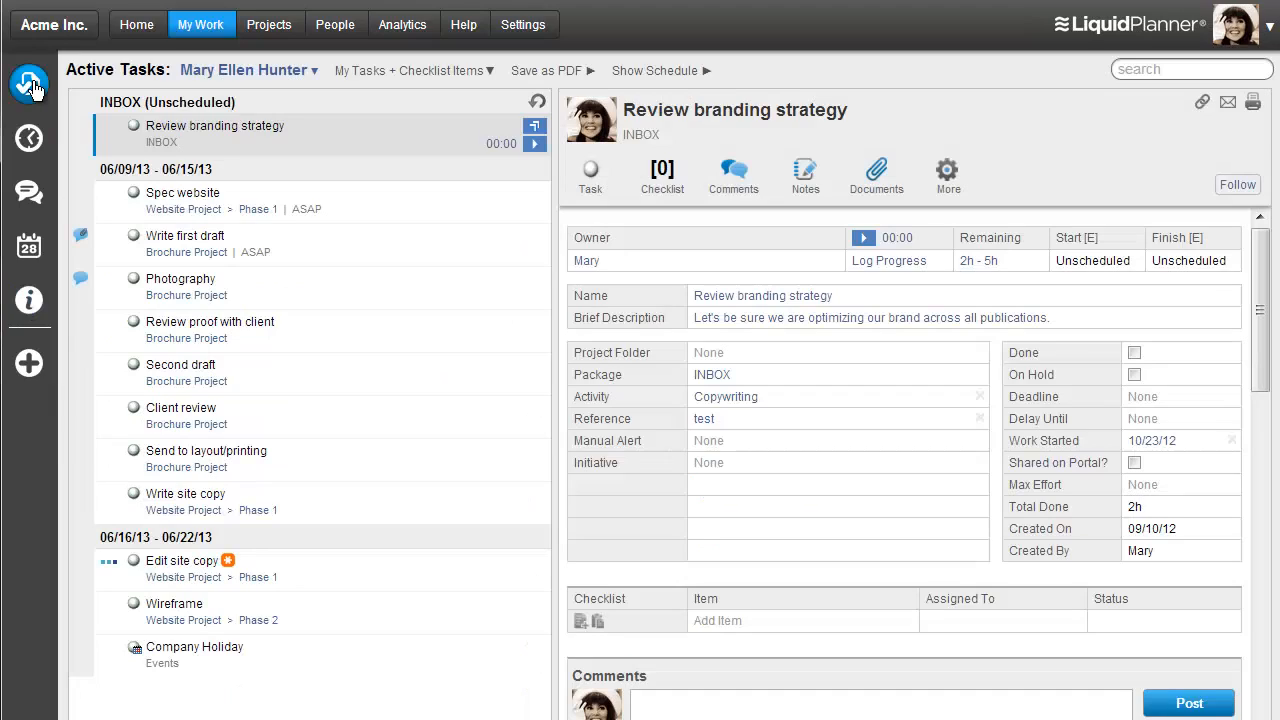
mouse_move(28, 80)
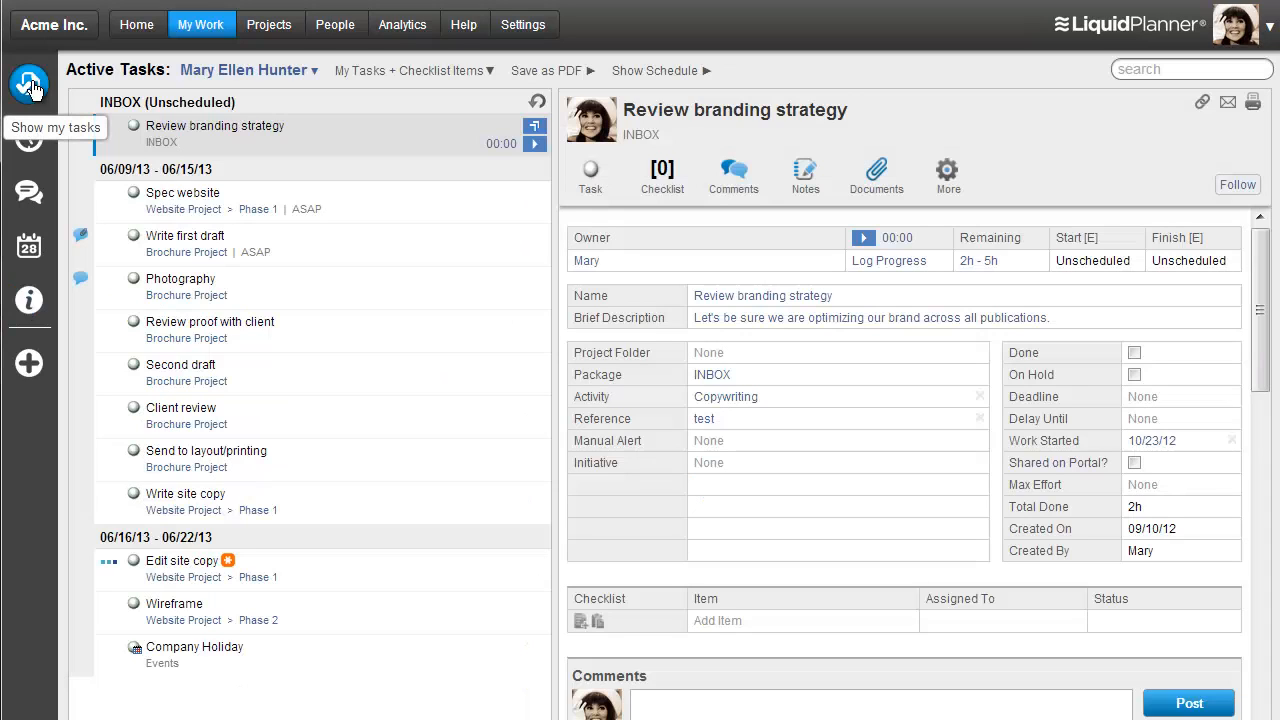
mouse_move(144, 28)
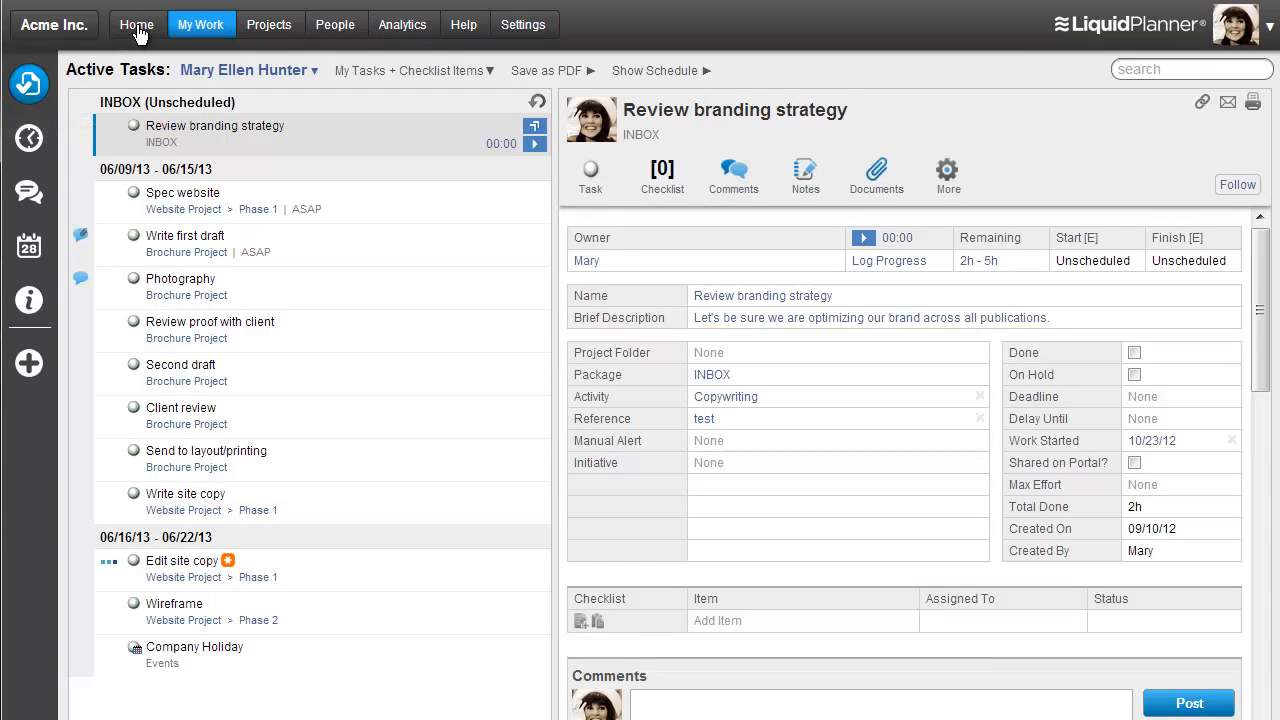
Show the Home dashboard with My Tracking of 7.00 hours, status counts, updated tasks and comments
click(136, 24)
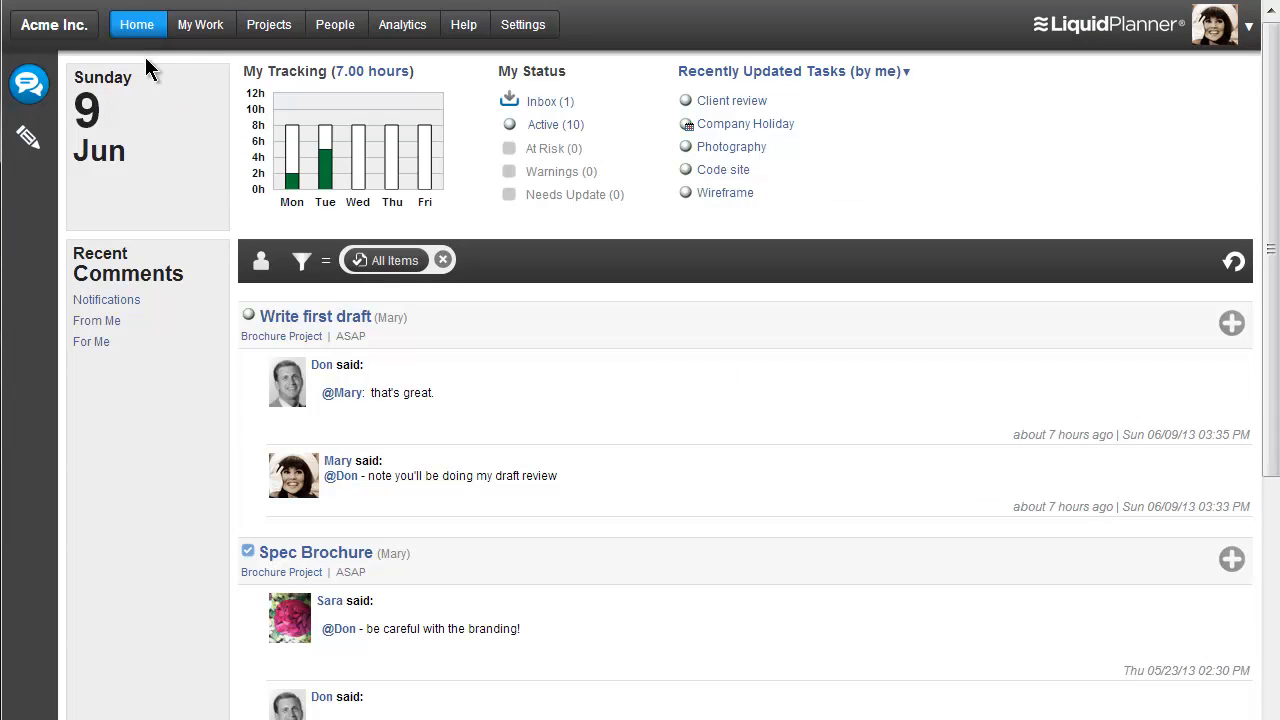
mouse_move(184, 204)
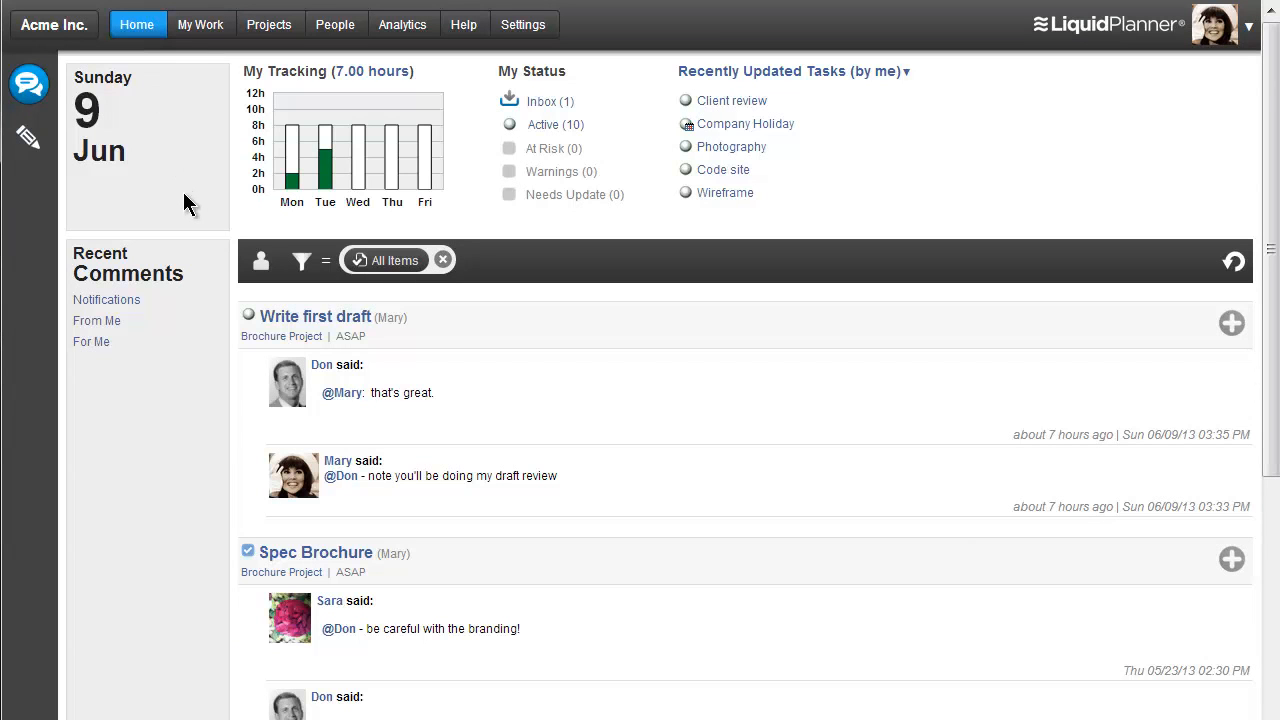
mouse_move(648, 226)
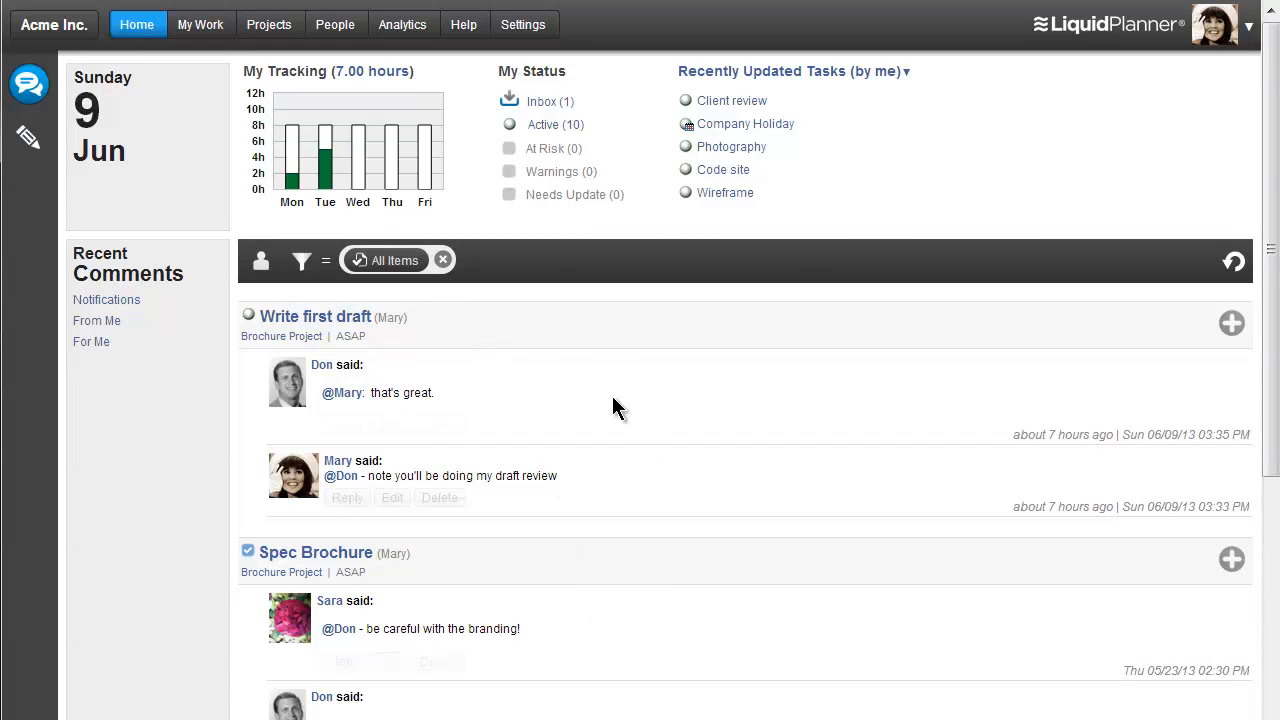
mouse_move(568, 342)
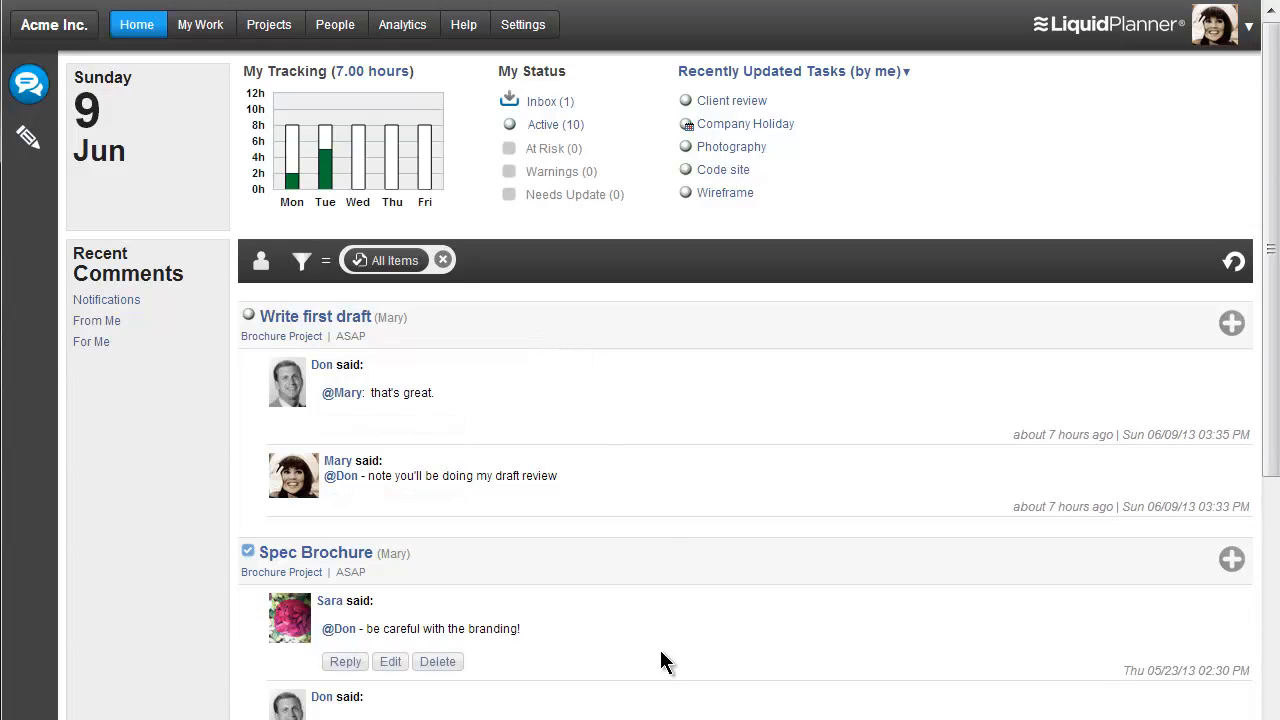
mouse_move(464, 324)
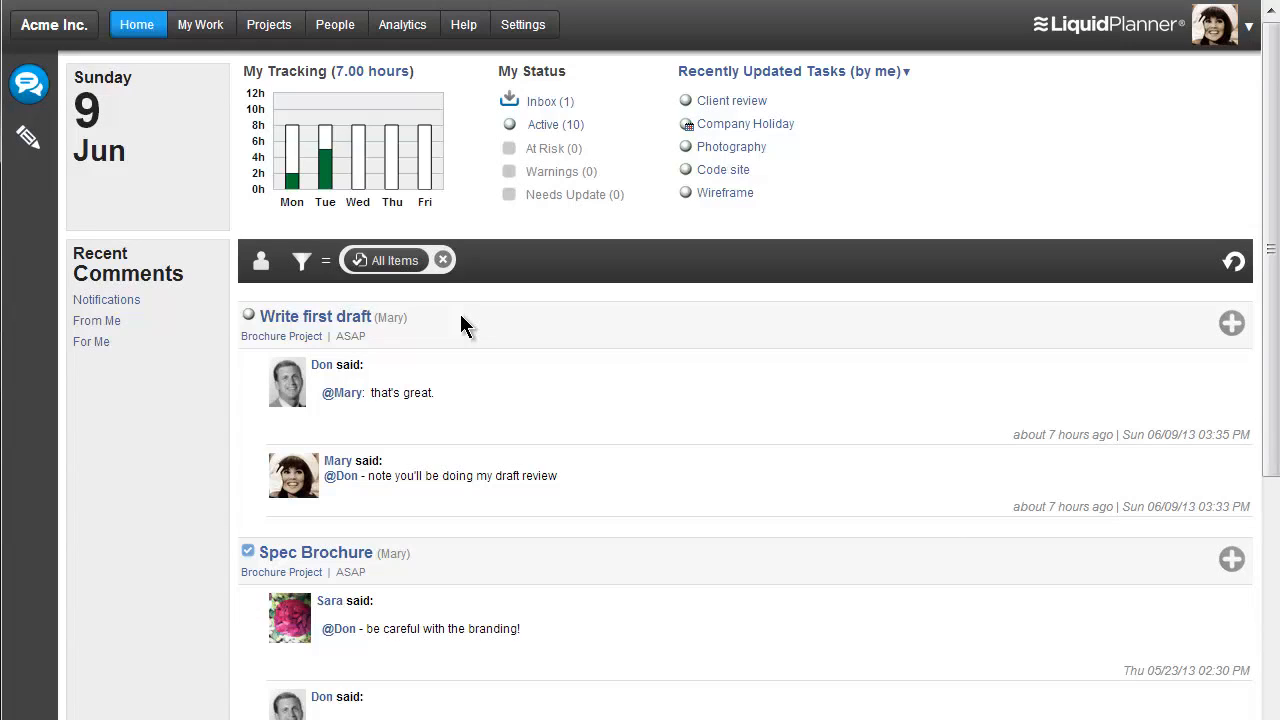
mouse_move(408, 202)
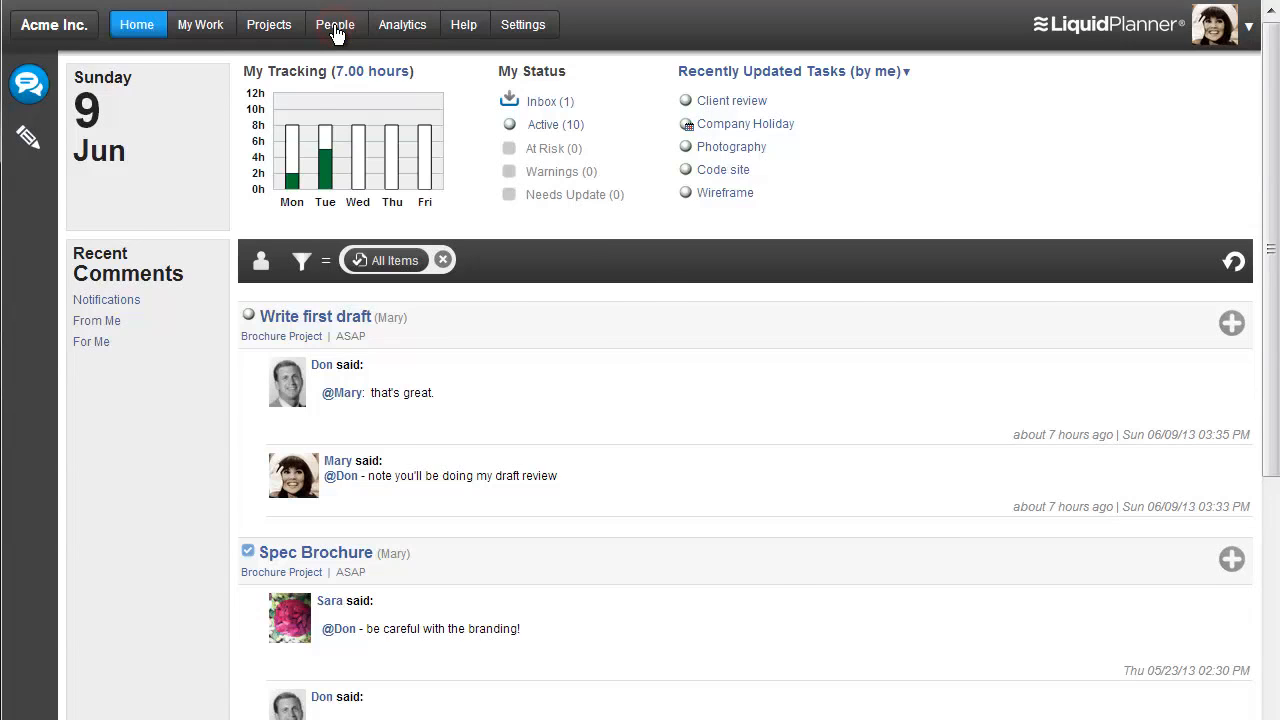
Show the People page's Member List of six members with types, access levels and availability
click(336, 24)
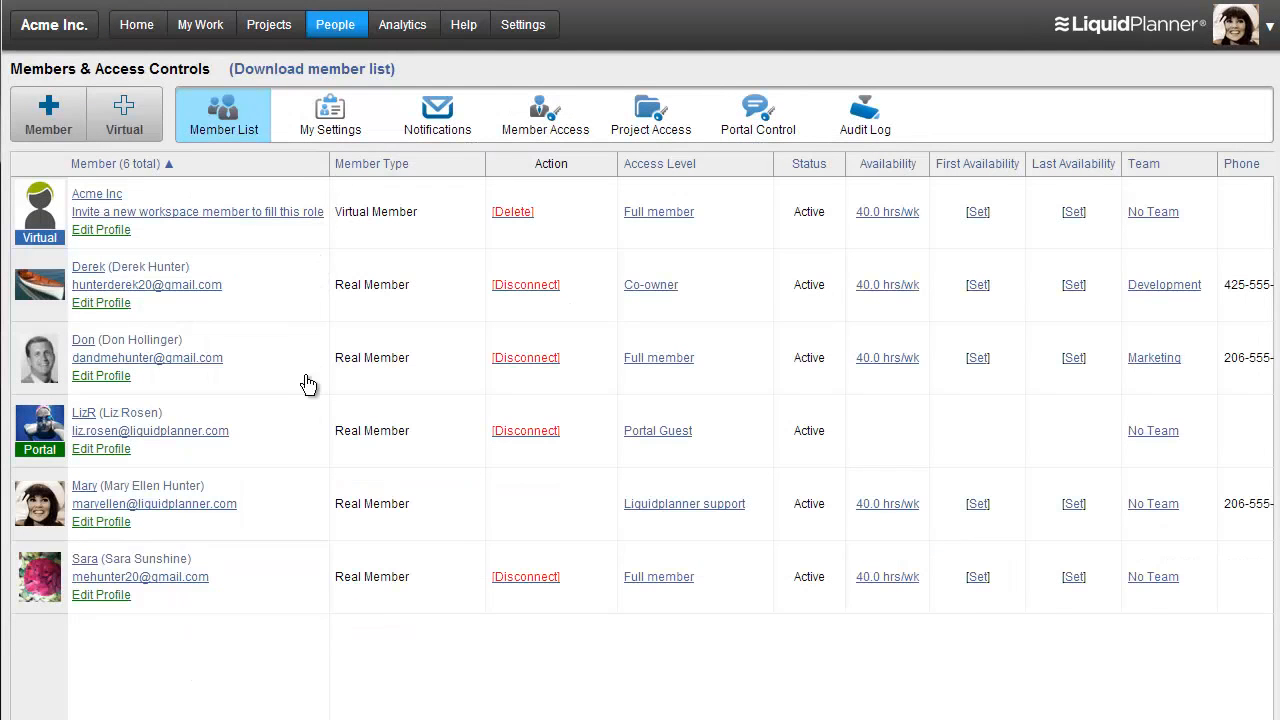
mouse_move(304, 490)
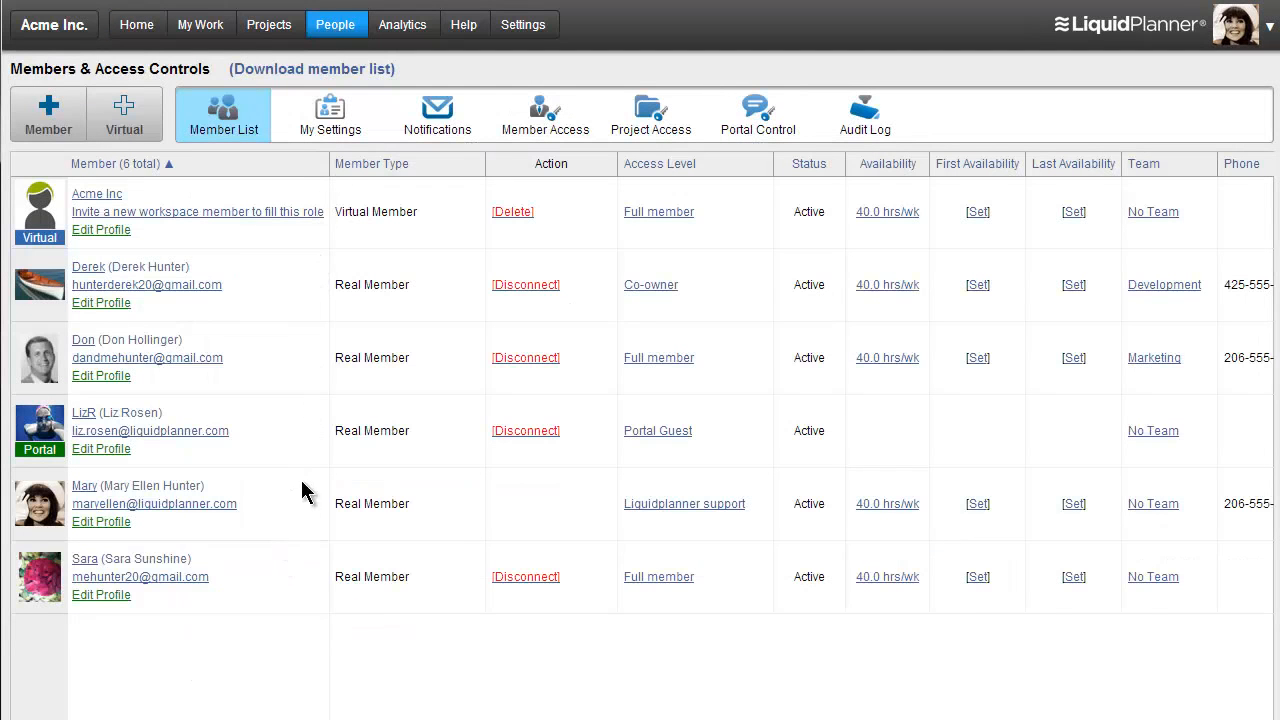
mouse_move(292, 244)
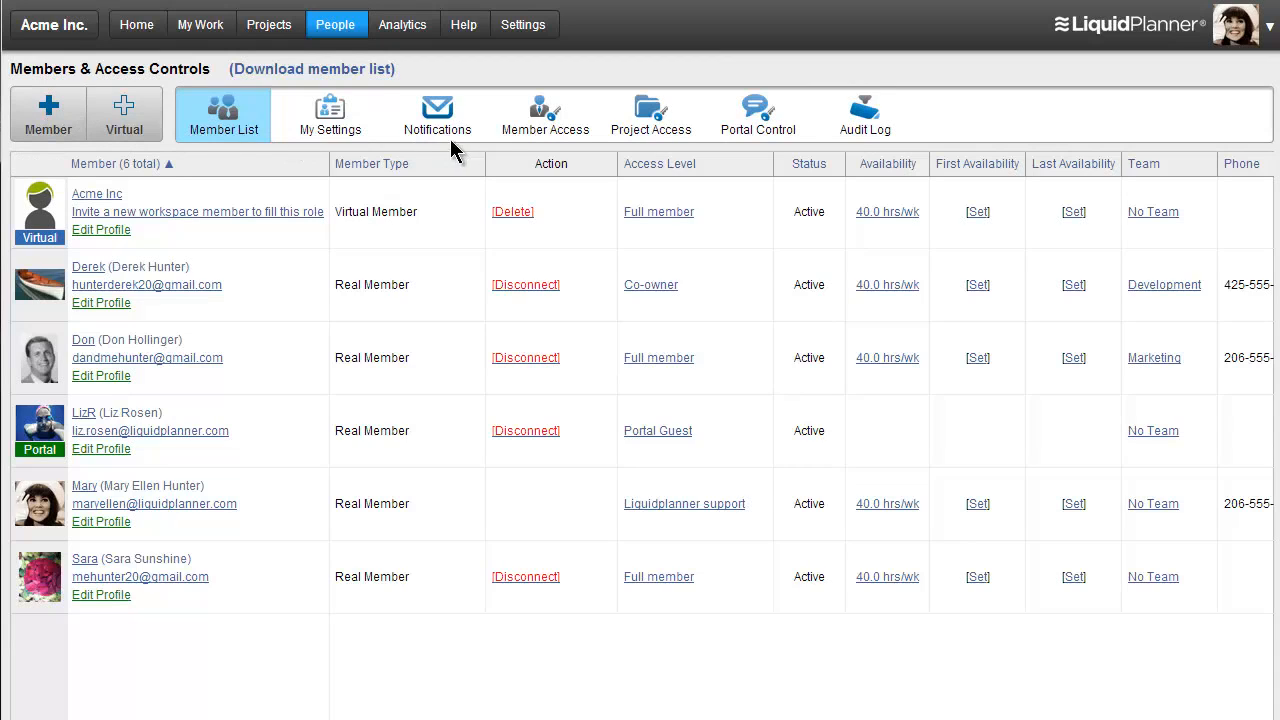
mouse_move(760, 156)
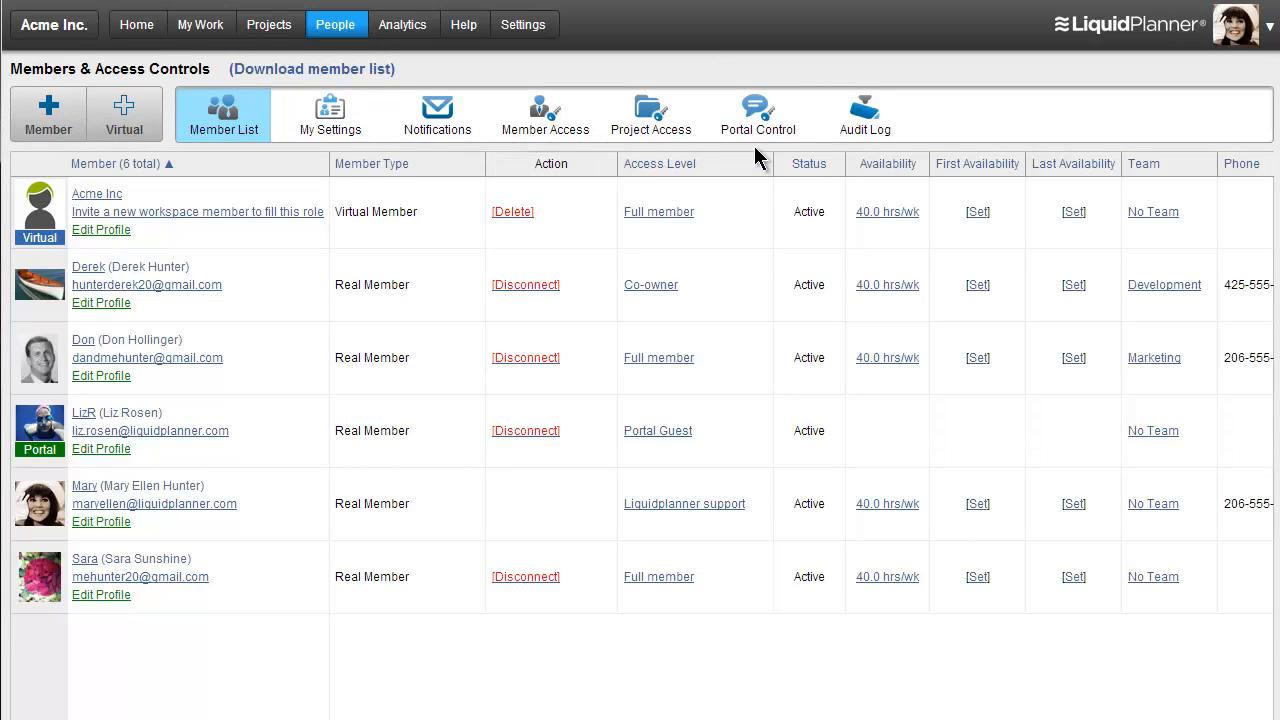
mouse_move(528, 136)
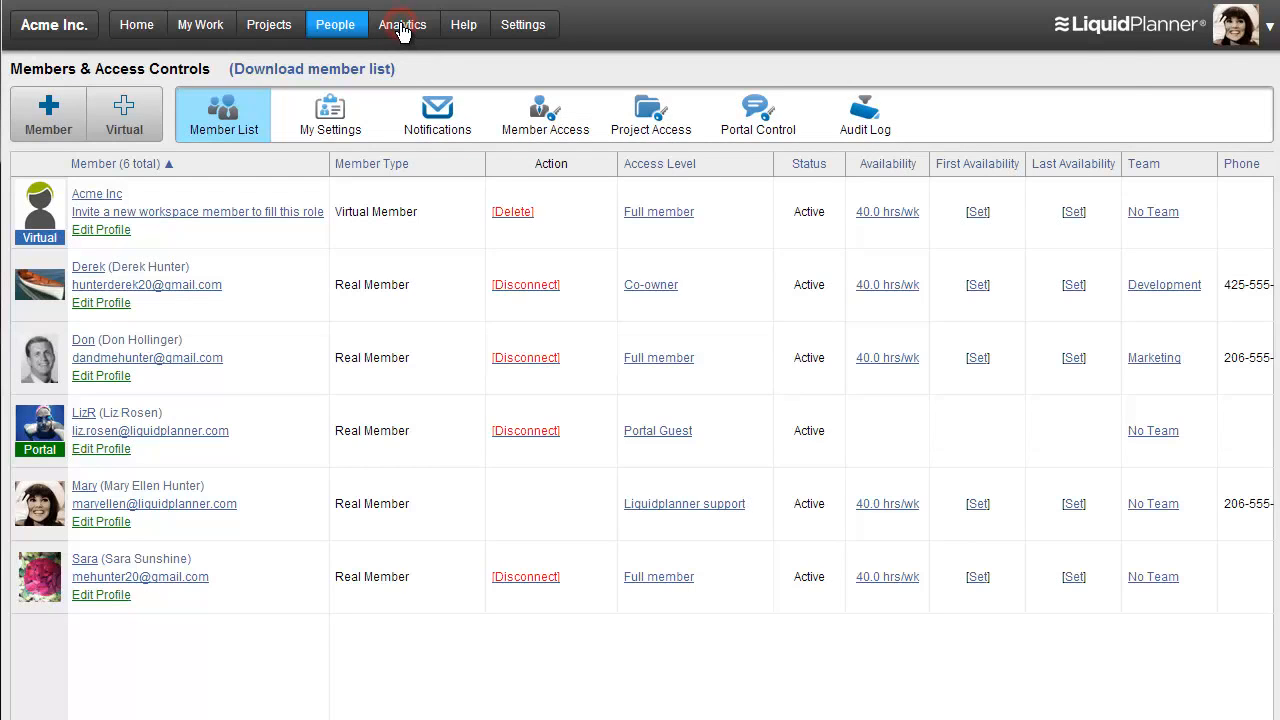
Show the Analytics page with four saved reports and the new report types
click(404, 24)
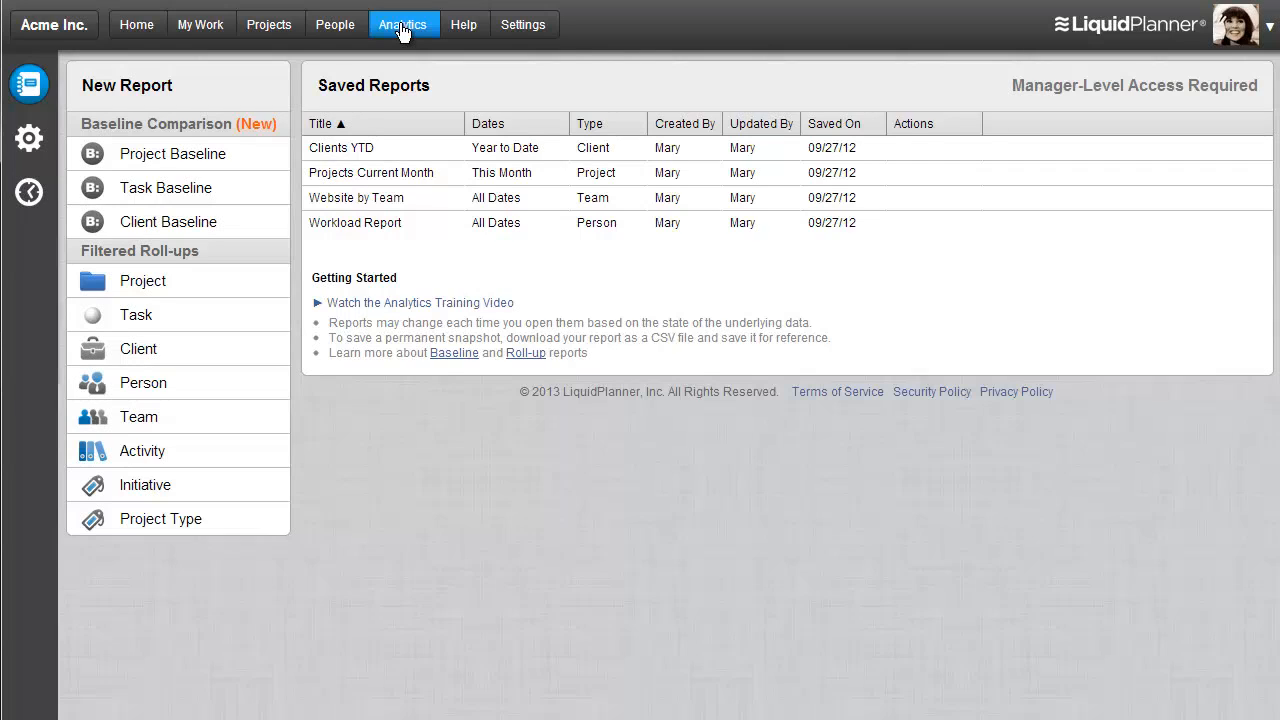
mouse_move(290, 136)
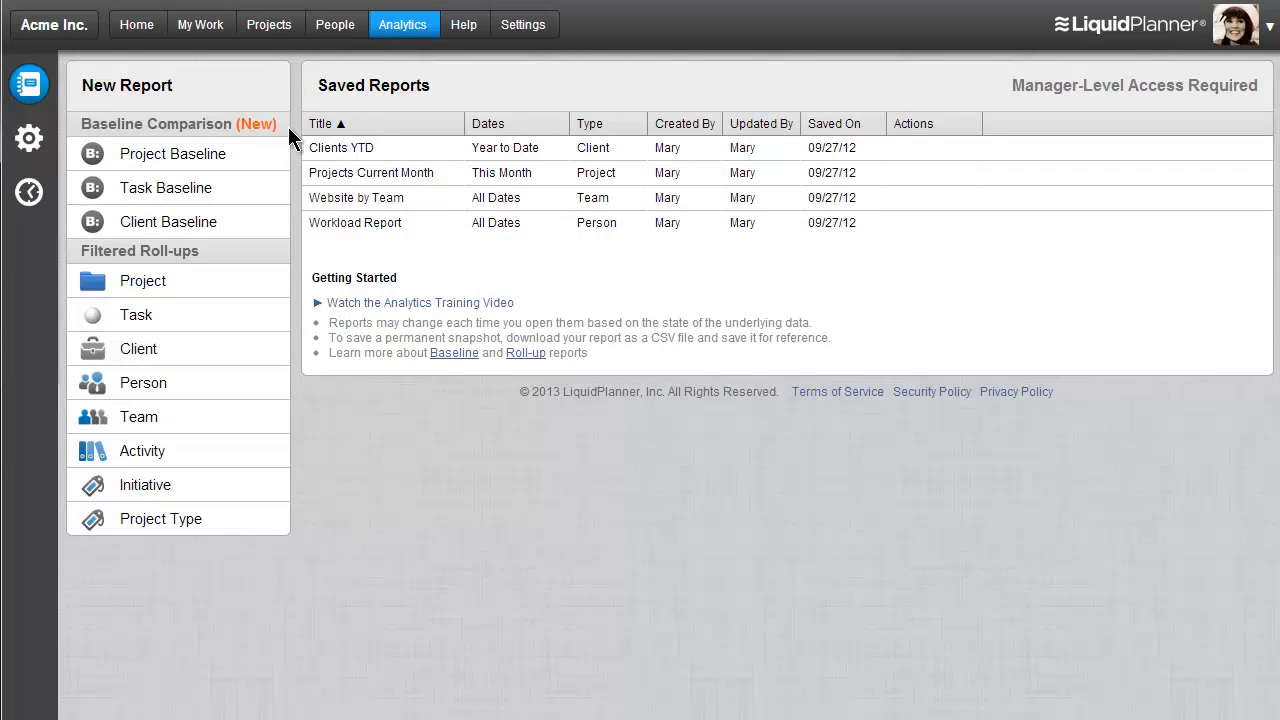
mouse_move(134, 124)
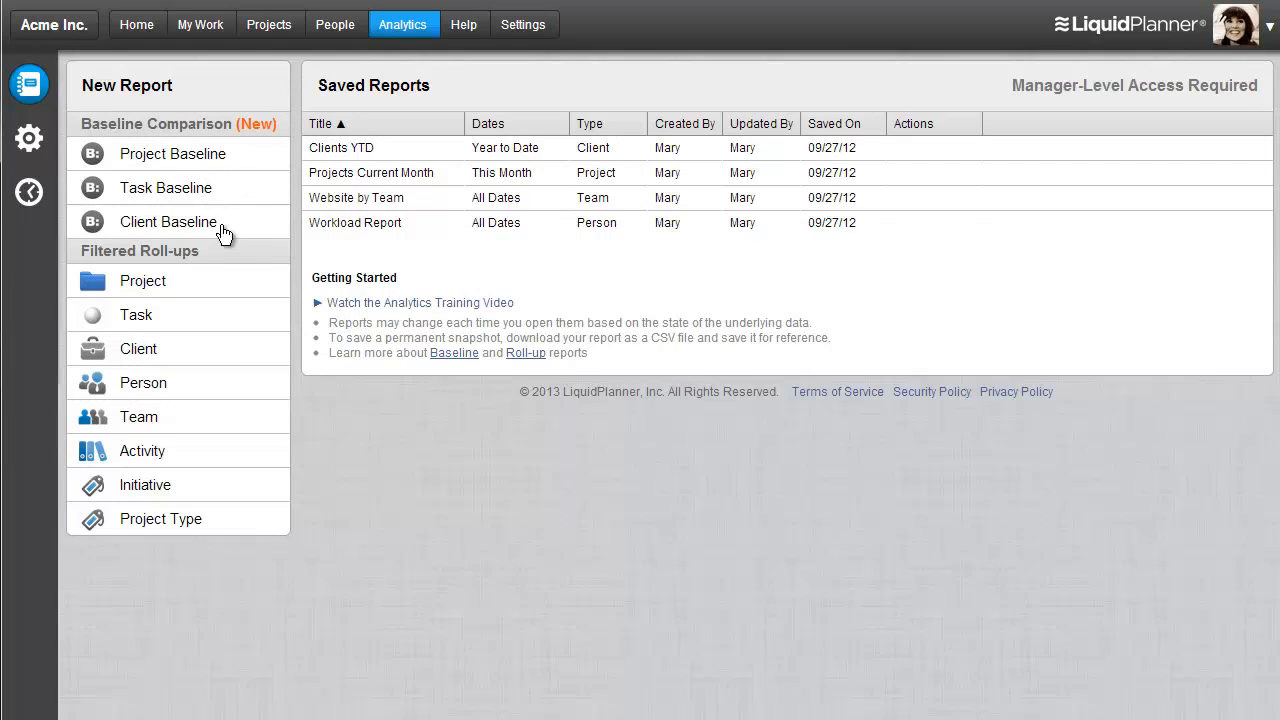
mouse_move(212, 356)
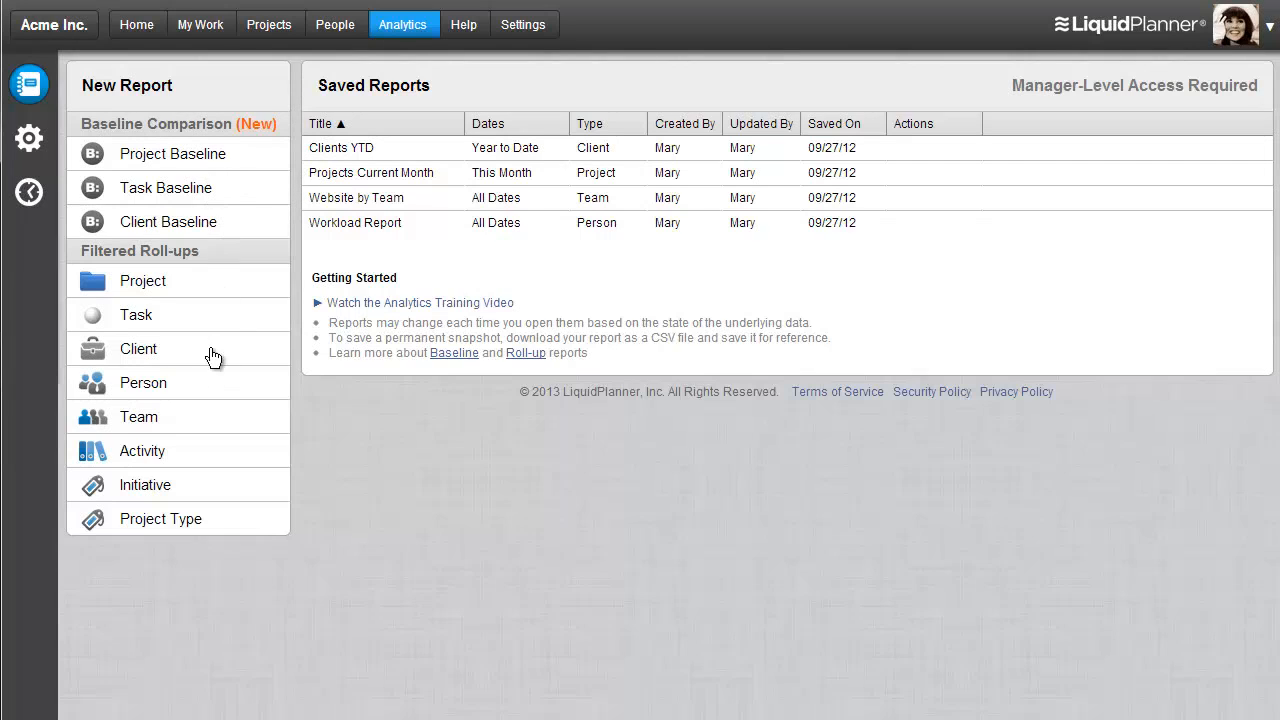
mouse_move(218, 288)
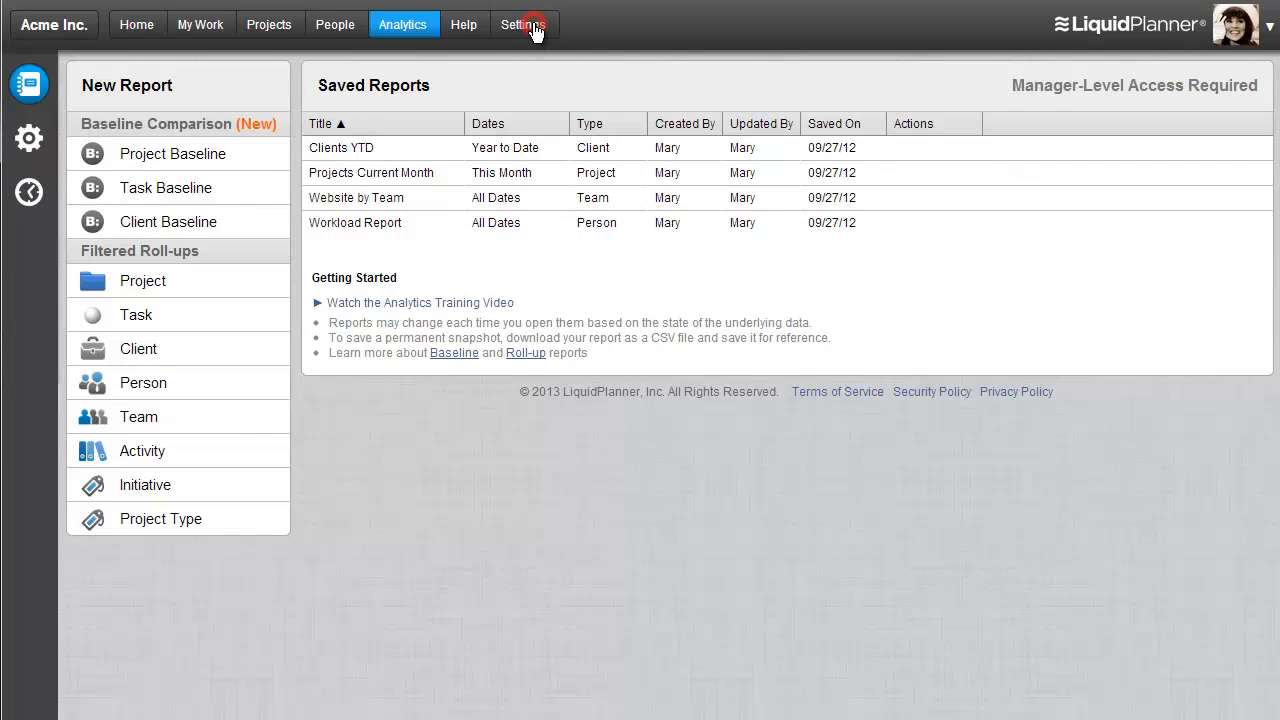
Show the Acme Inc. workspace Settings overview with its categories and workspace details
click(524, 24)
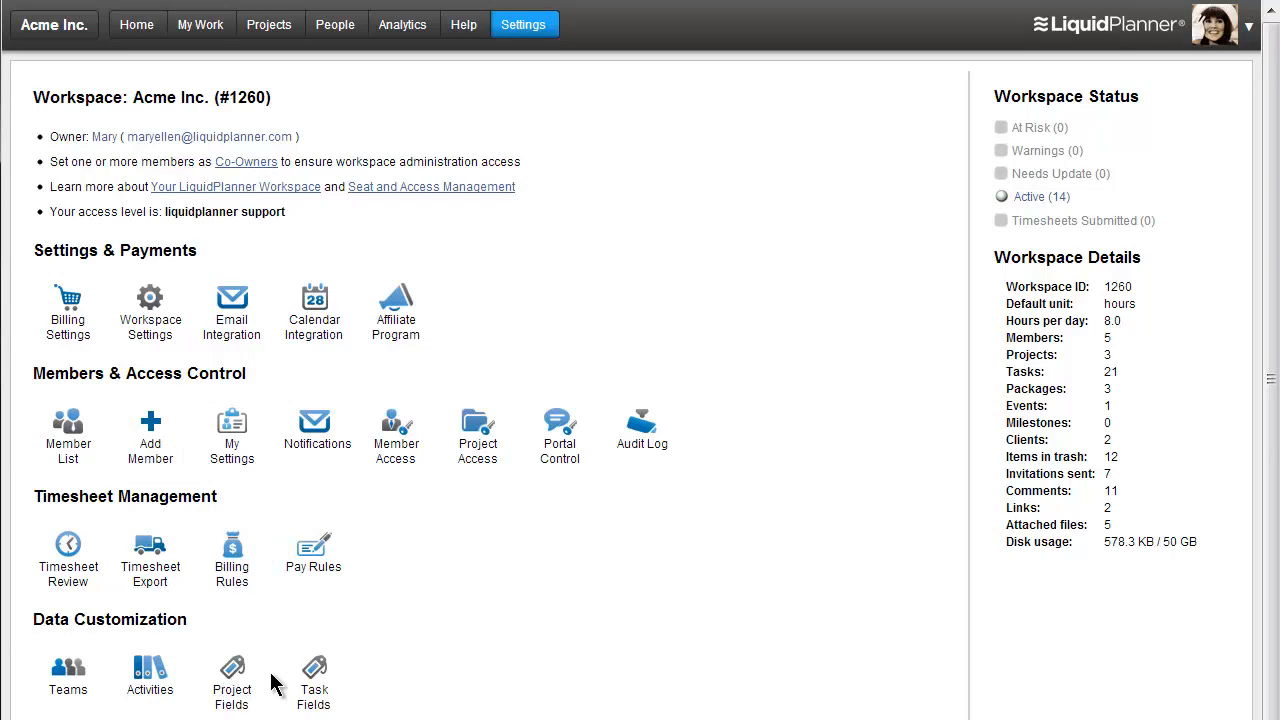
mouse_move(476, 488)
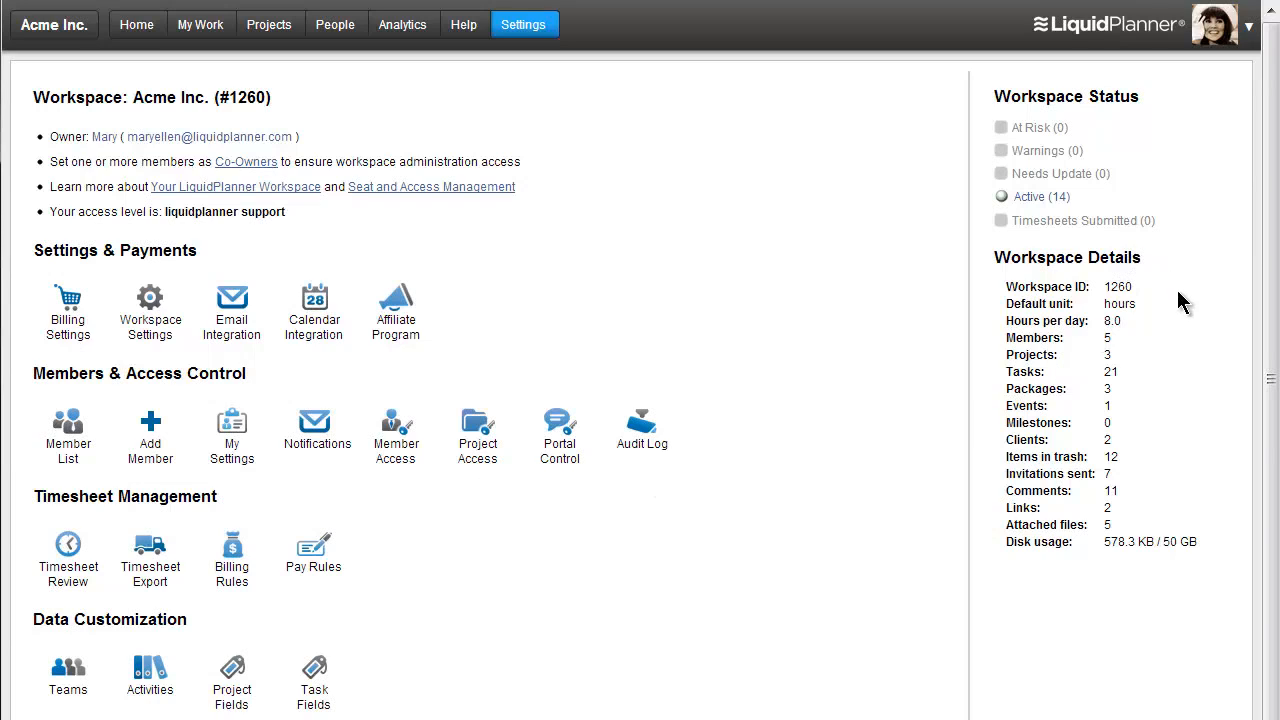
mouse_move(1160, 304)
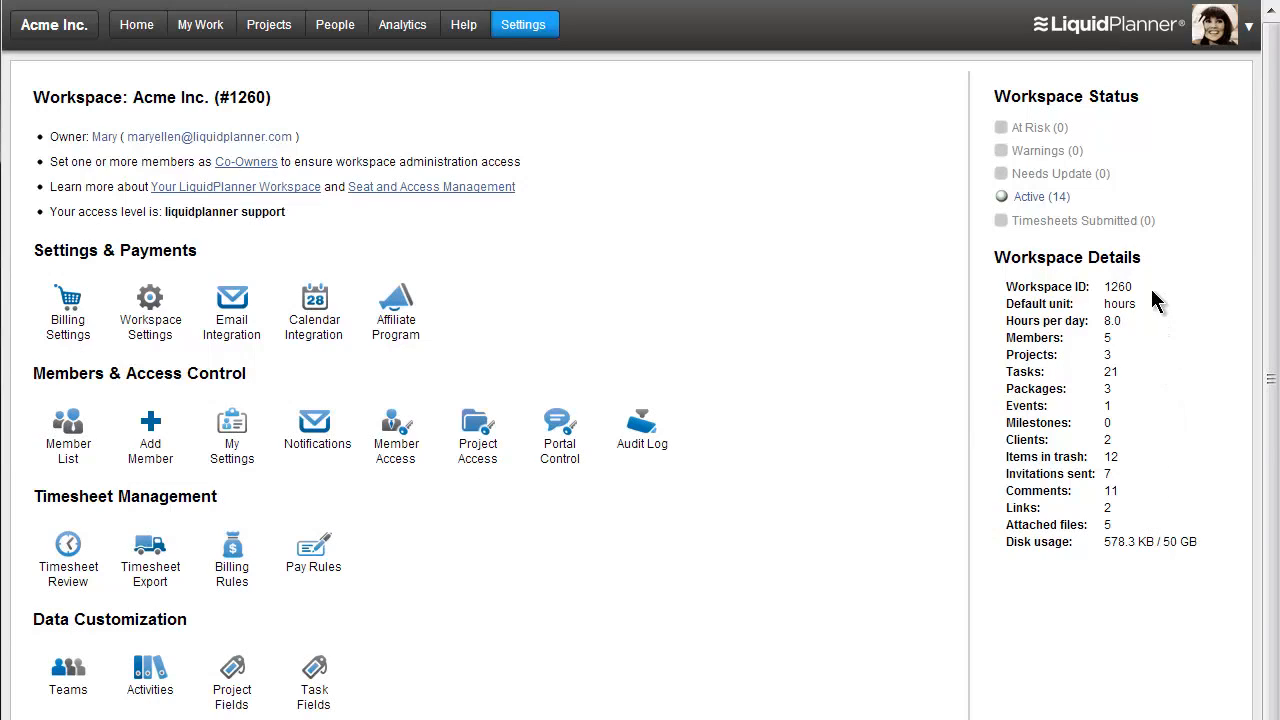
mouse_move(452, 34)
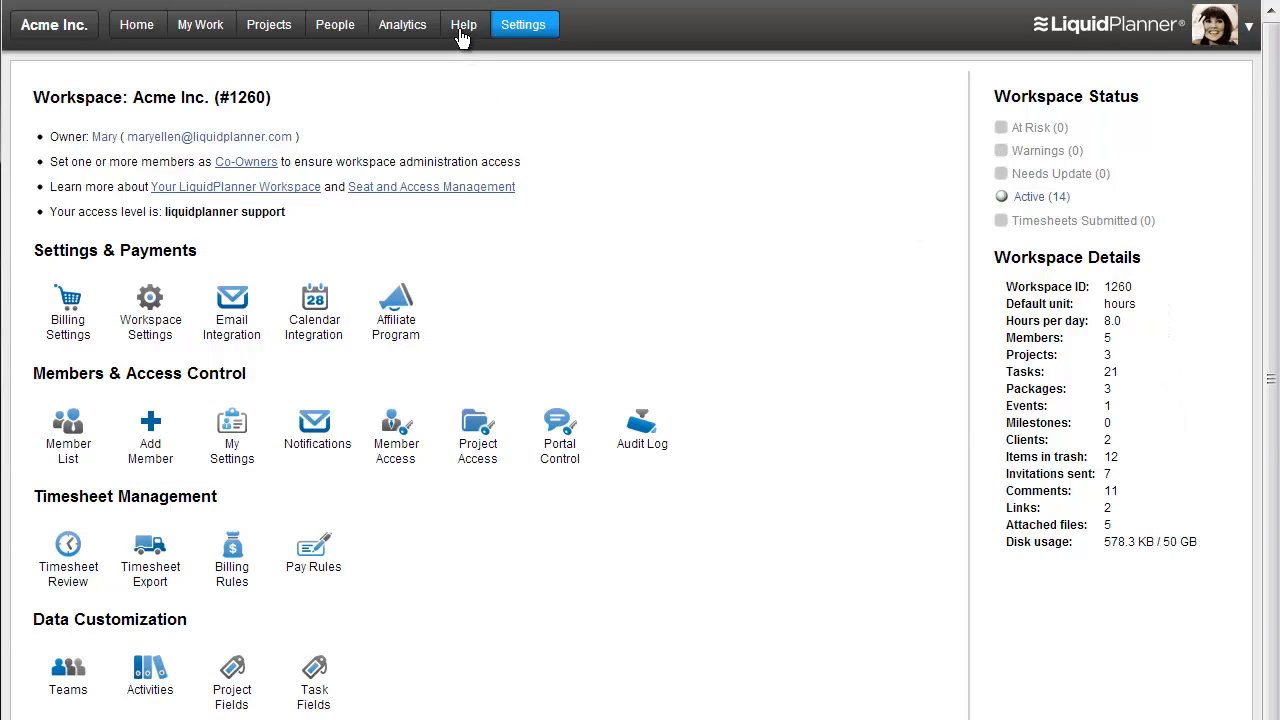
Show the Help page with online resources, product support, billing and admin contacts
click(472, 24)
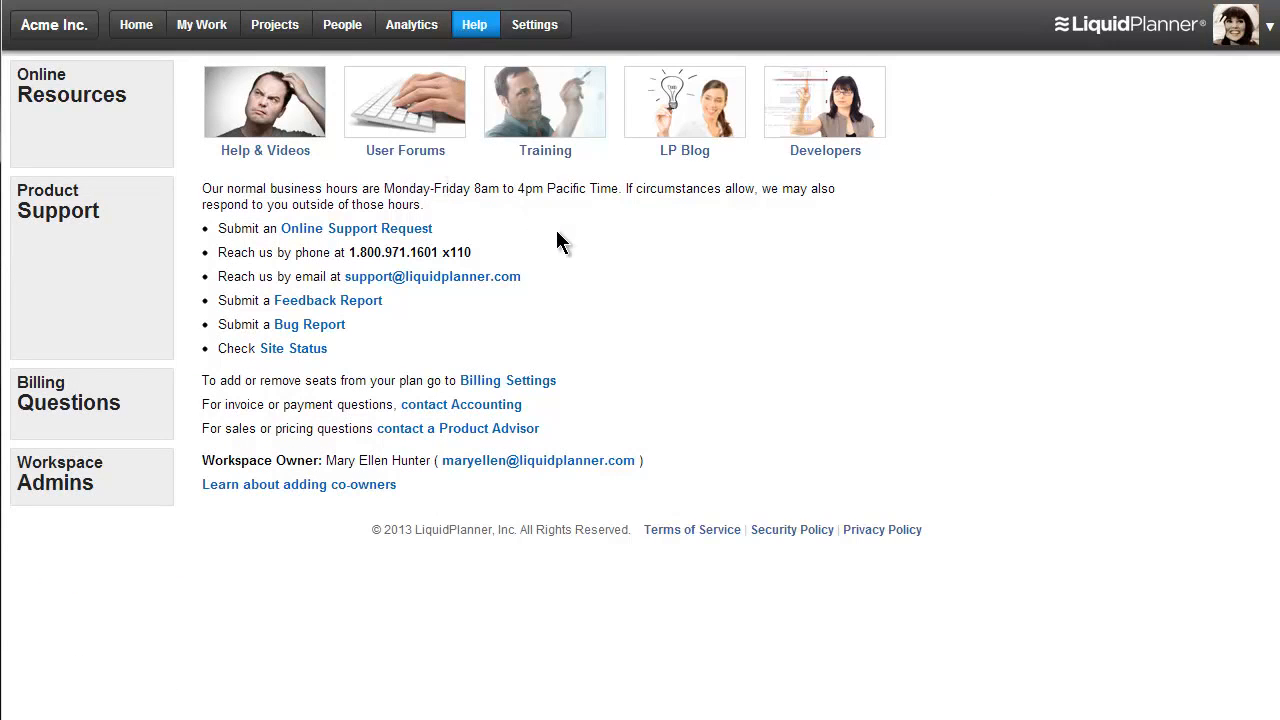
mouse_move(576, 180)
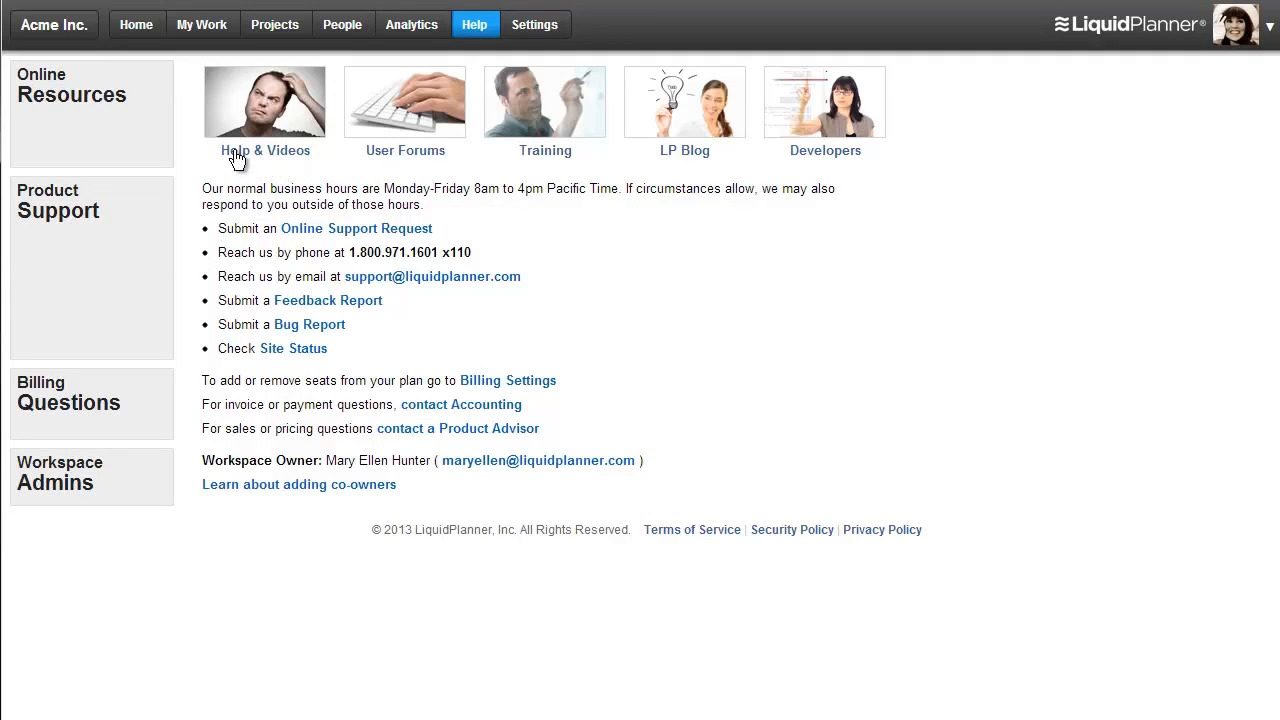
mouse_move(372, 148)
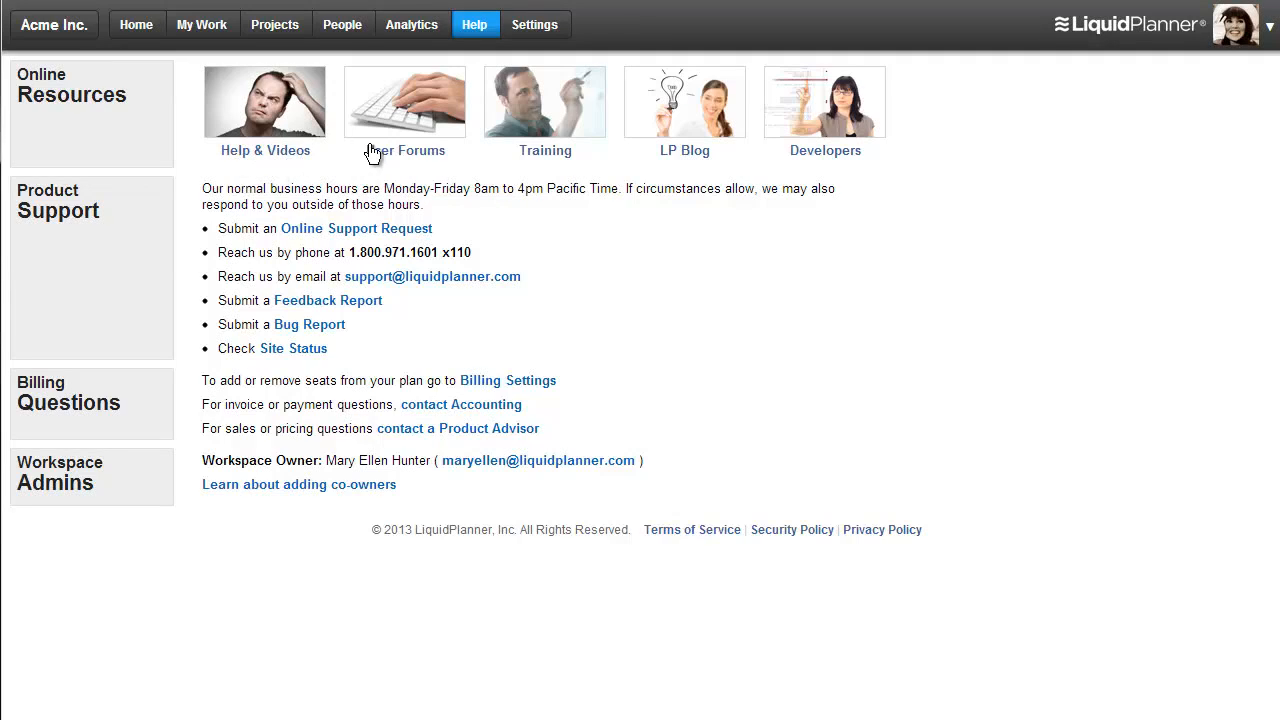
mouse_move(546, 160)
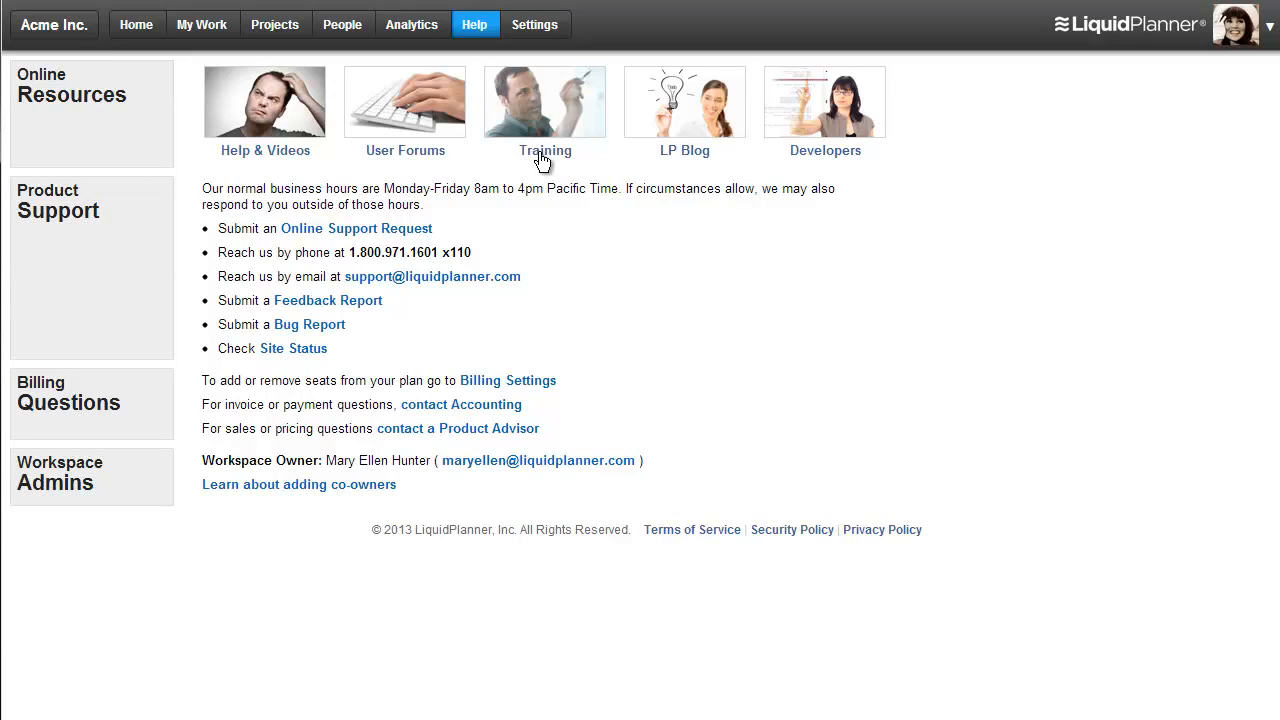
mouse_move(692, 130)
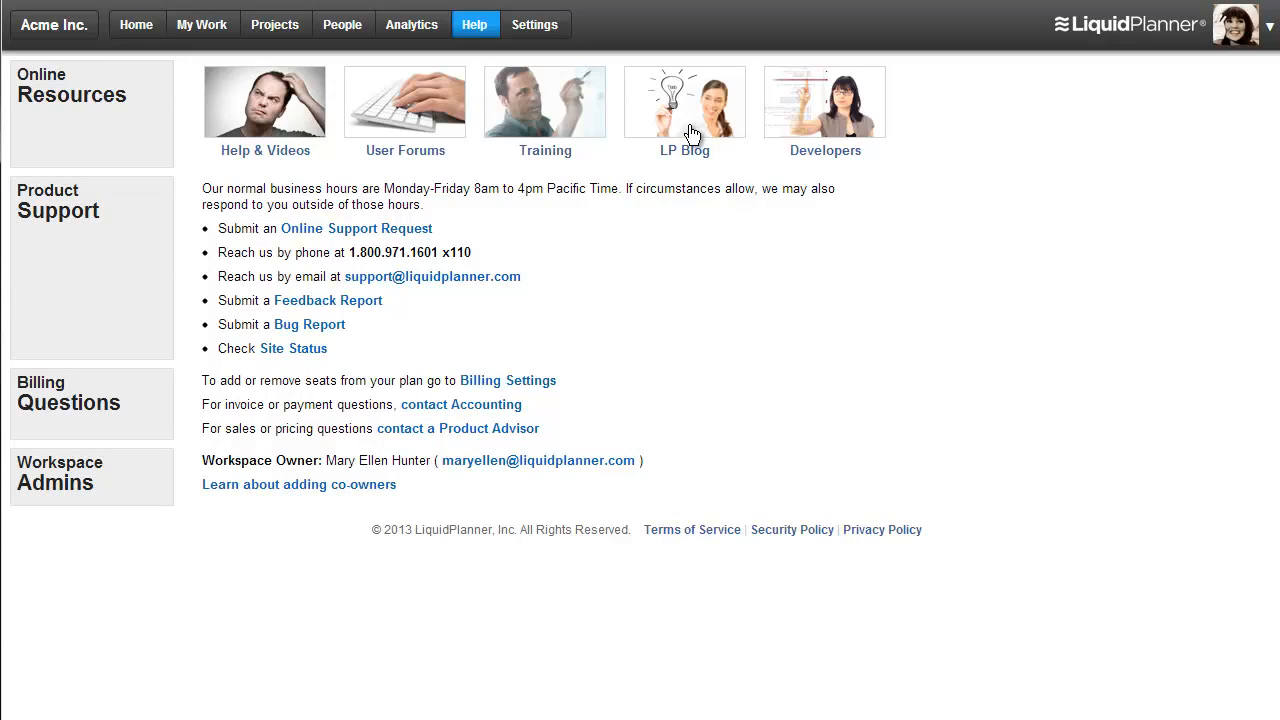
mouse_move(716, 132)
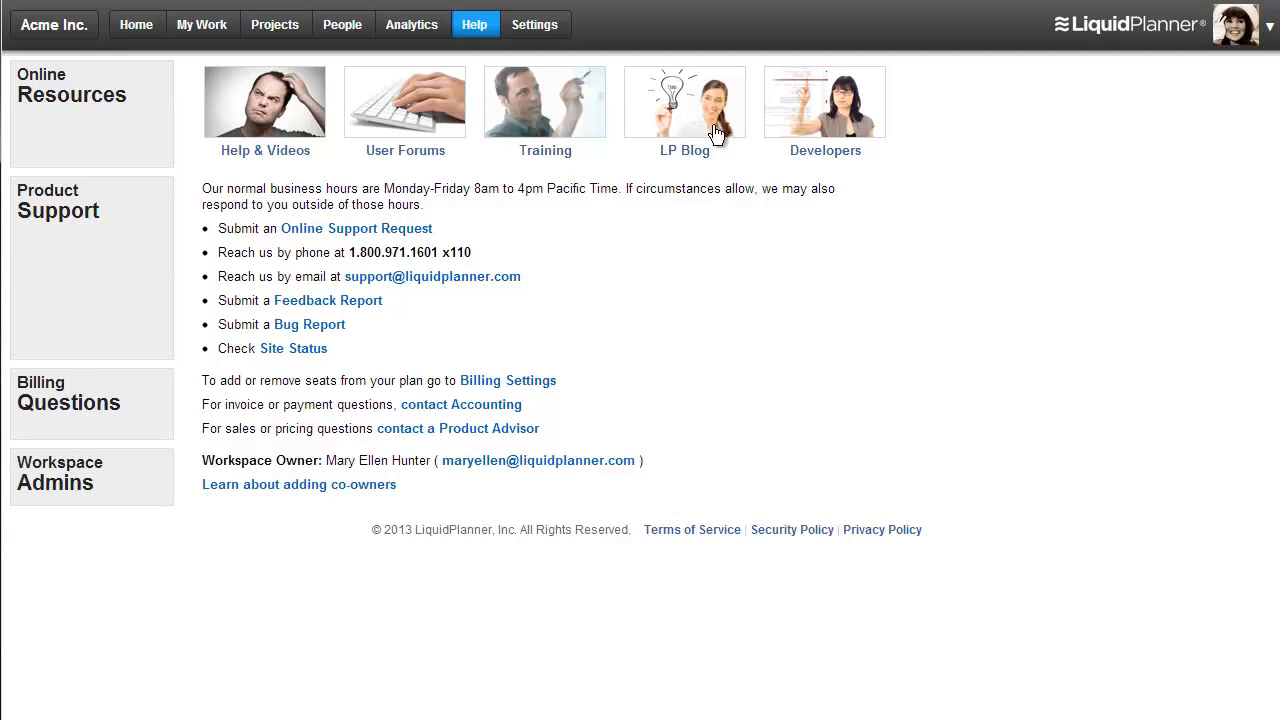
mouse_move(808, 128)
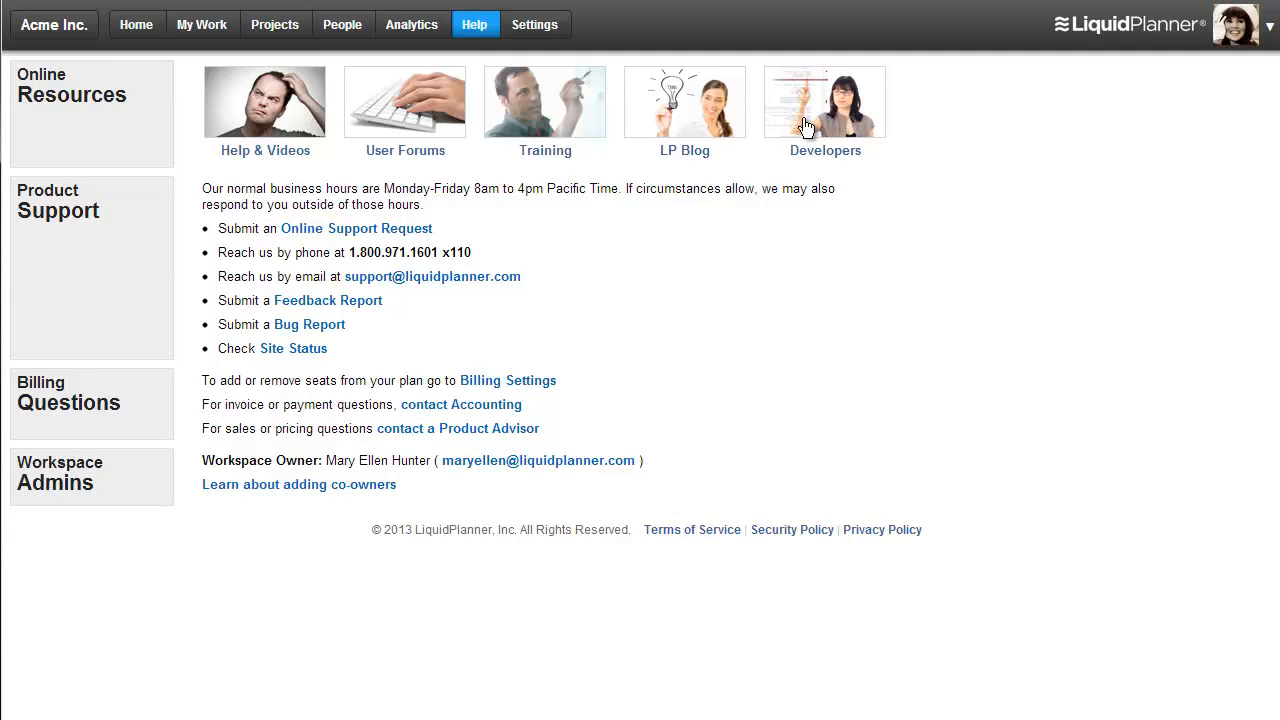
mouse_move(844, 120)
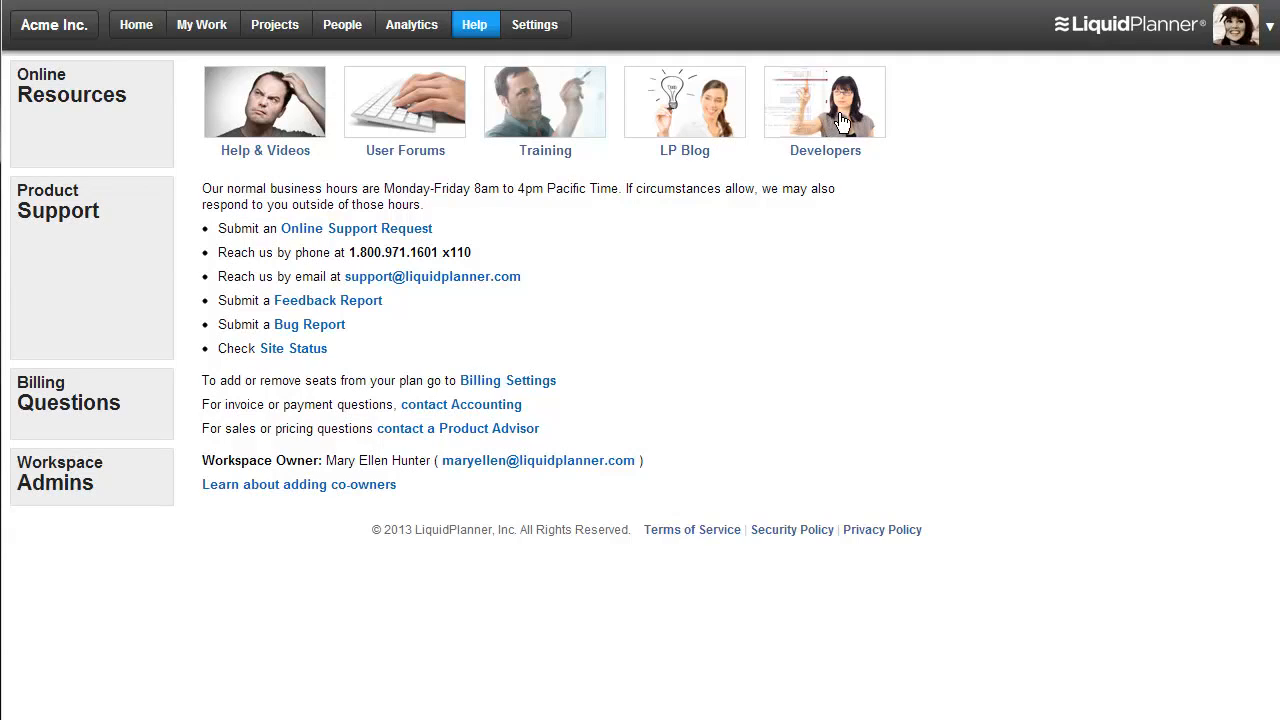
mouse_move(258, 52)
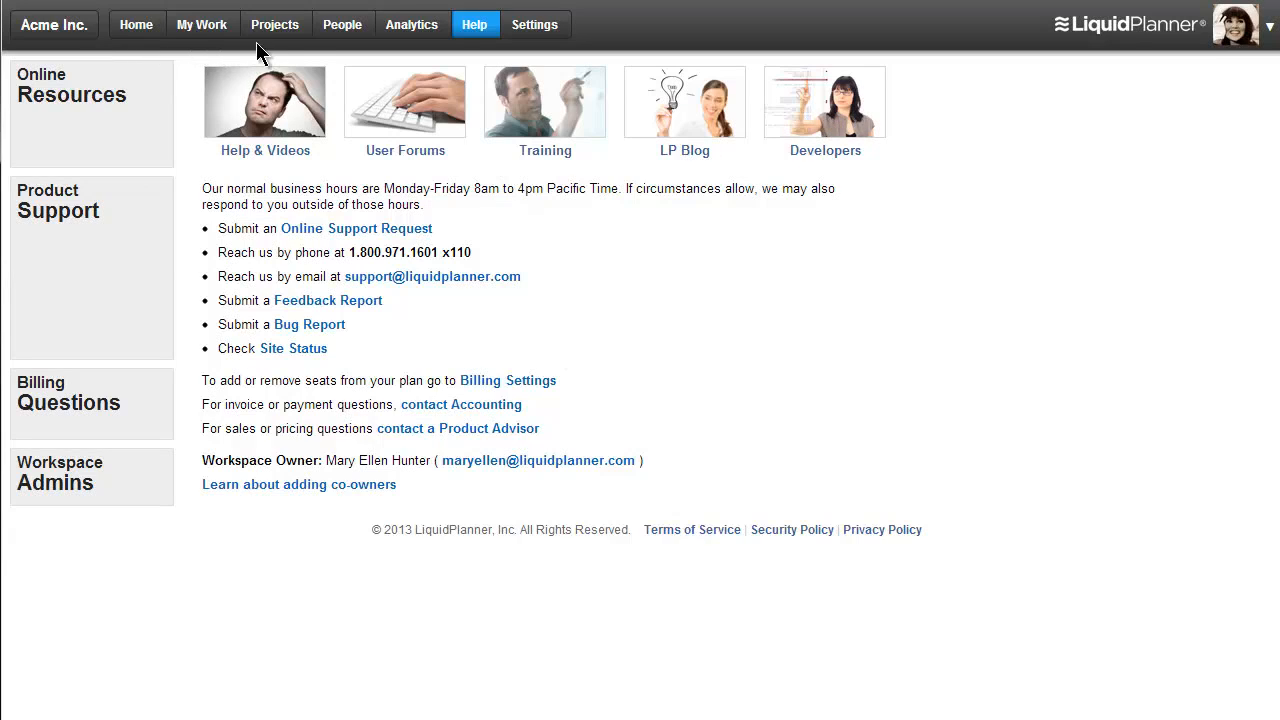
mouse_move(570, 52)
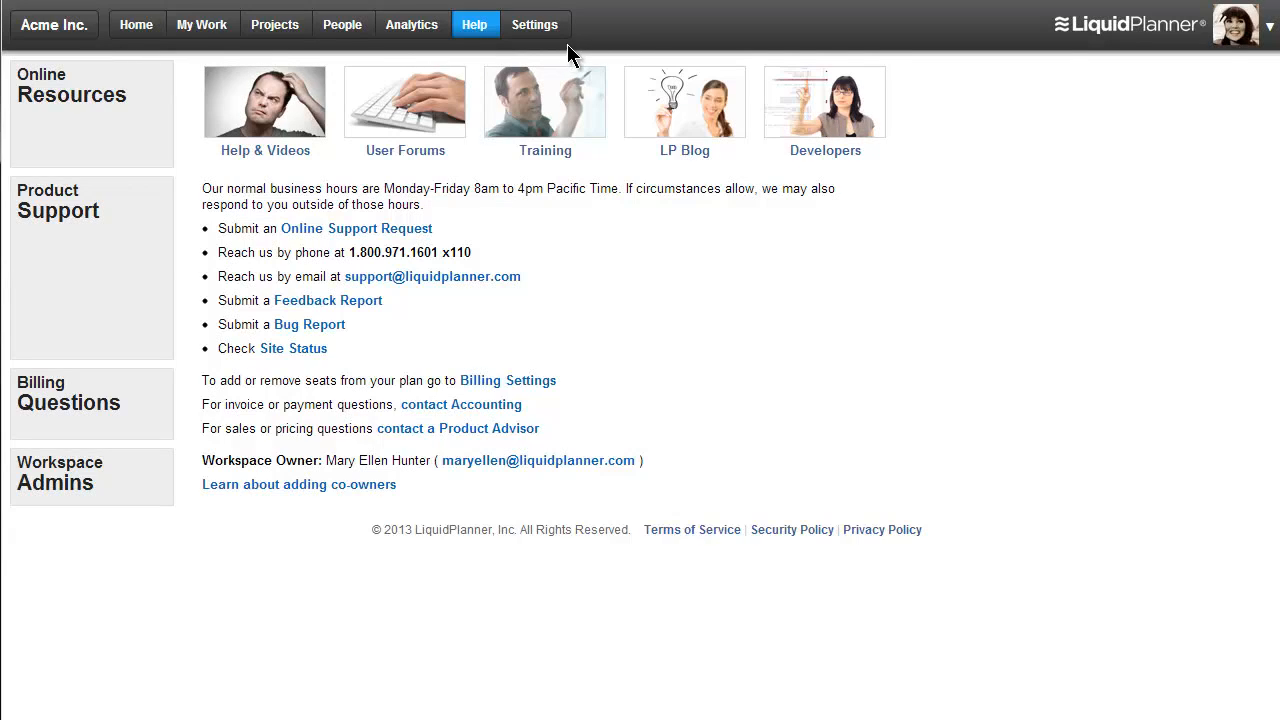
mouse_move(1266, 36)
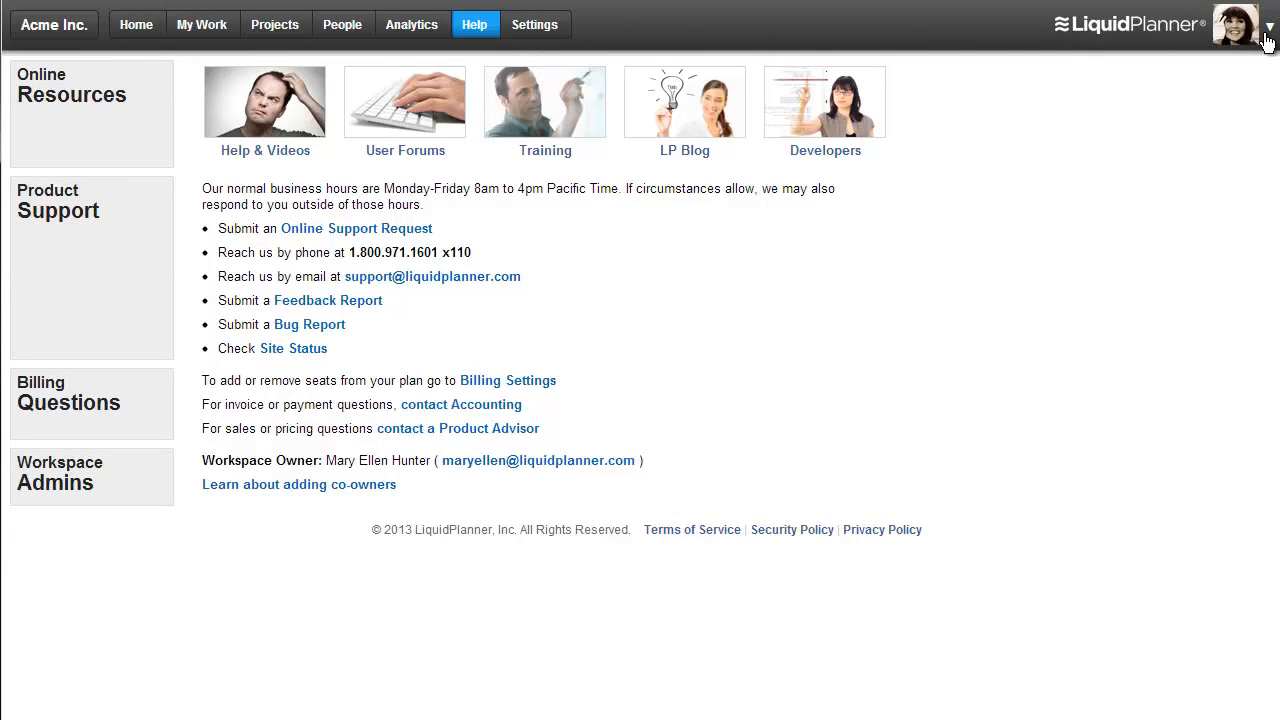
mouse_move(1268, 30)
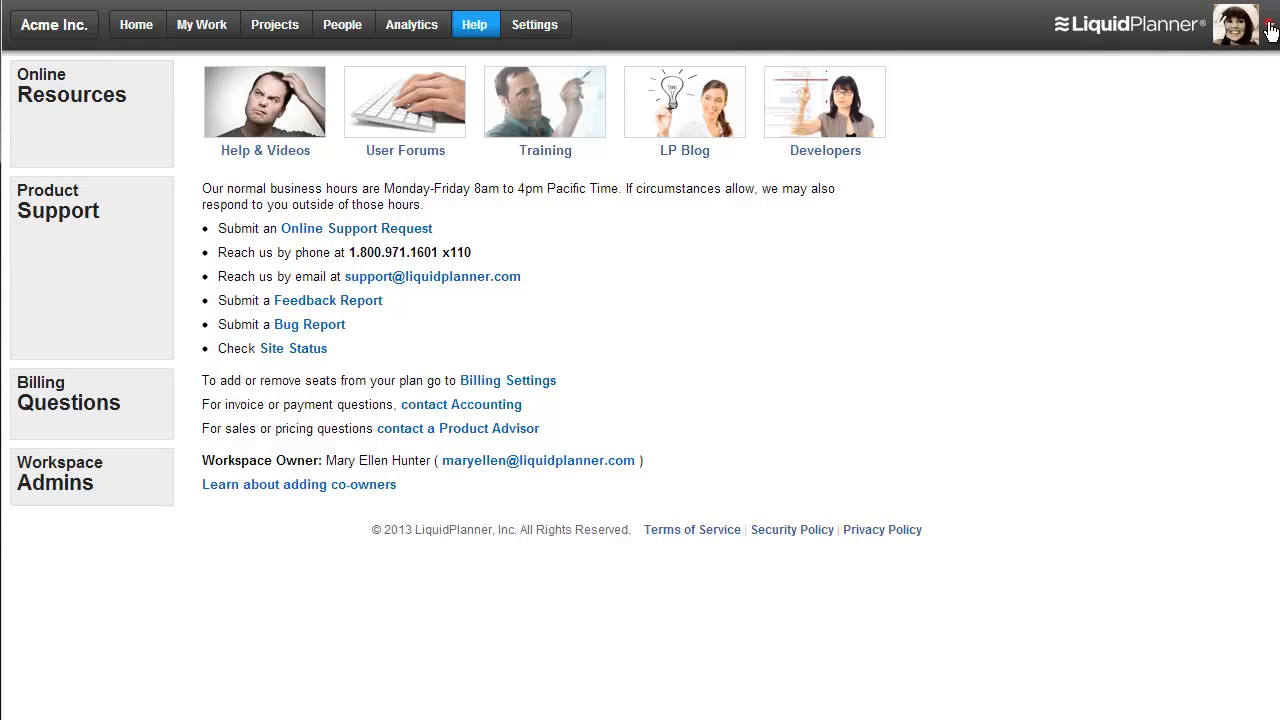
click(1232, 24)
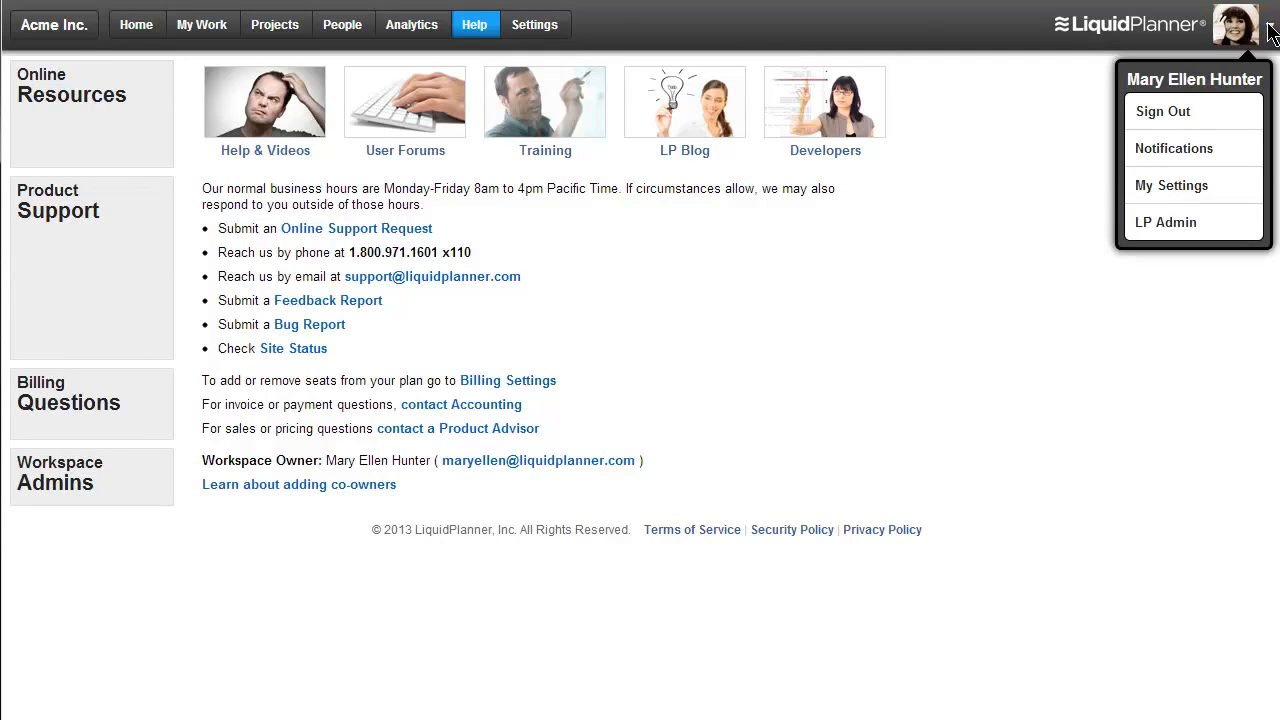
click(1178, 184)
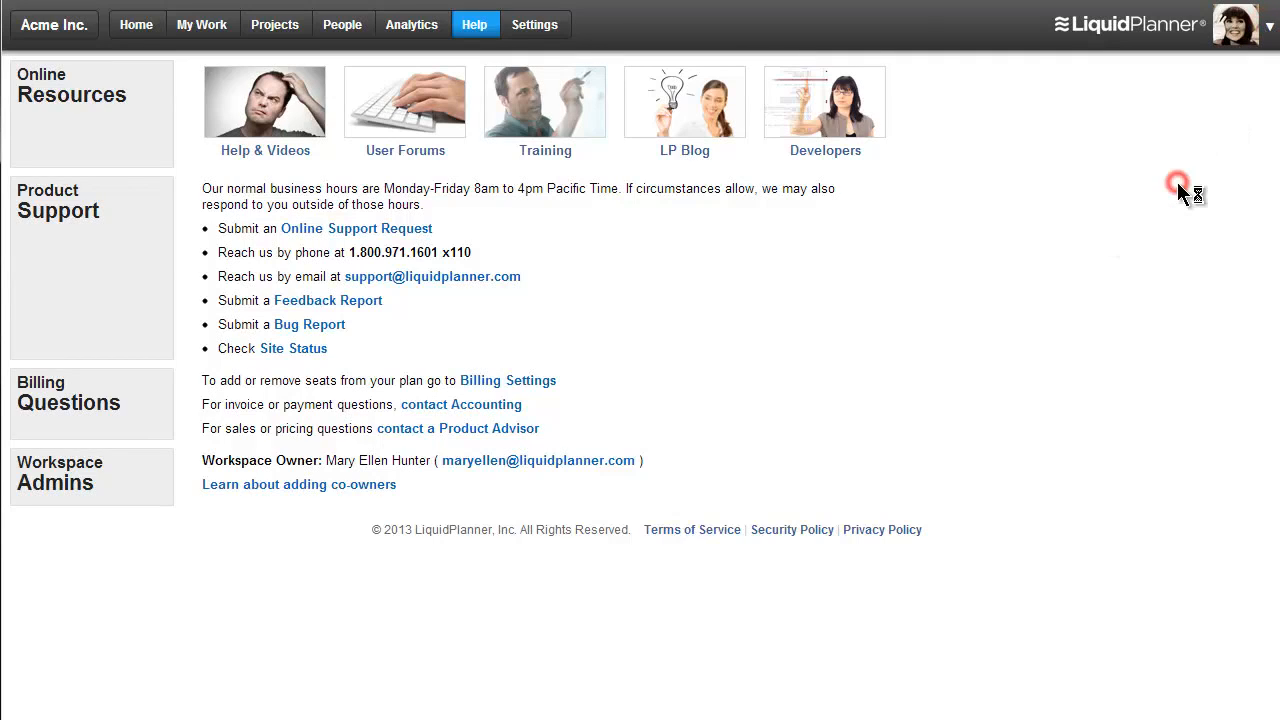
click(532, 24)
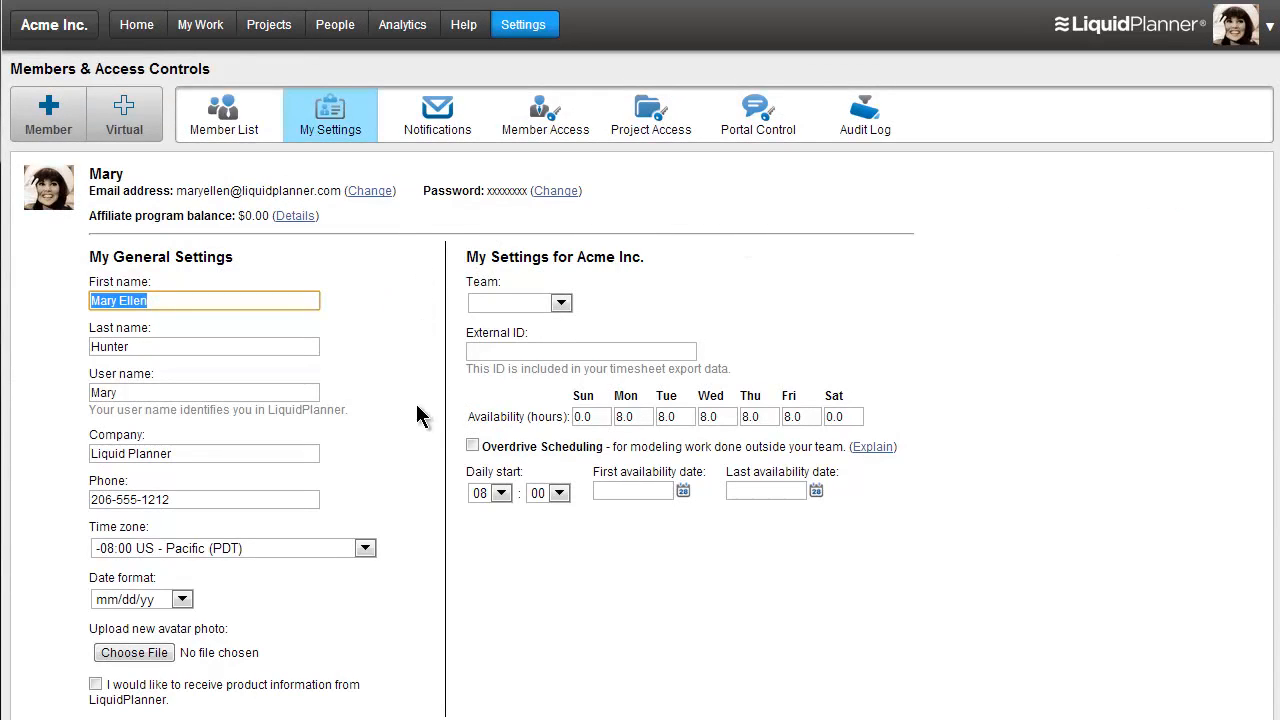
mouse_move(408, 508)
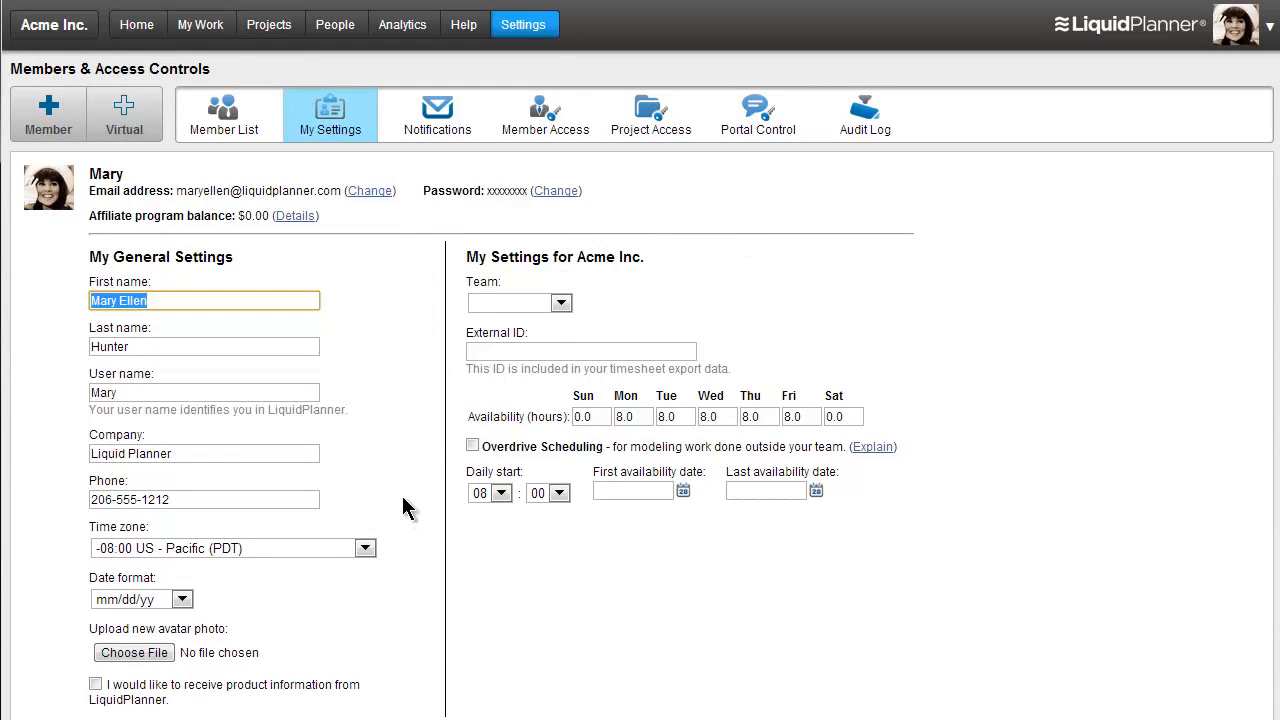
mouse_move(658, 442)
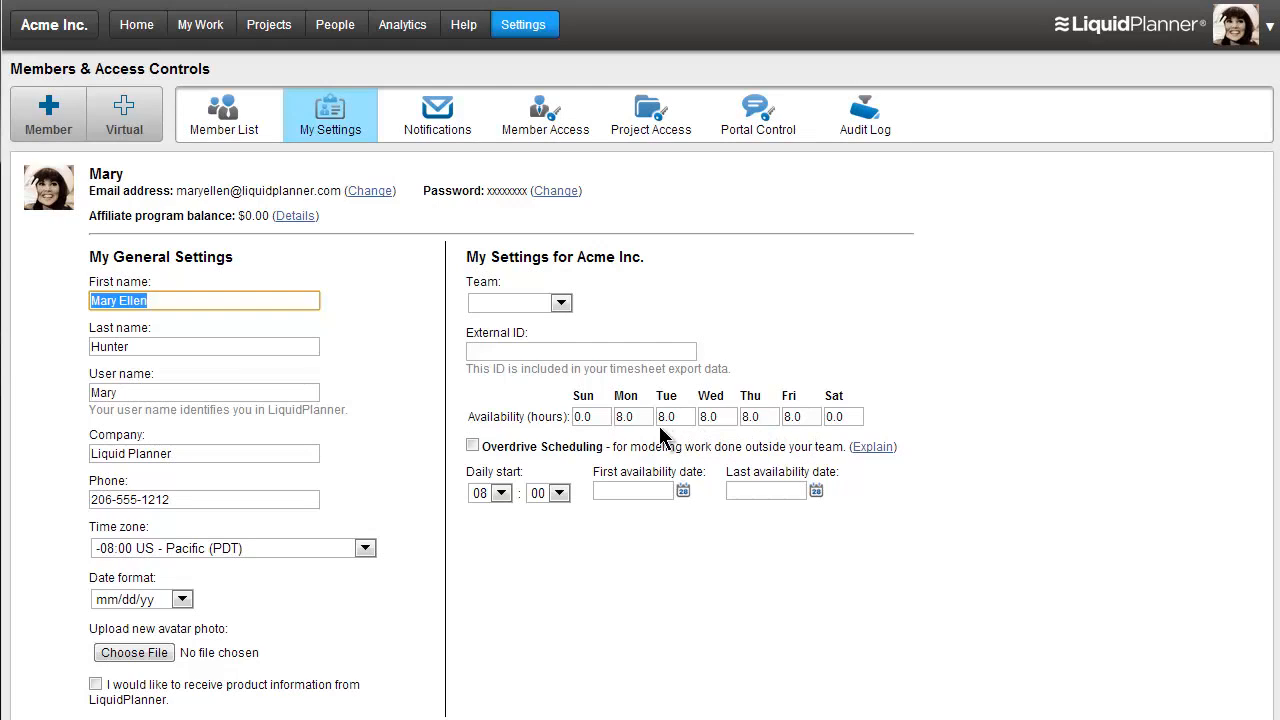
mouse_move(764, 442)
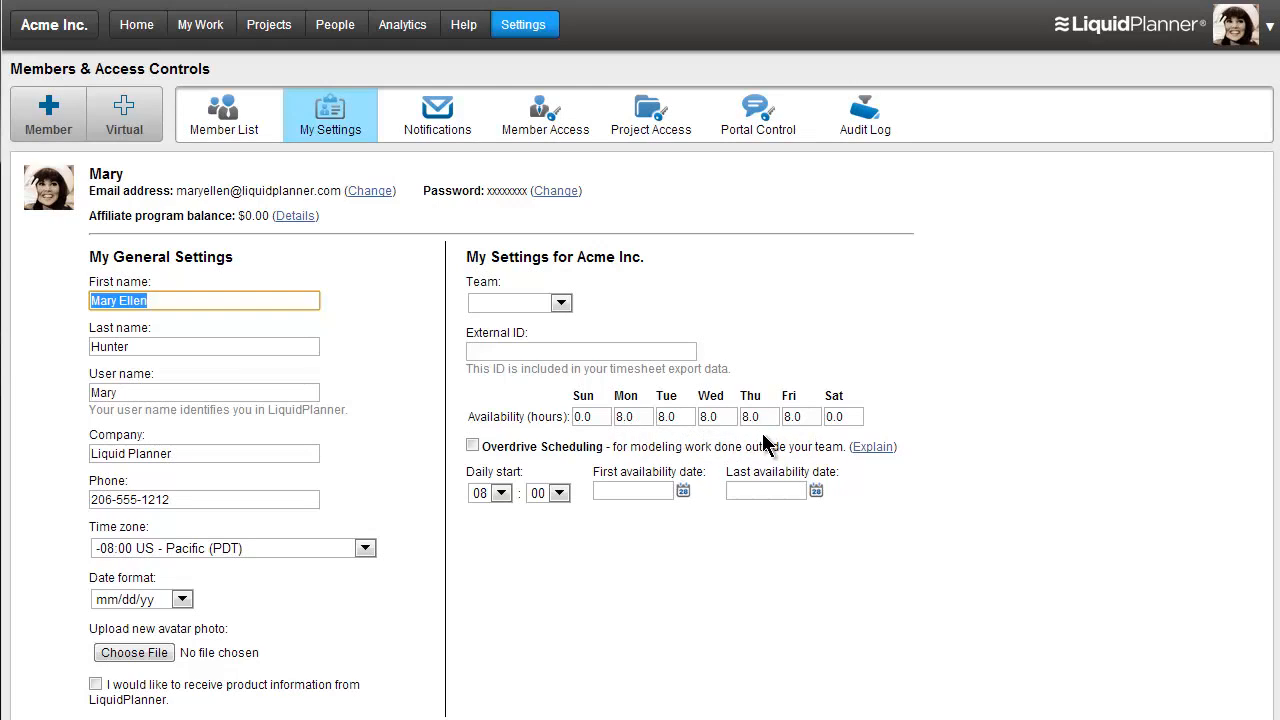
mouse_move(802, 458)
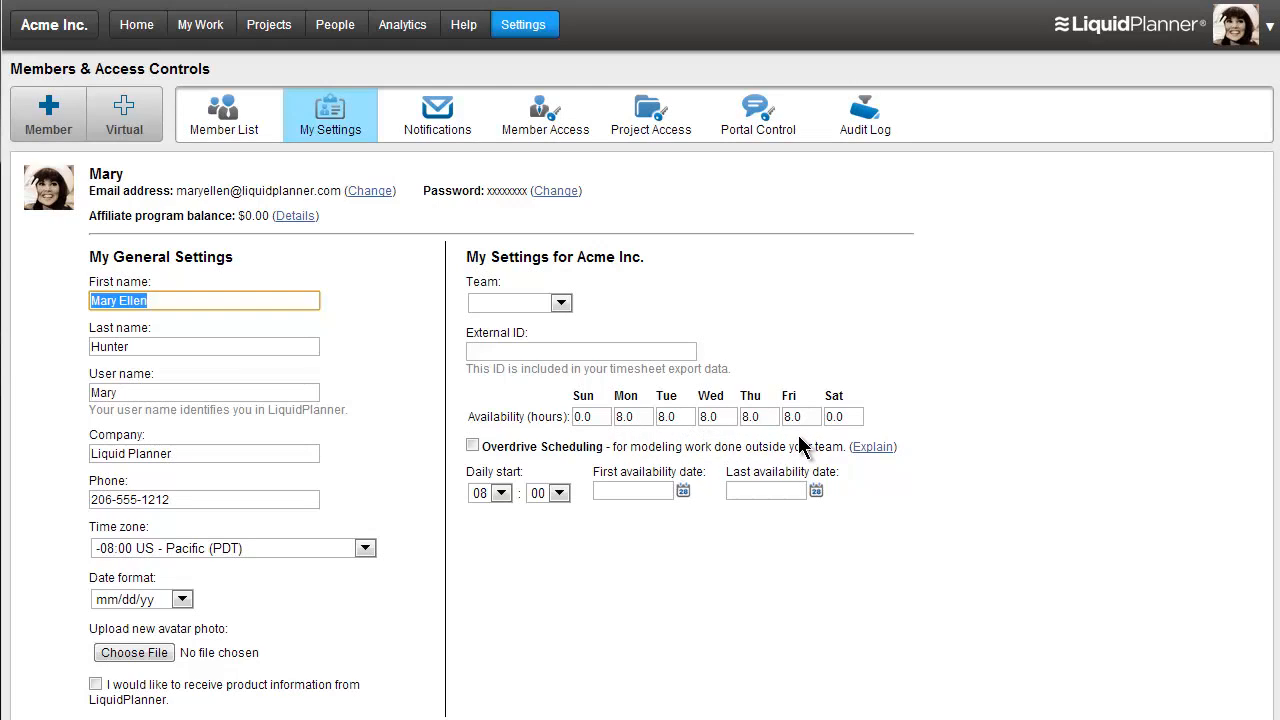
mouse_move(650, 442)
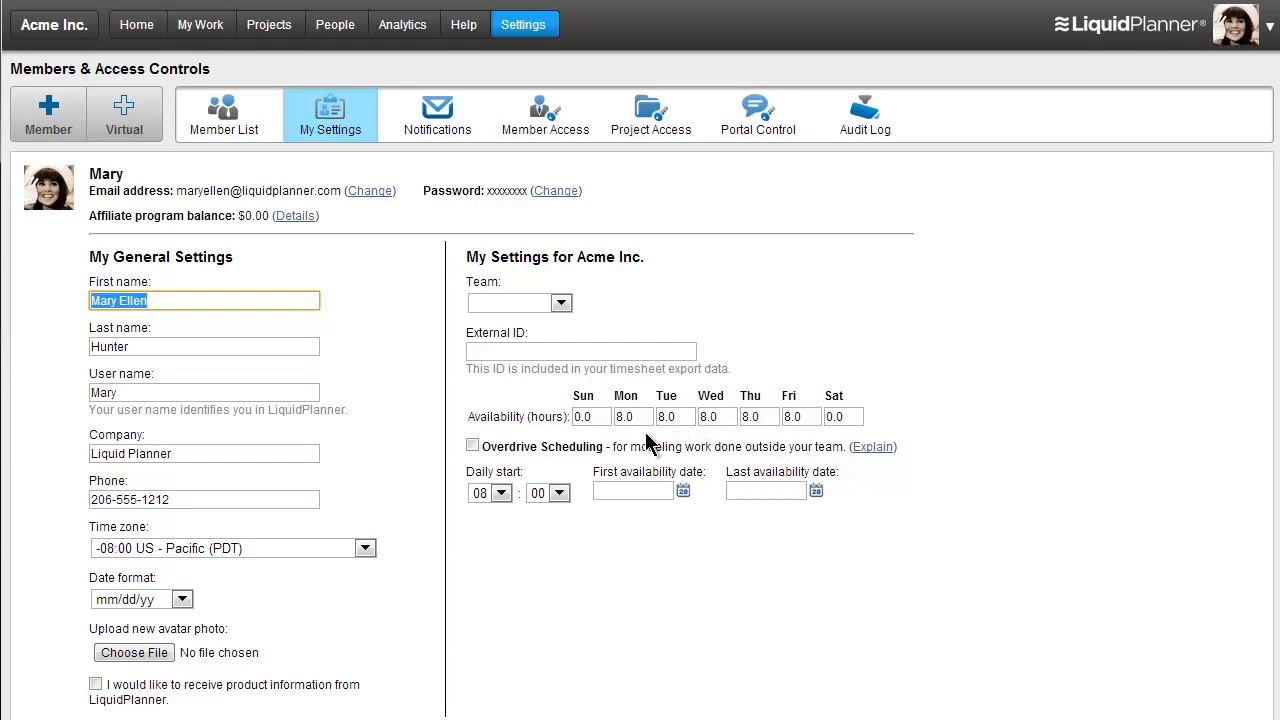
mouse_move(636, 448)
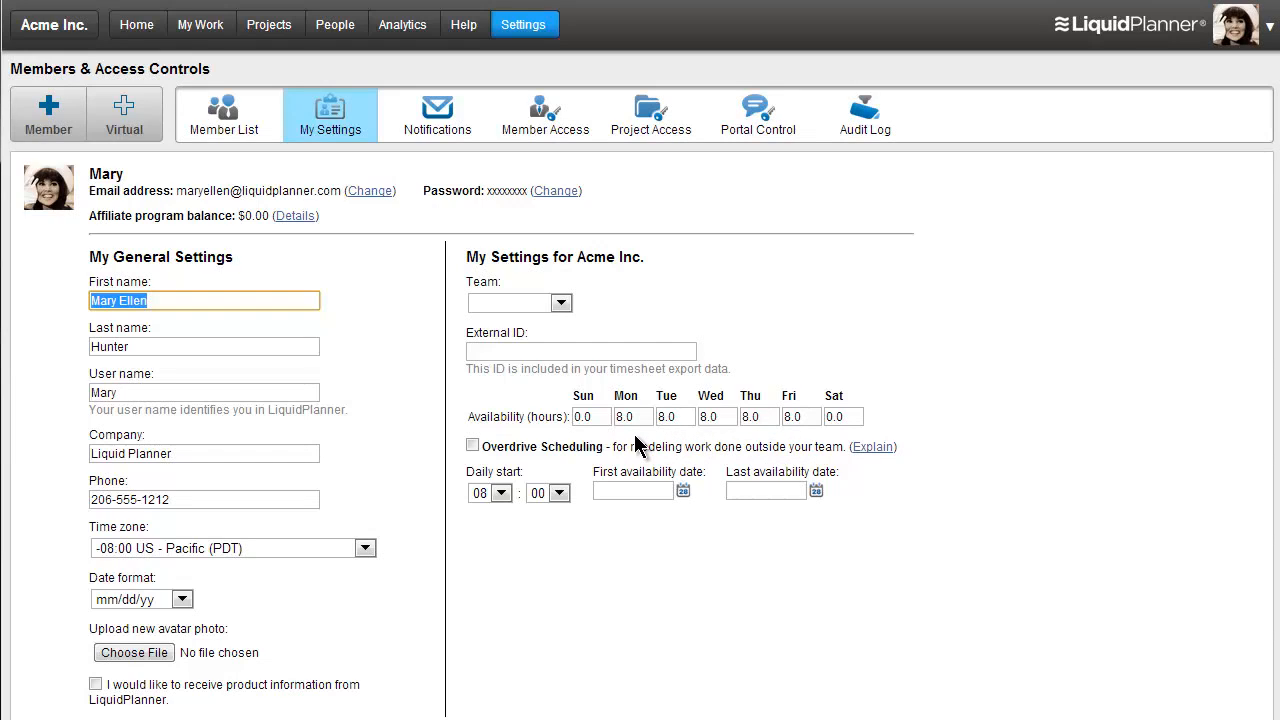
mouse_move(630, 438)
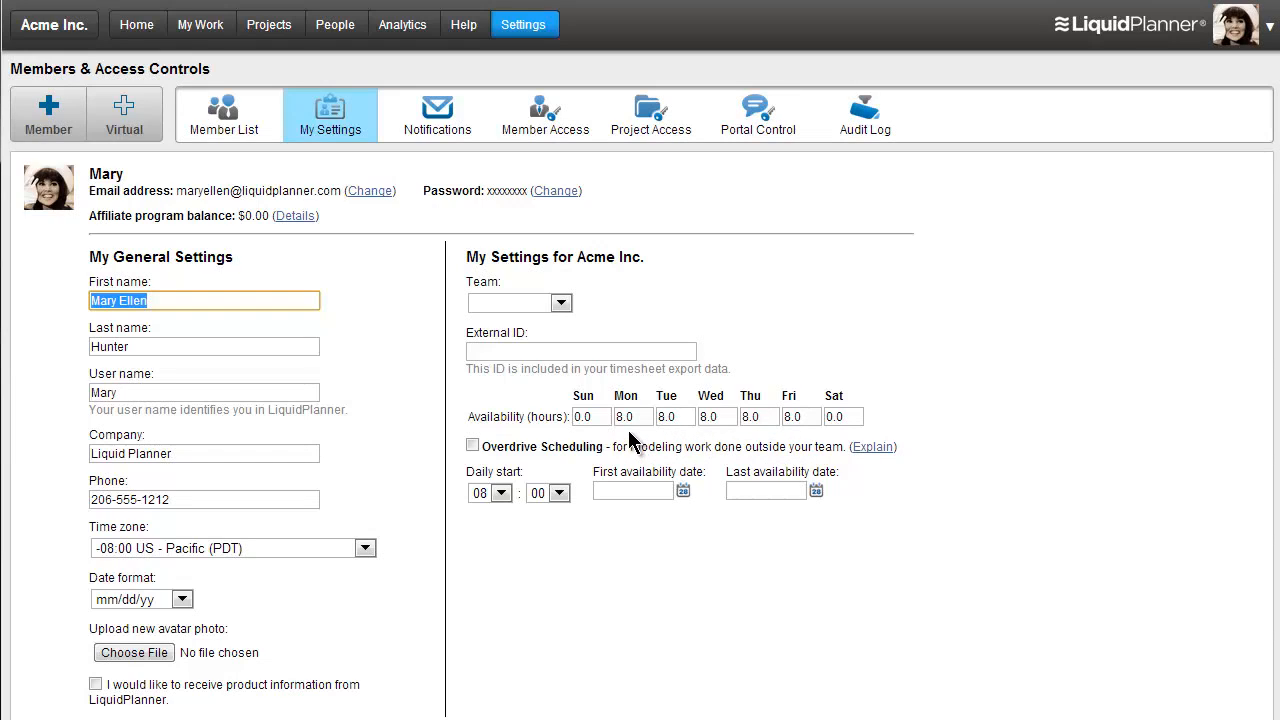
mouse_move(680, 444)
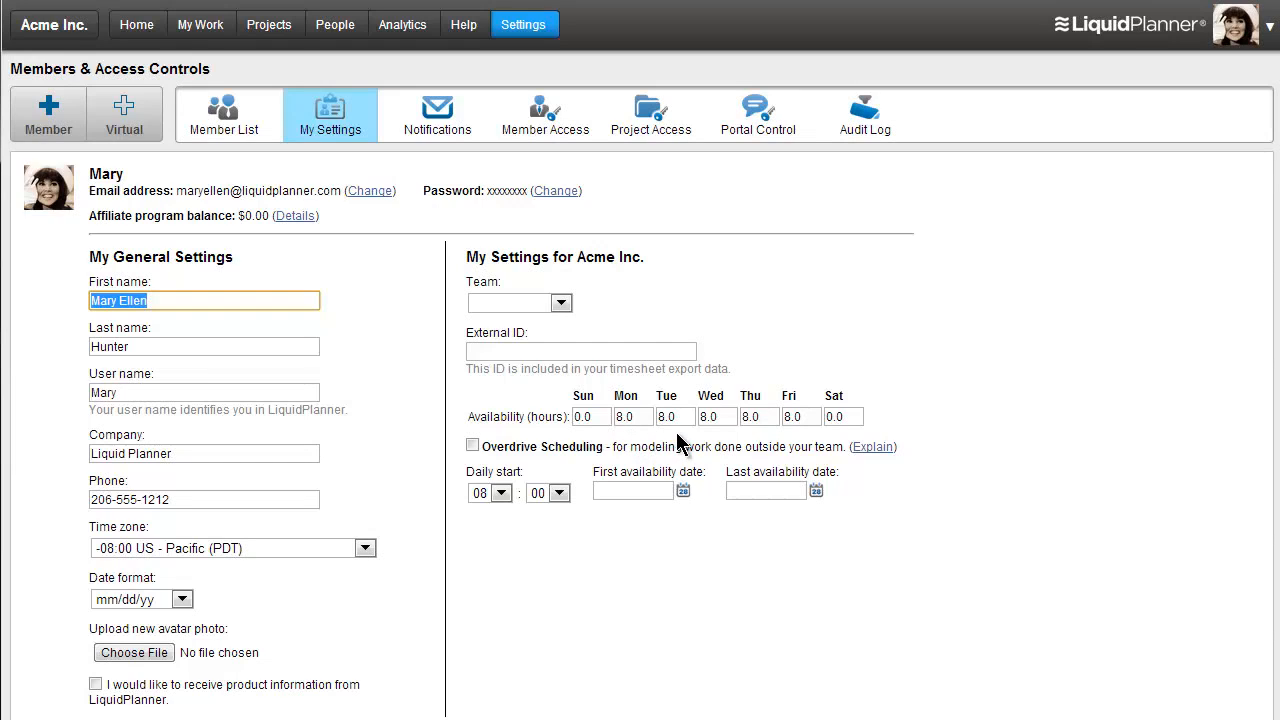
mouse_move(732, 448)
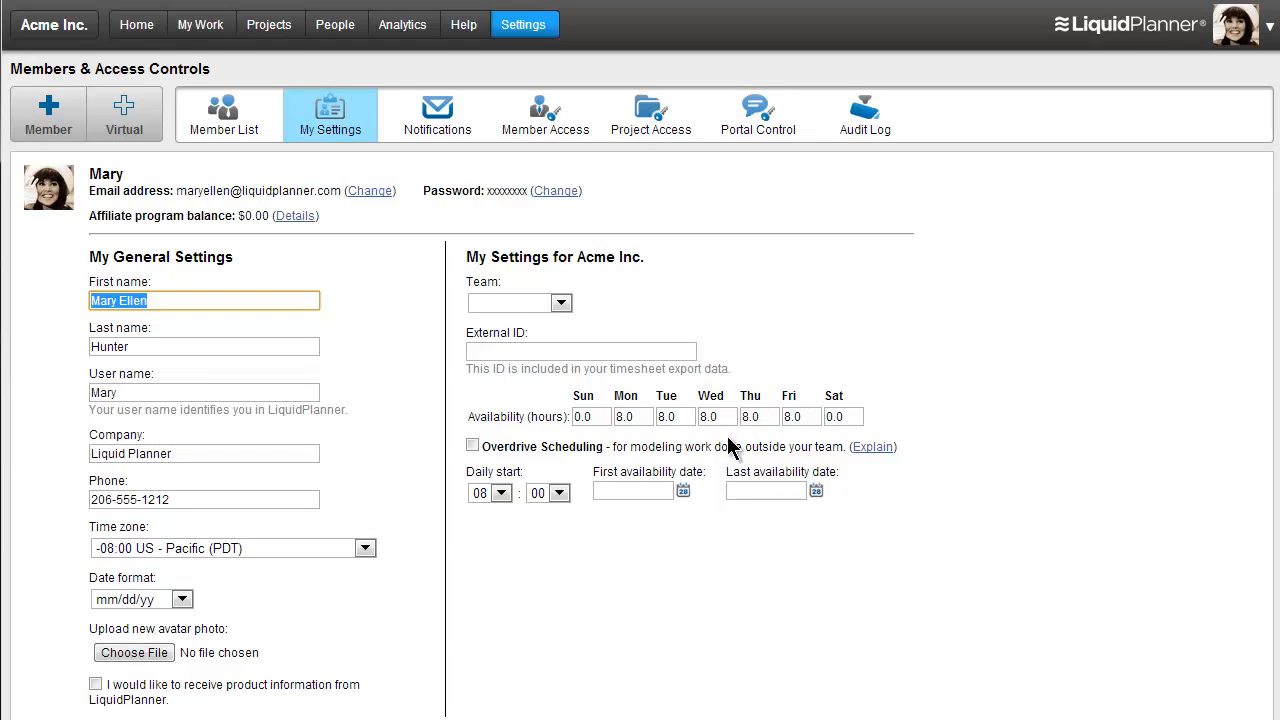
mouse_move(796, 448)
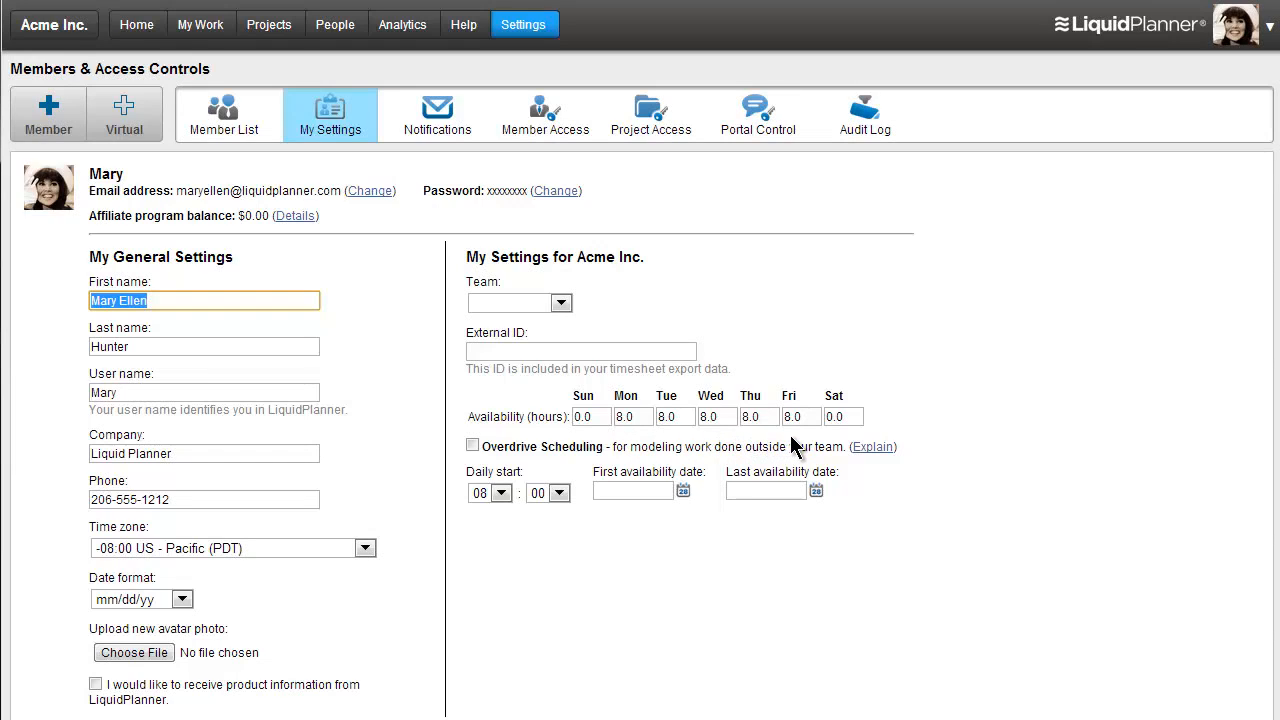
mouse_move(736, 440)
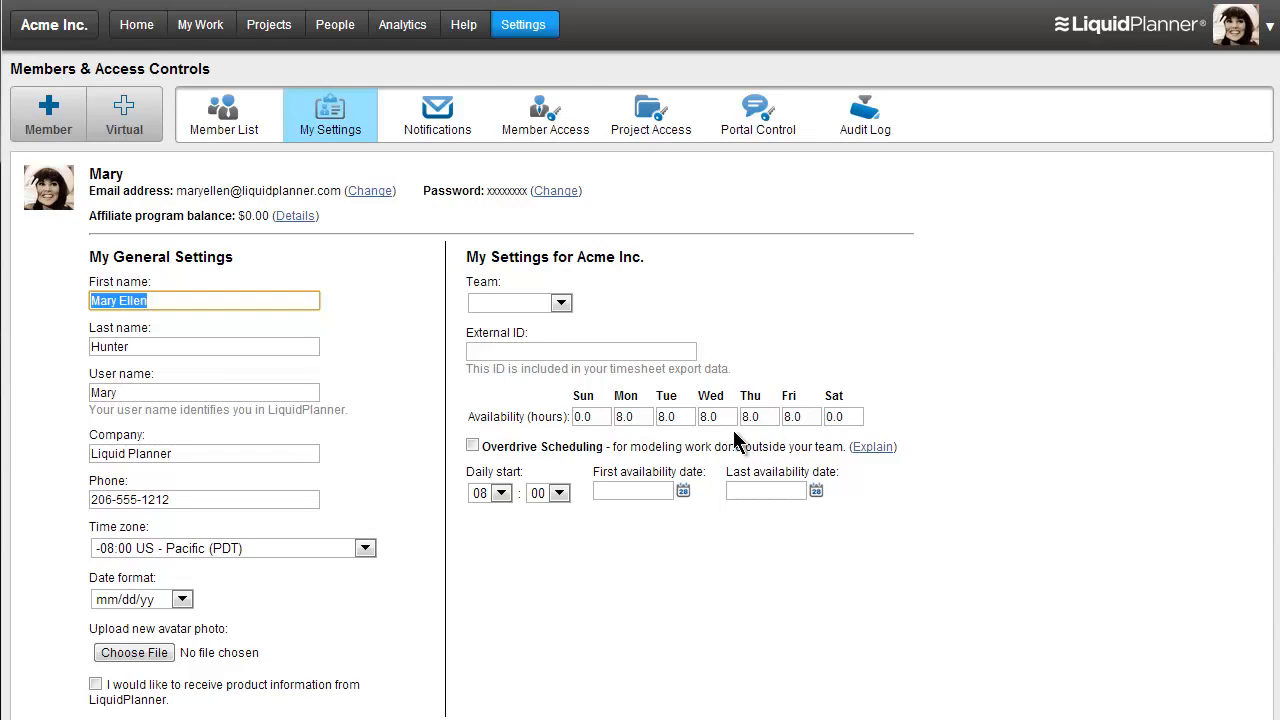
mouse_move(636, 440)
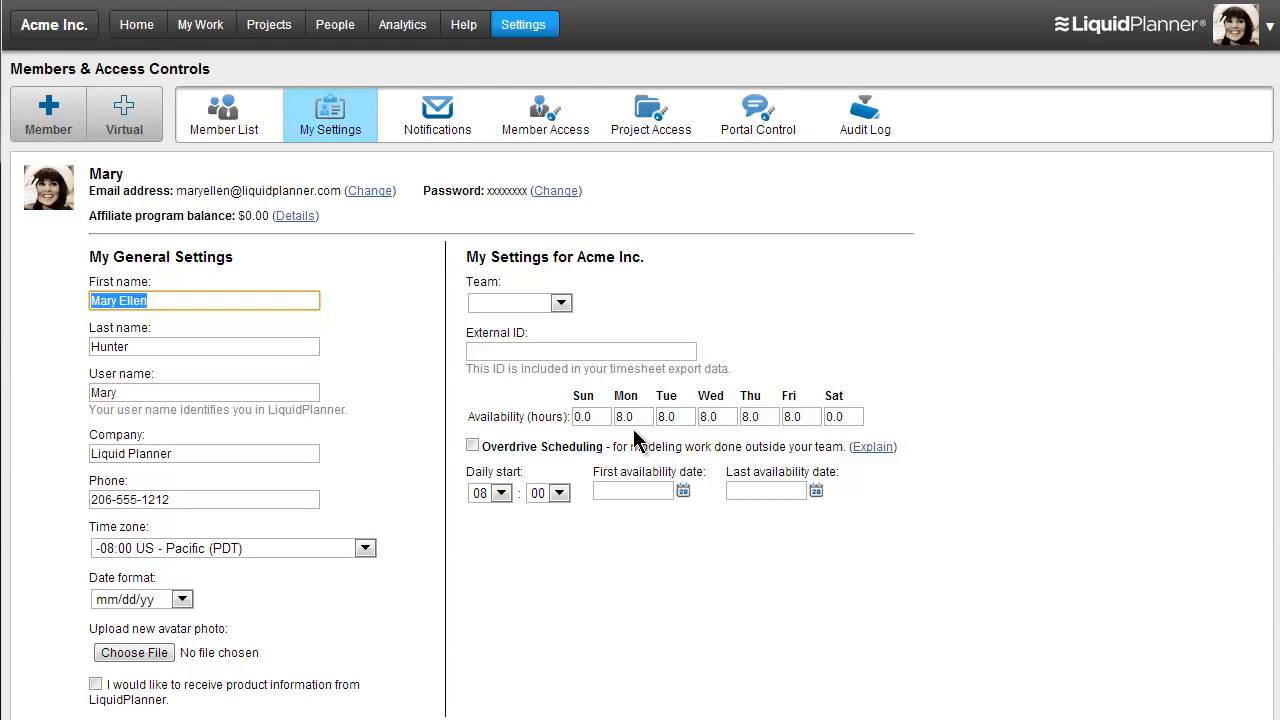
mouse_move(796, 448)
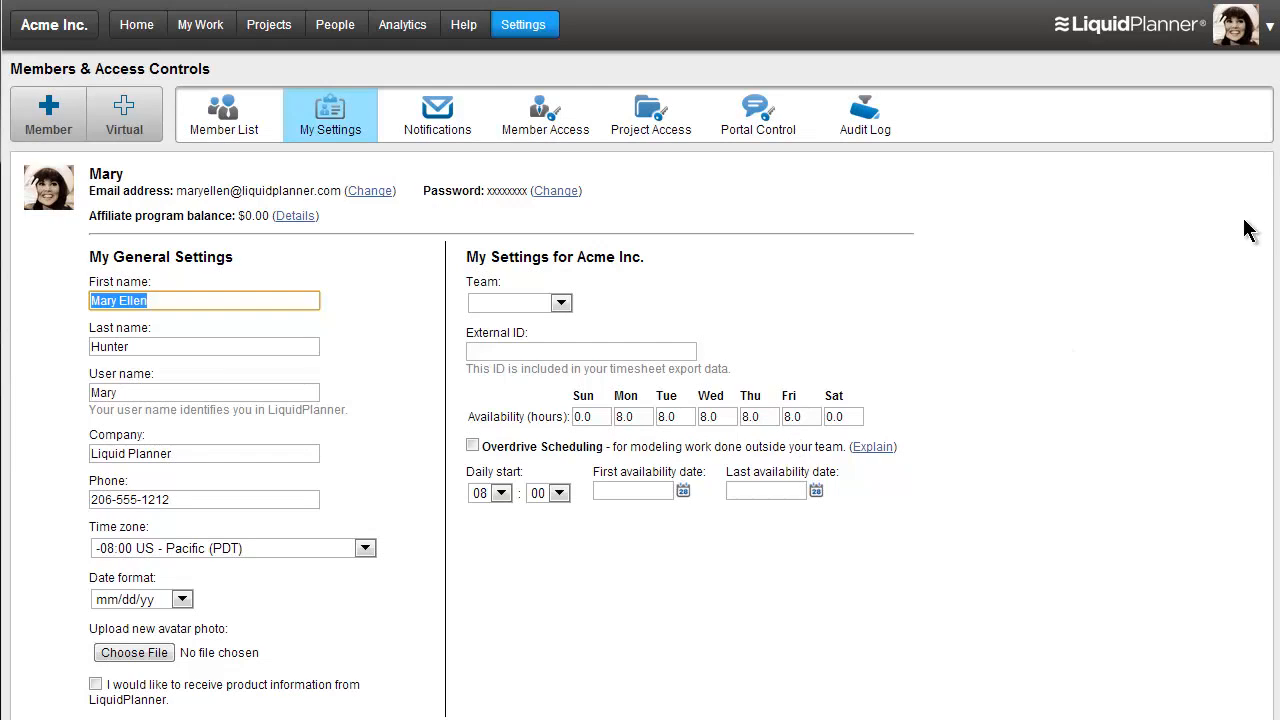
Reach the Notifications settings via the avatar menu, showing email options for tasks, changes and followed items
click(1272, 24)
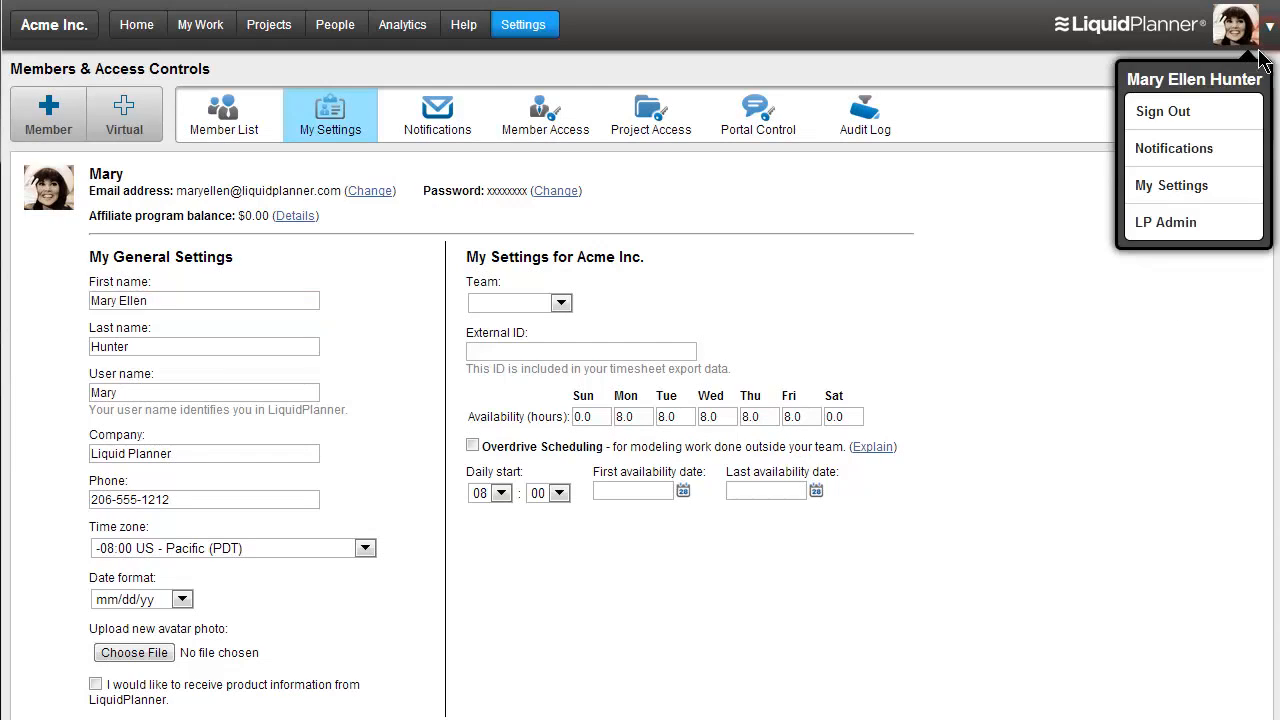
click(1160, 156)
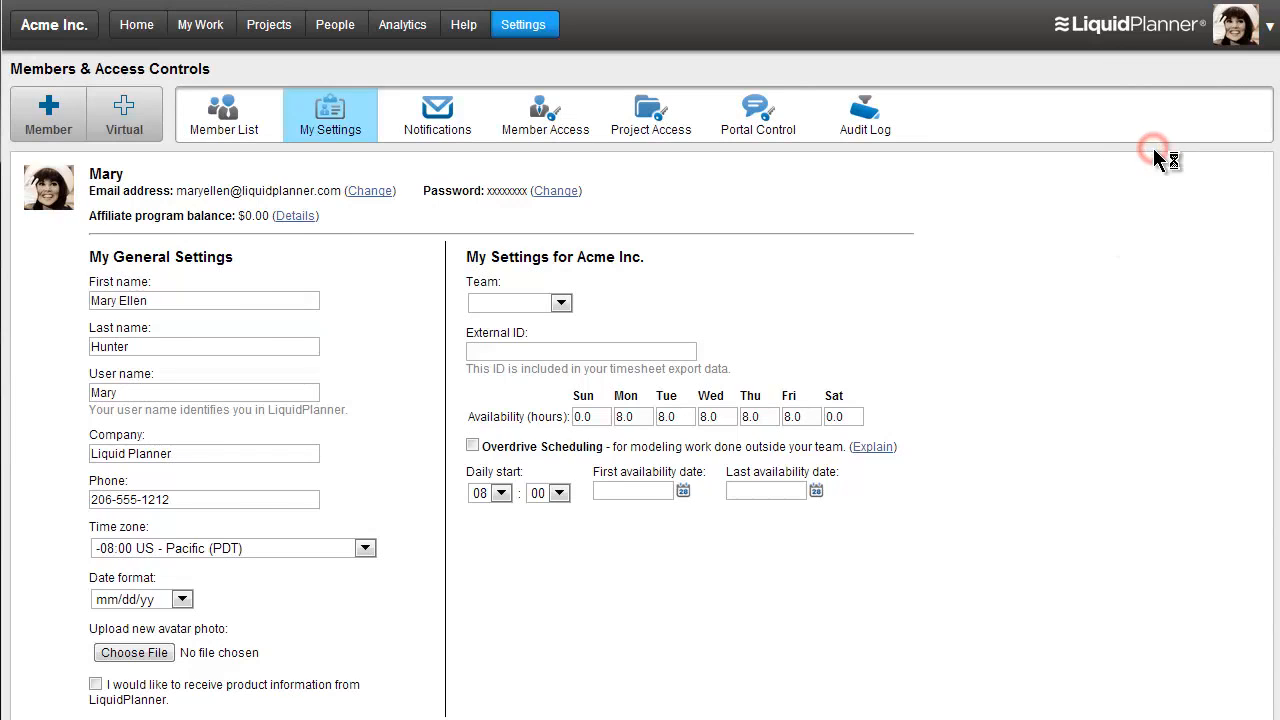
click(436, 112)
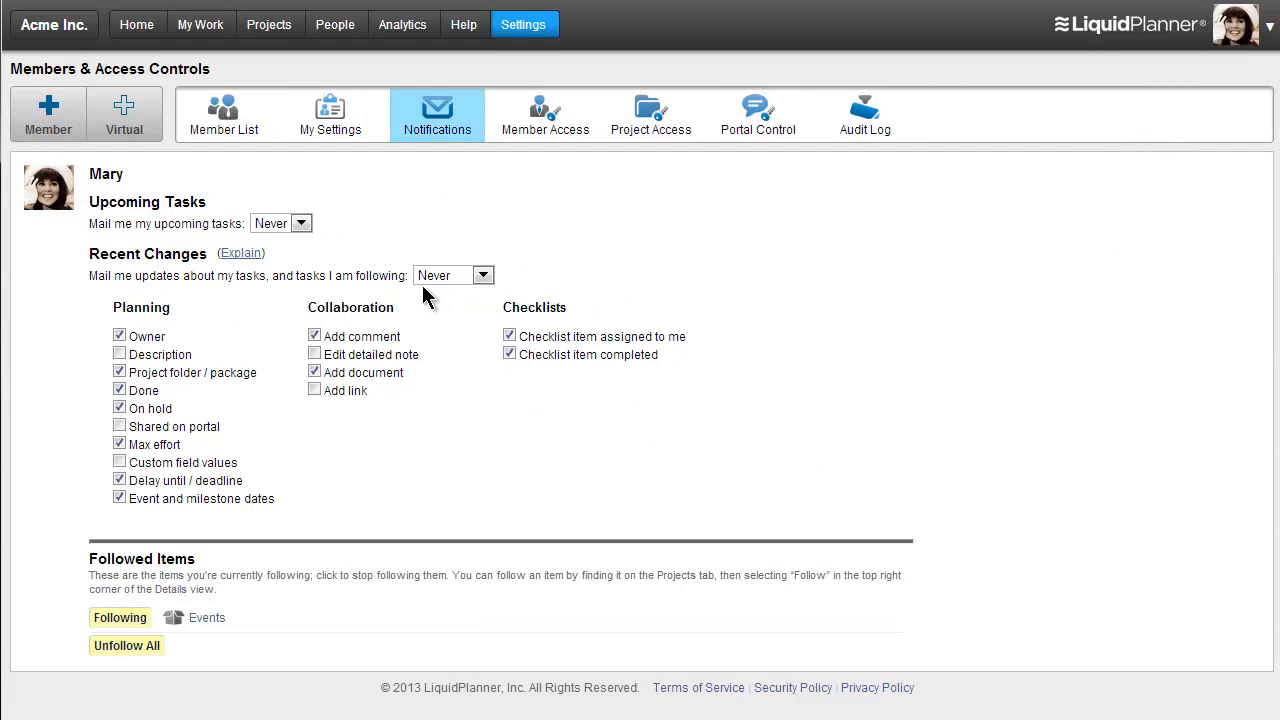
mouse_move(340, 268)
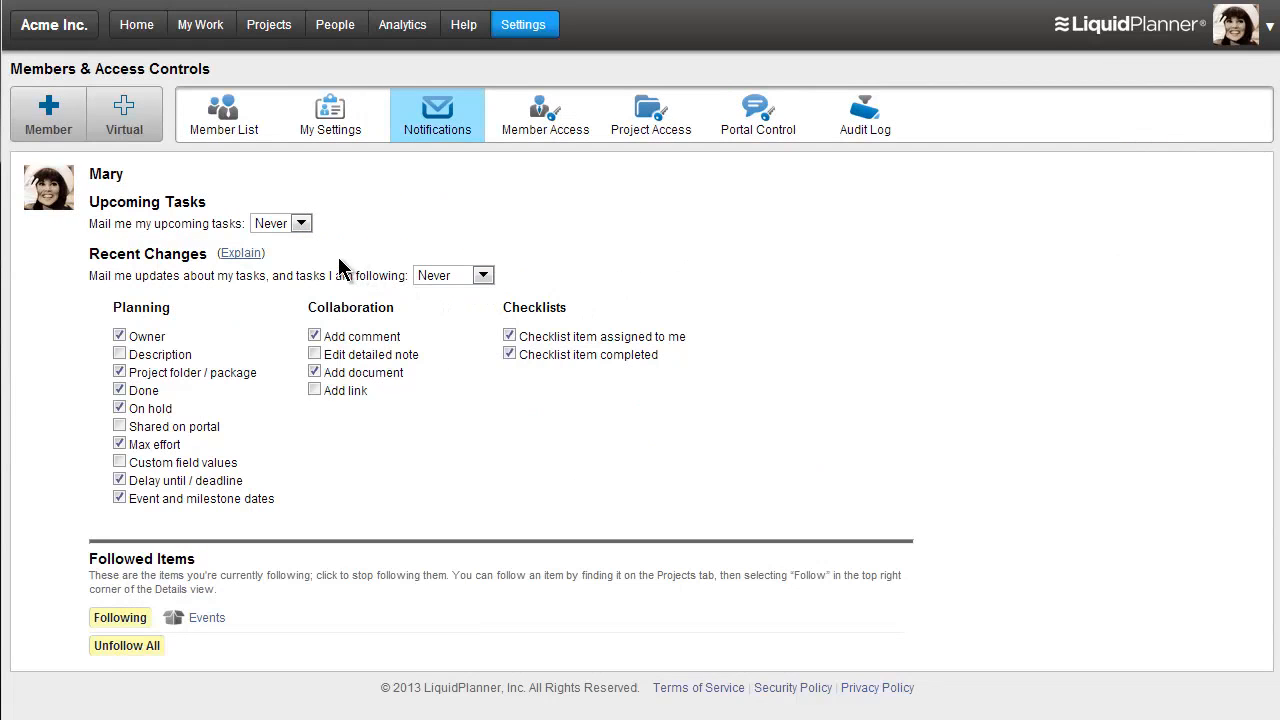
mouse_move(224, 282)
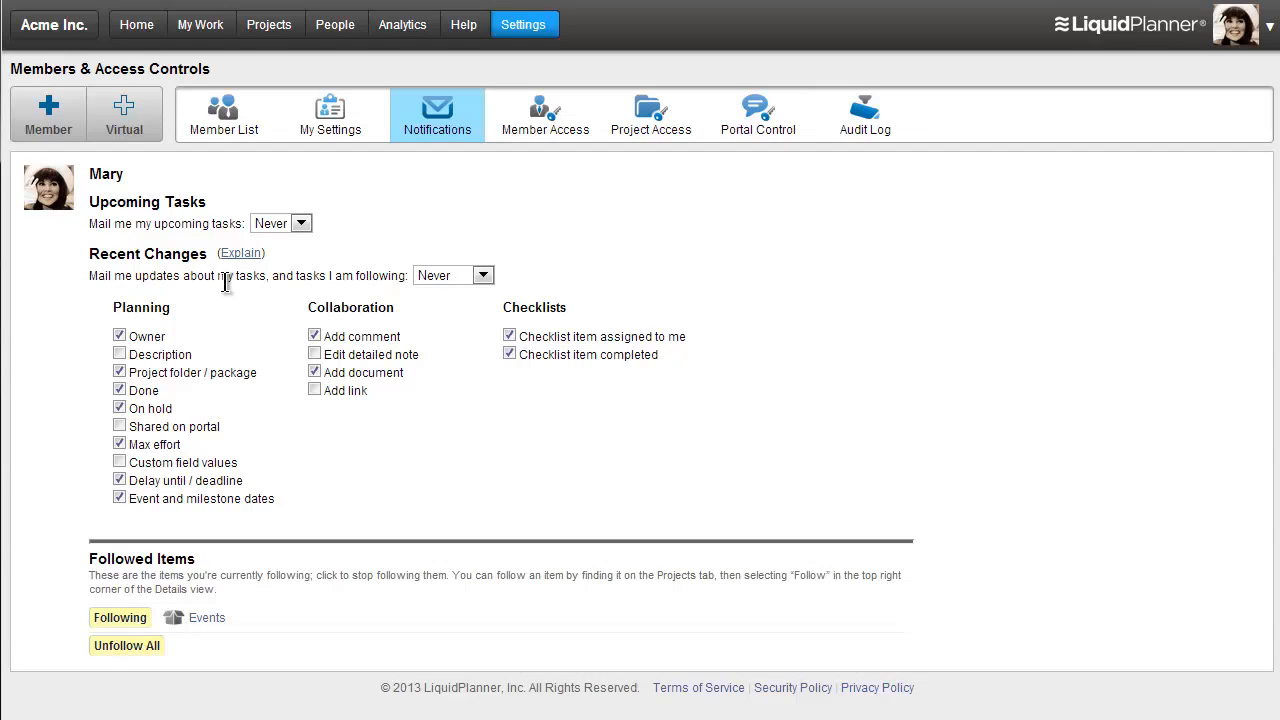
mouse_move(396, 308)
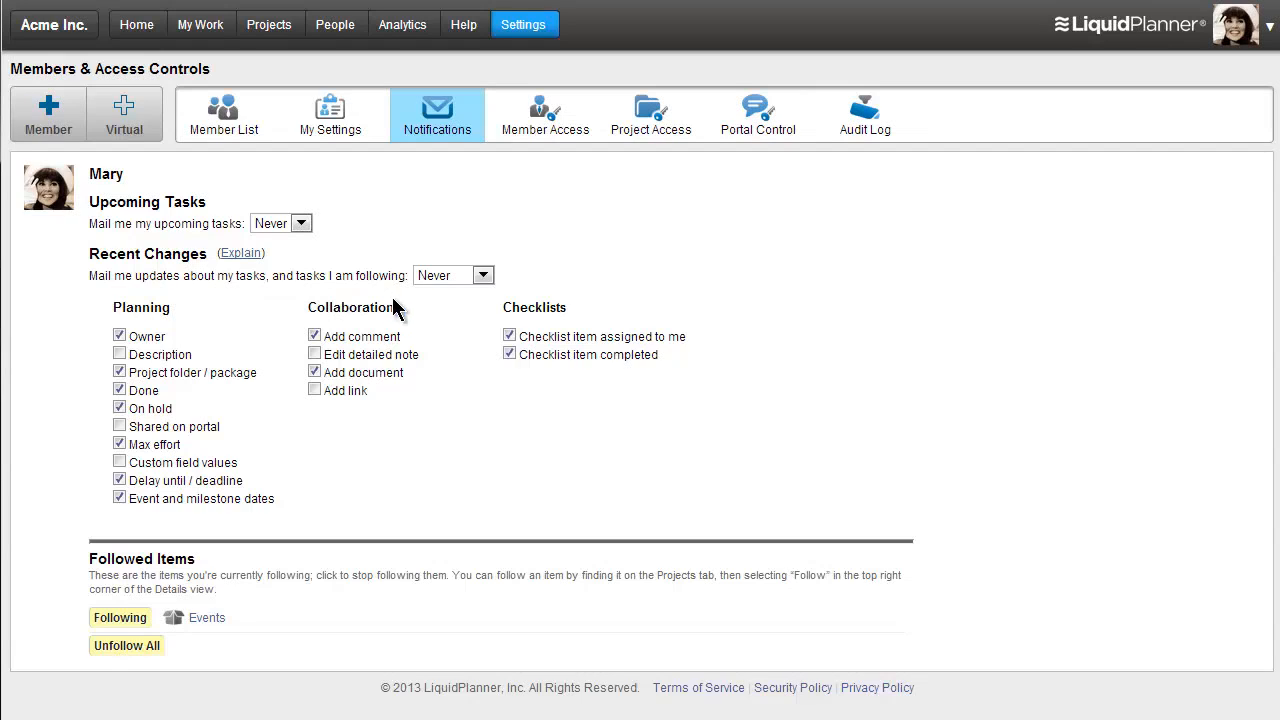
mouse_move(284, 296)
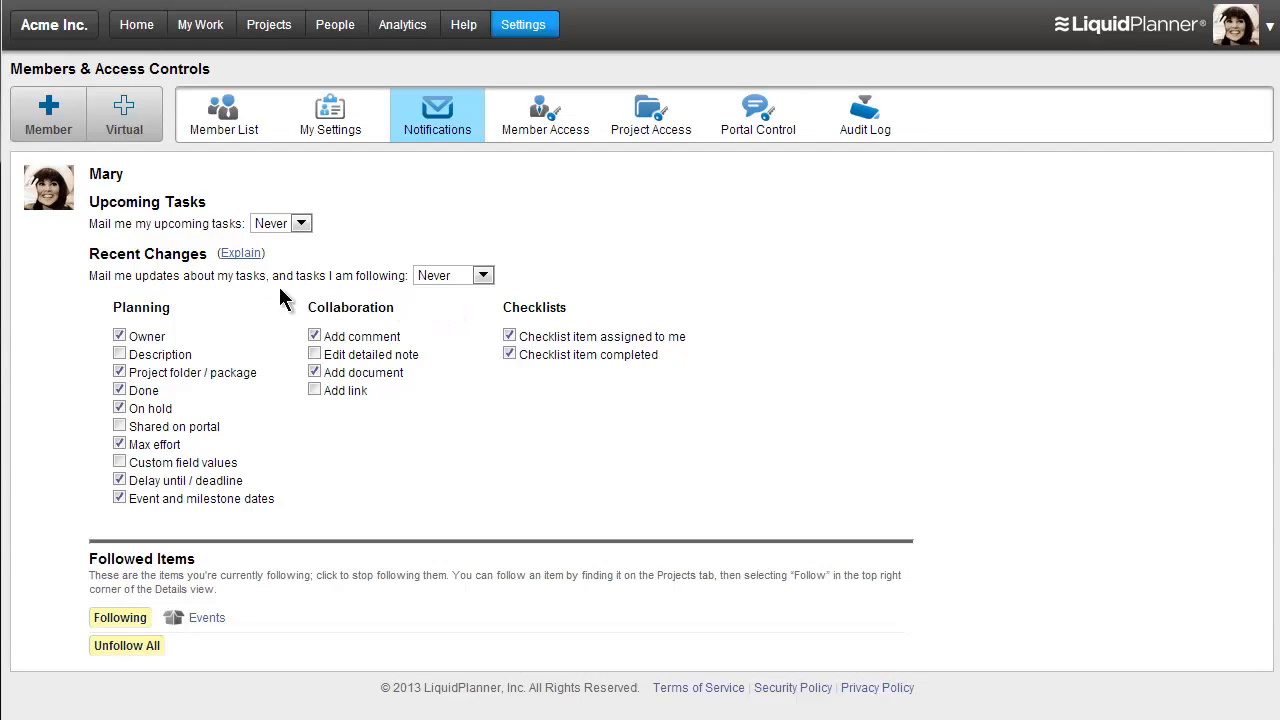